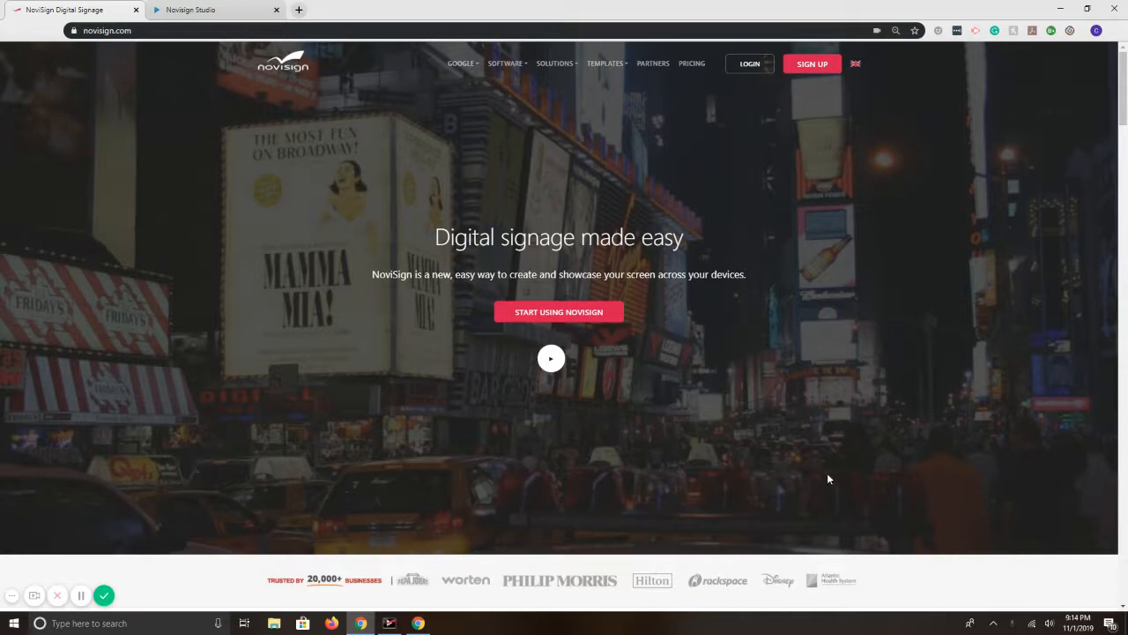
pyautogui.moveTo(774, 202)
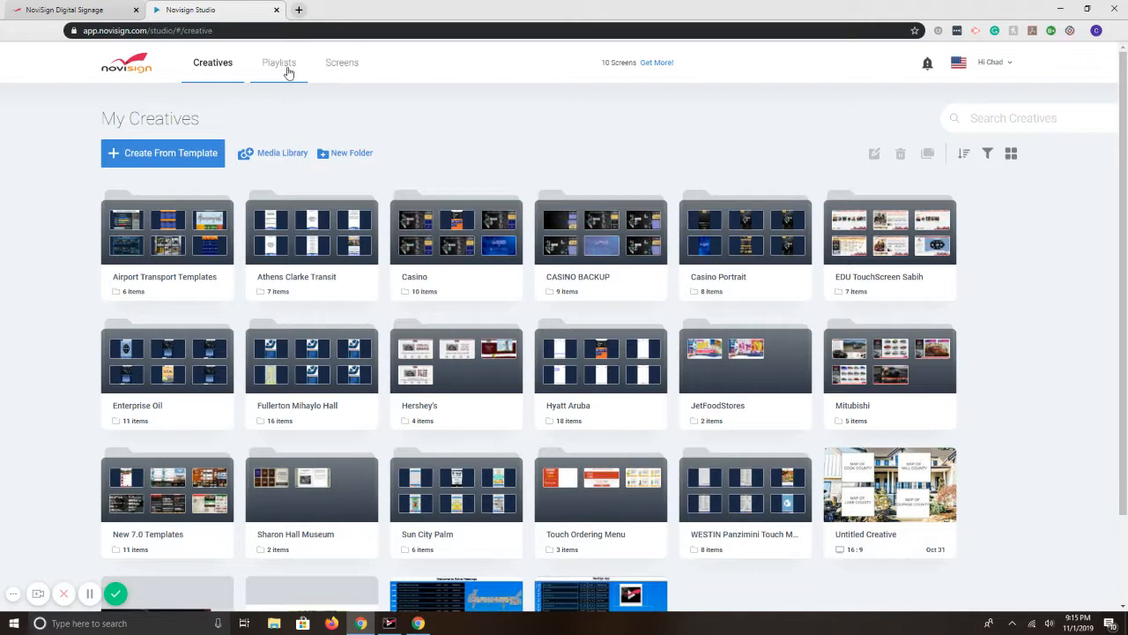
pyautogui.moveTo(287, 72)
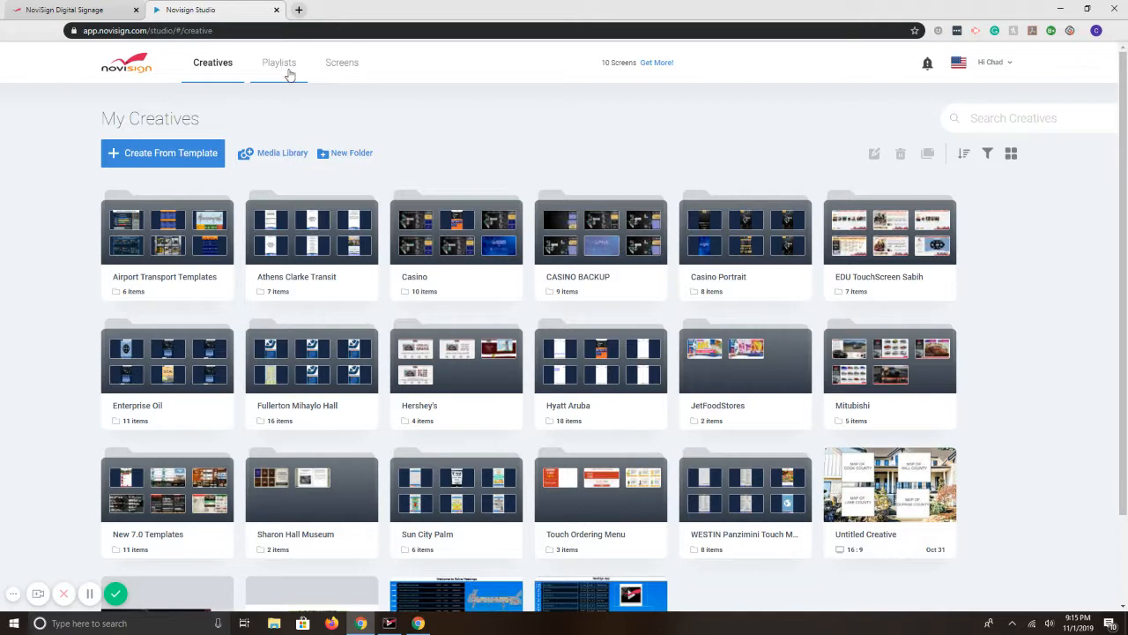
pyautogui.moveTo(478, 127)
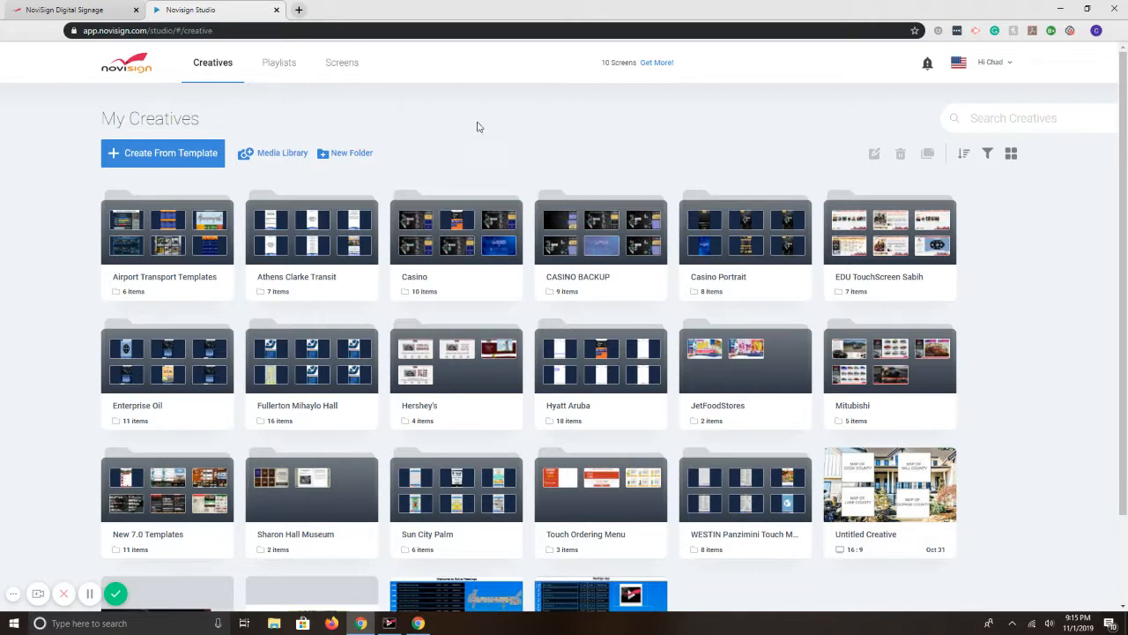
# Begin a creative from a template, viewing 9:16 portrait templates then returning to 16:9
pyautogui.click(162, 153)
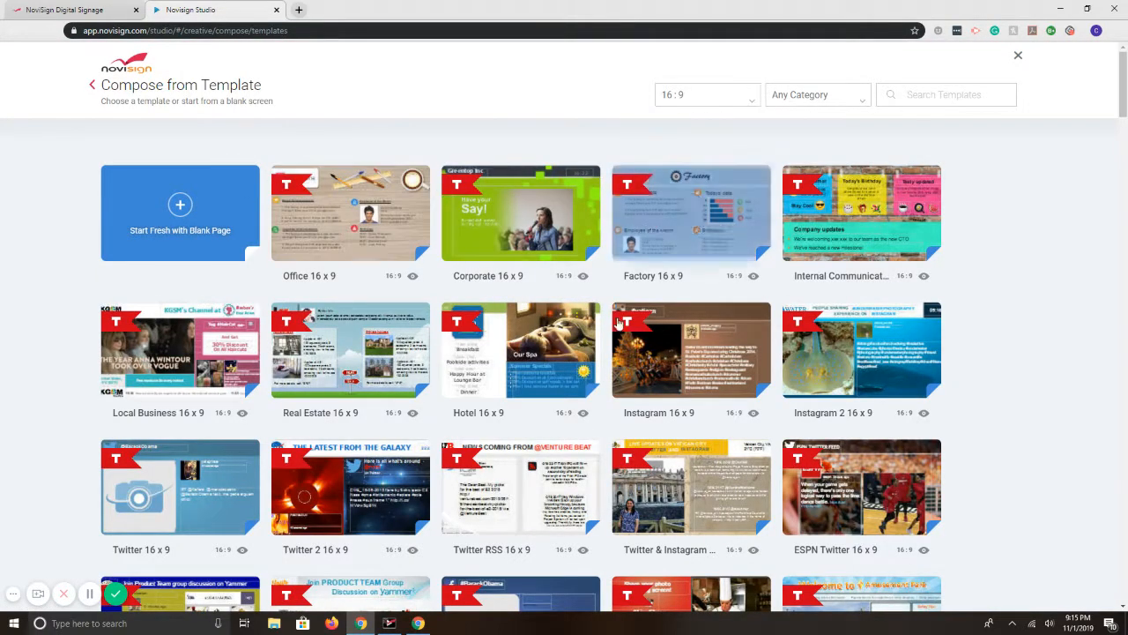
pyautogui.click(736, 94)
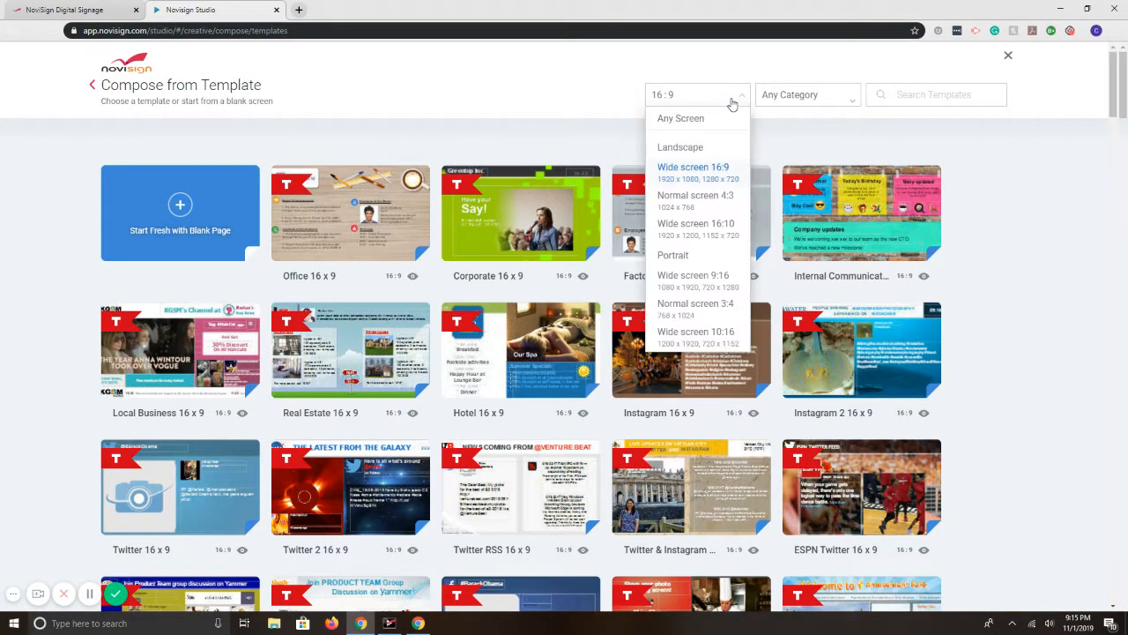
pyautogui.click(692, 275)
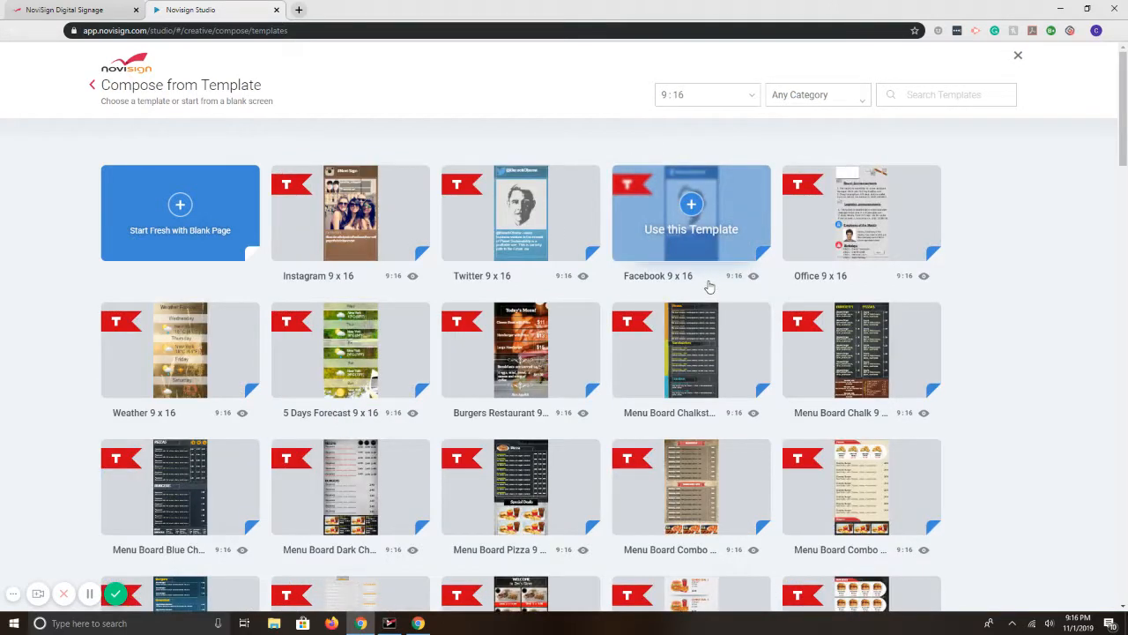
pyautogui.click(707, 94)
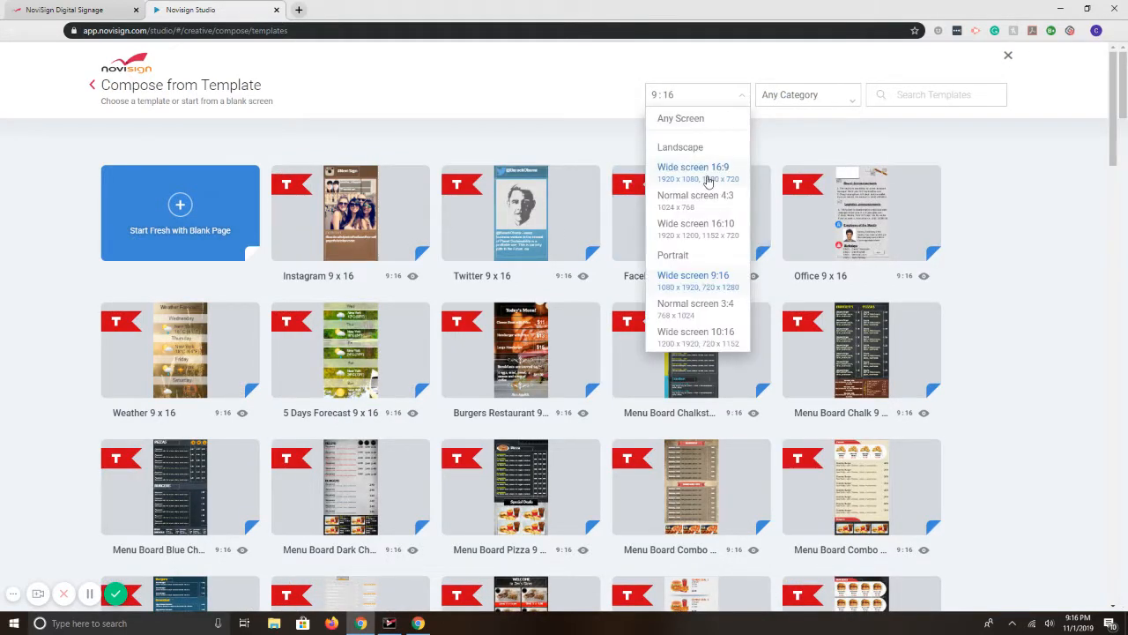
pyautogui.click(693, 167)
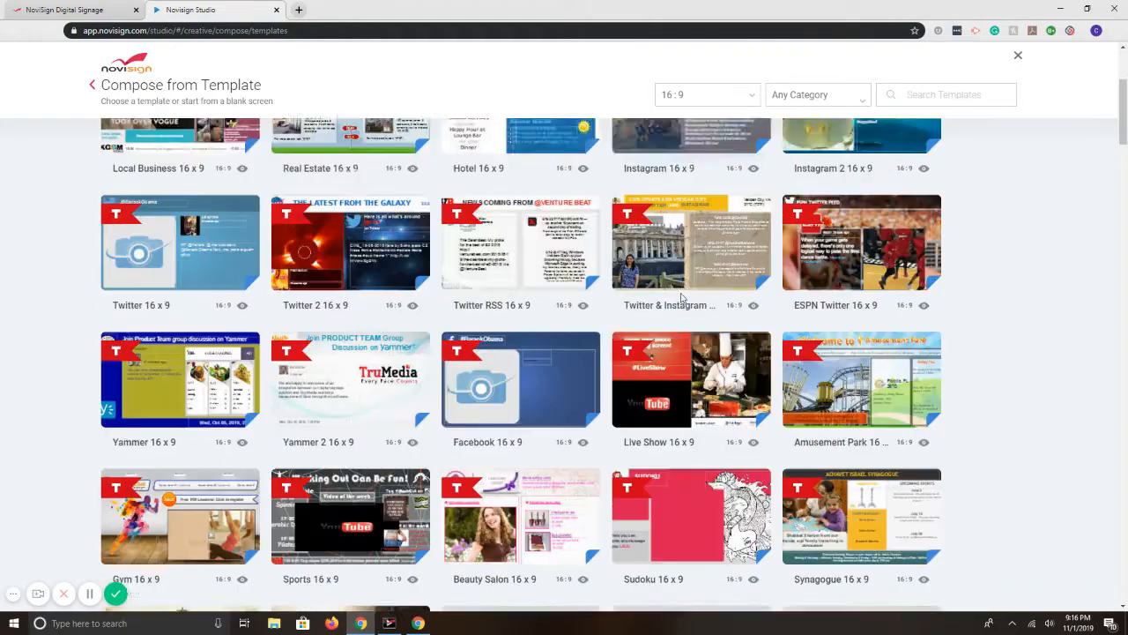
# Browse the 16:9 gallery through menu, healthcare, retail and corporate templates to its end
pyautogui.scroll(-3)
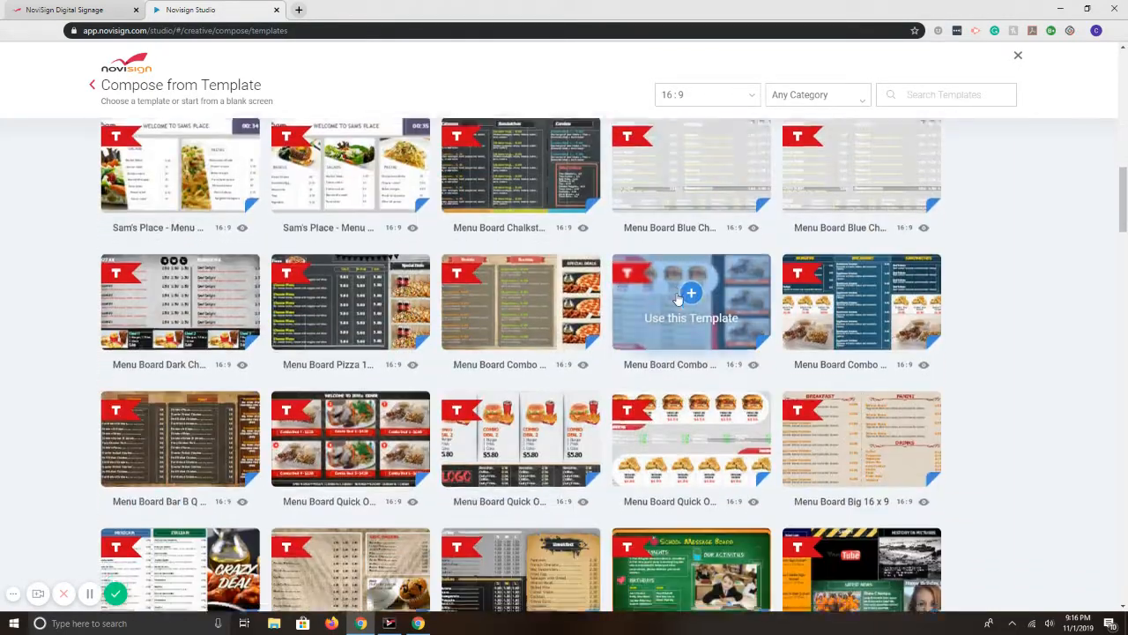
pyautogui.scroll(-3)
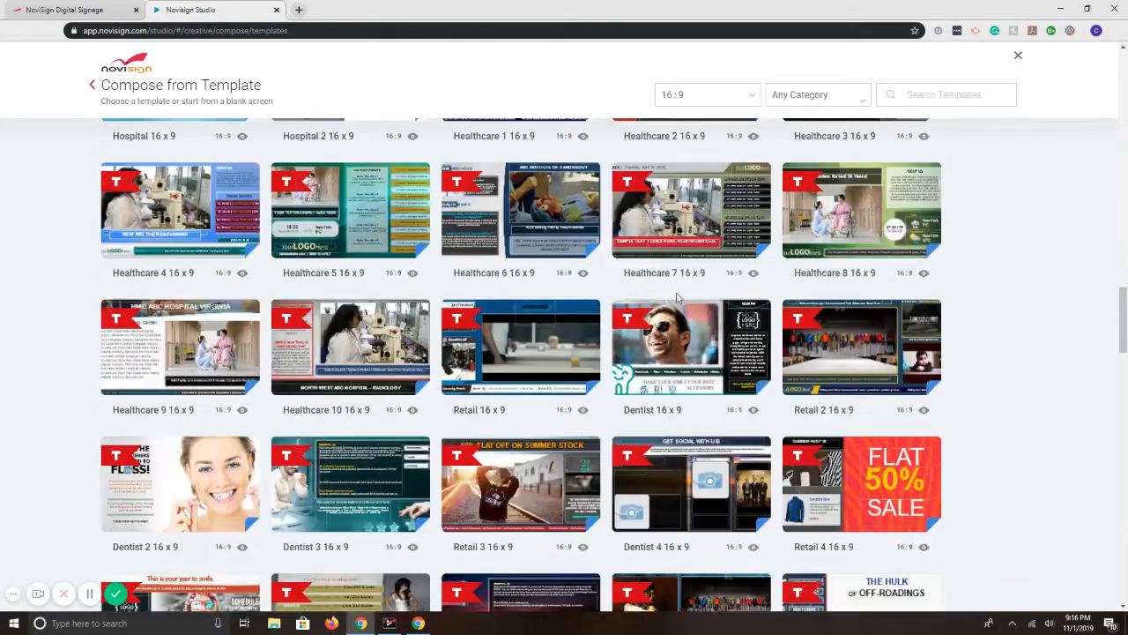
pyautogui.scroll(-3)
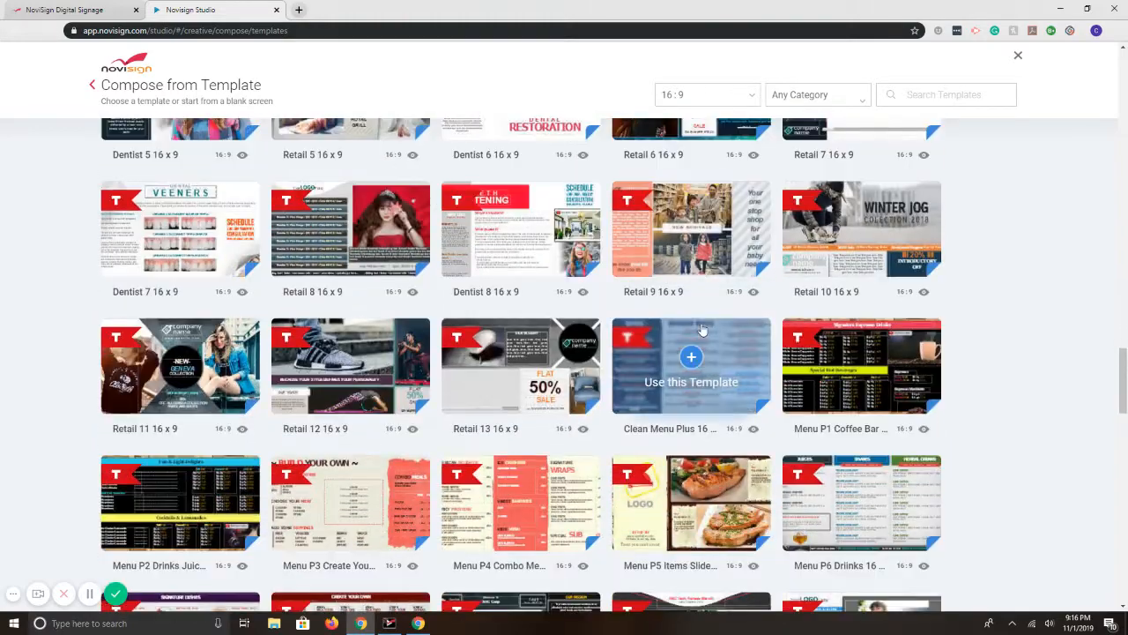
pyautogui.scroll(-3)
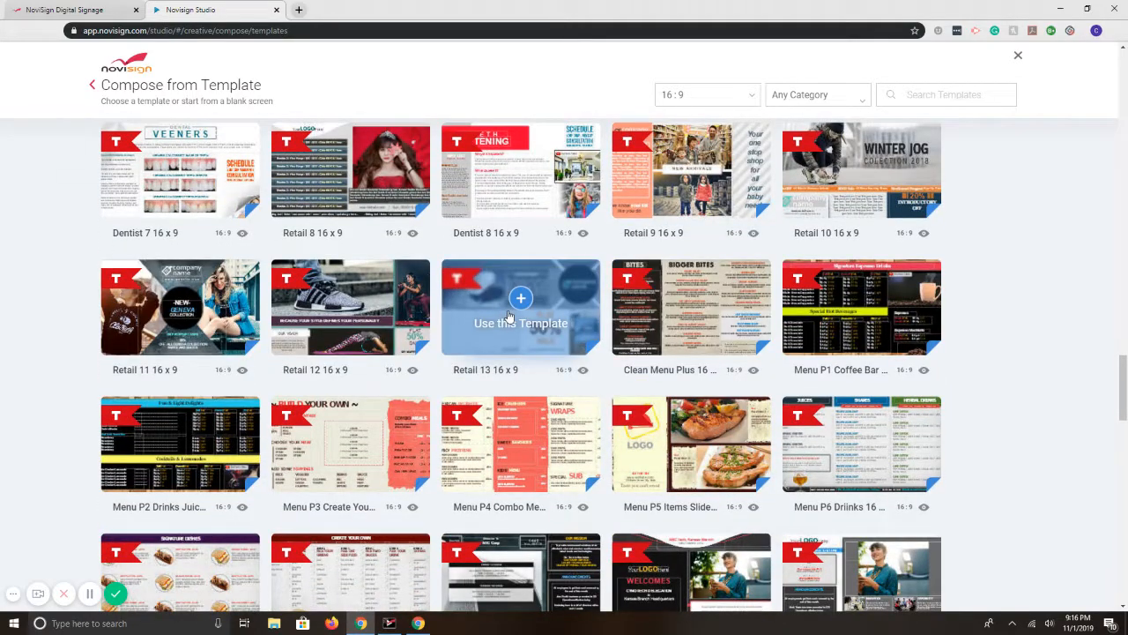
pyautogui.scroll(-3)
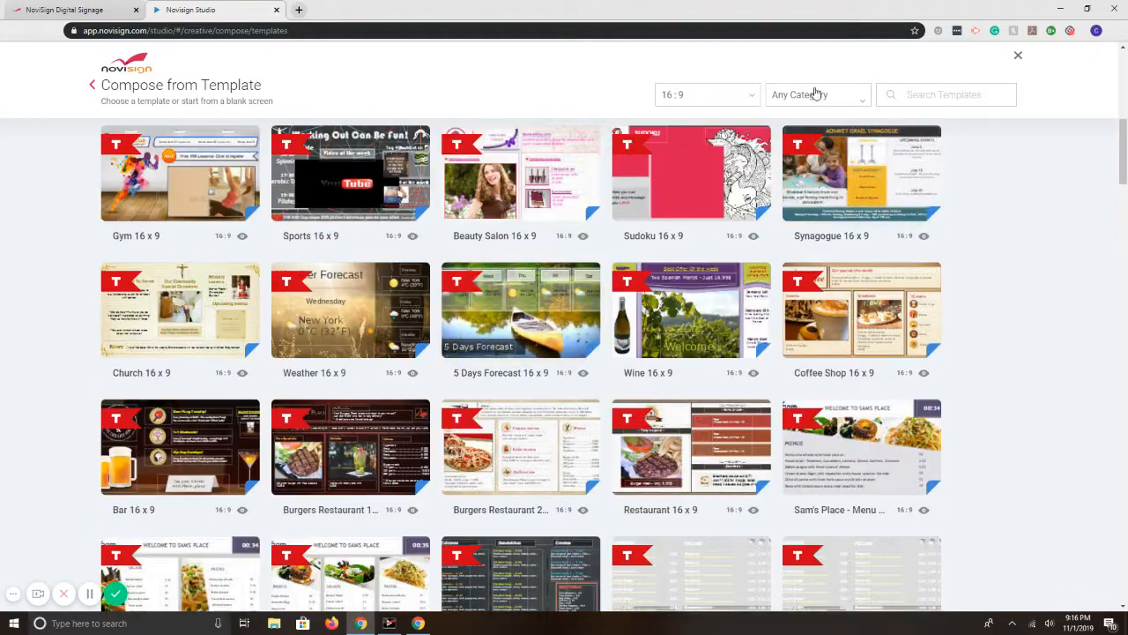
pyautogui.click(815, 95)
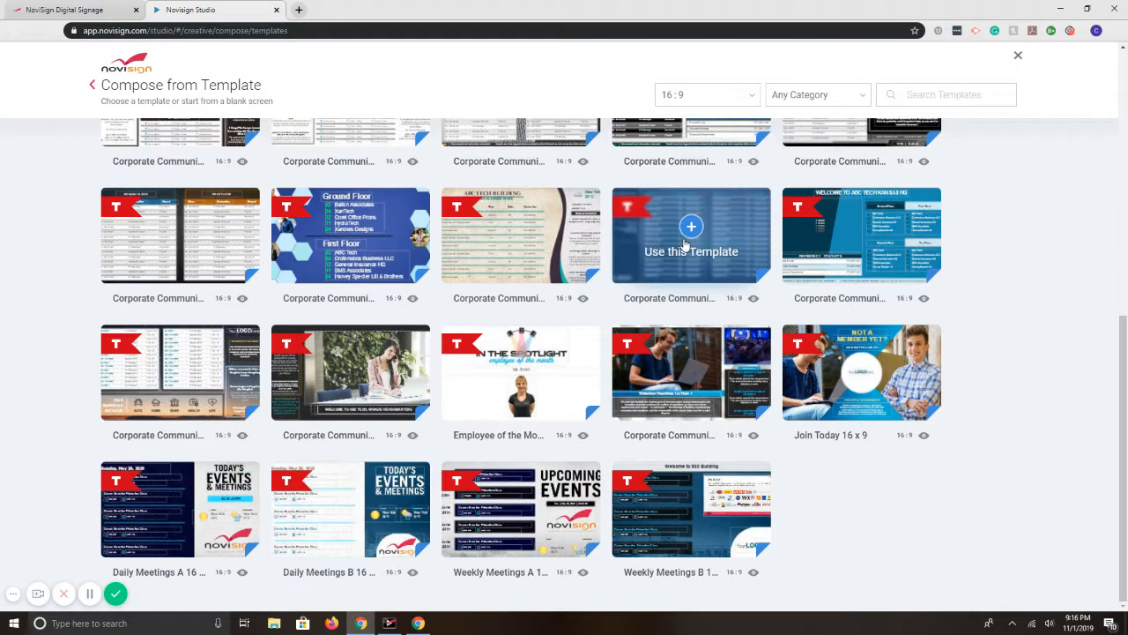
pyautogui.scroll(-3)
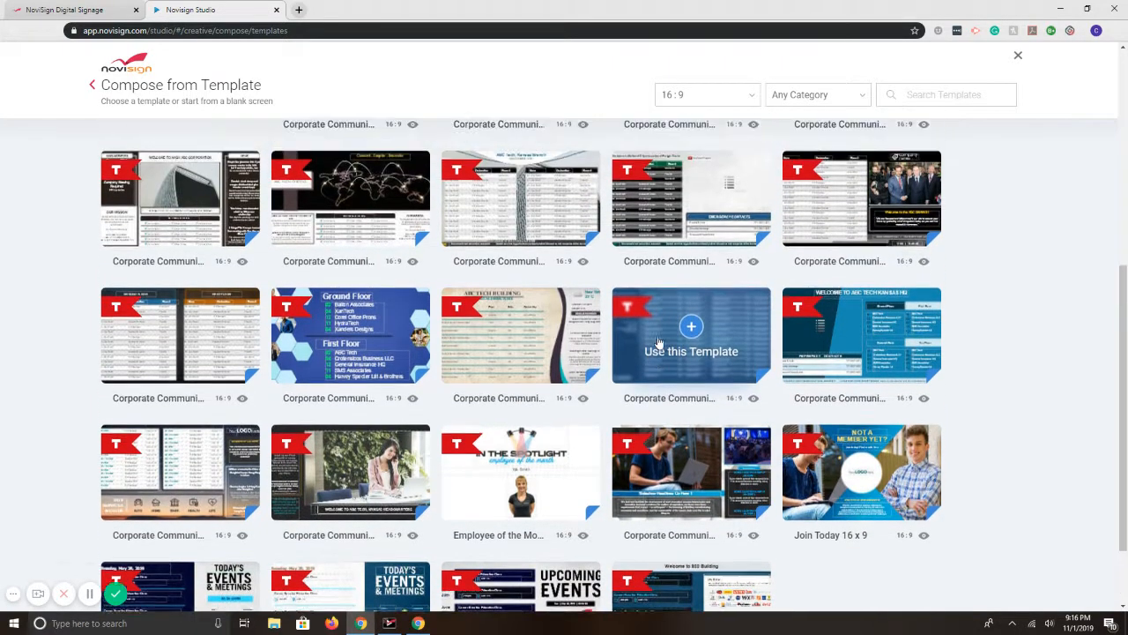
pyautogui.scroll(-3)
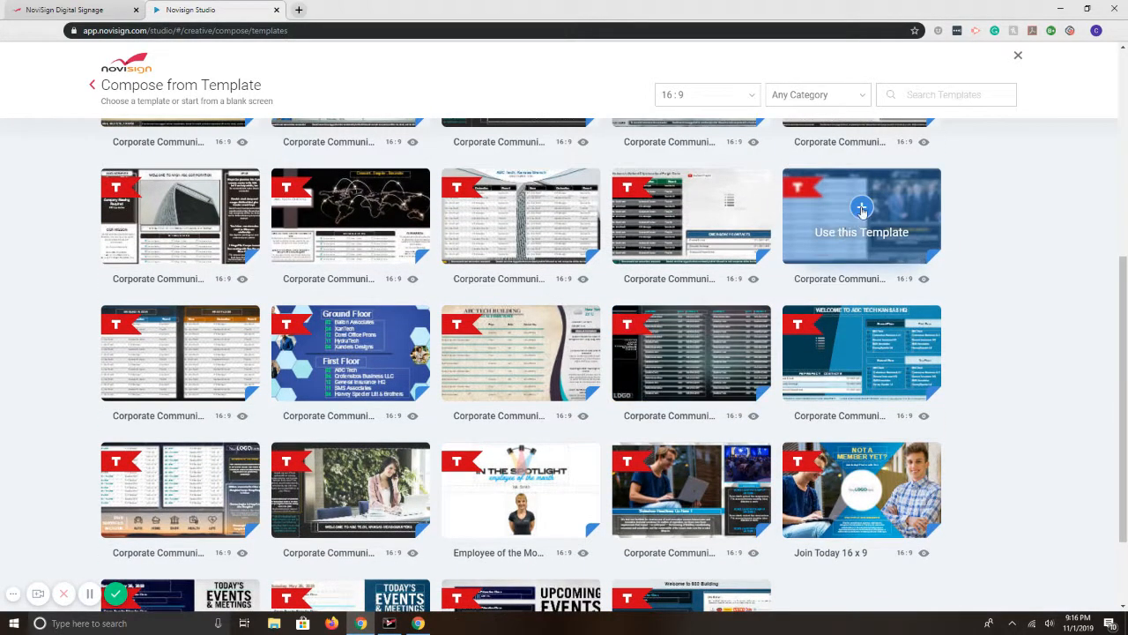
# Create a creative from Corporate Communications 13 (16:9) and preview it once
pyautogui.click(862, 208)
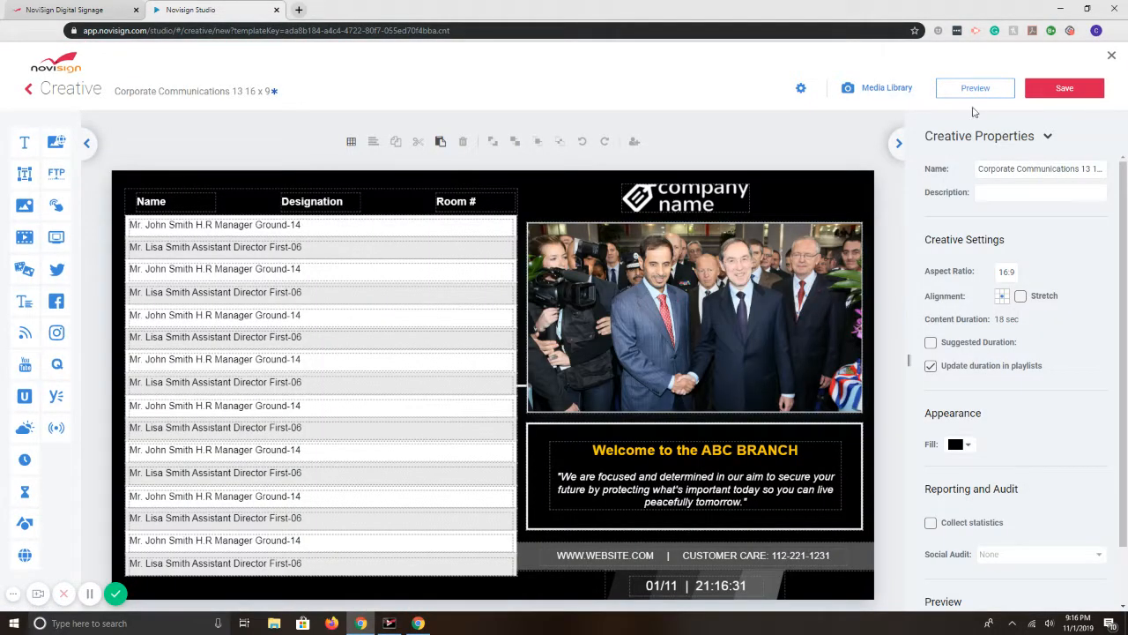
pyautogui.click(975, 88)
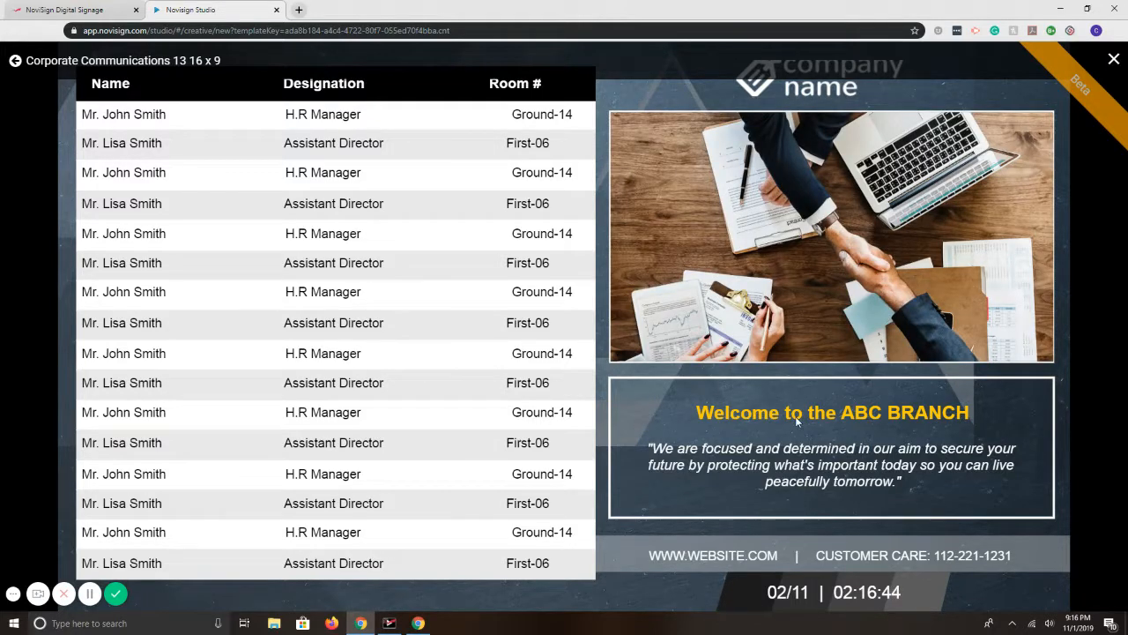
pyautogui.click(1113, 56)
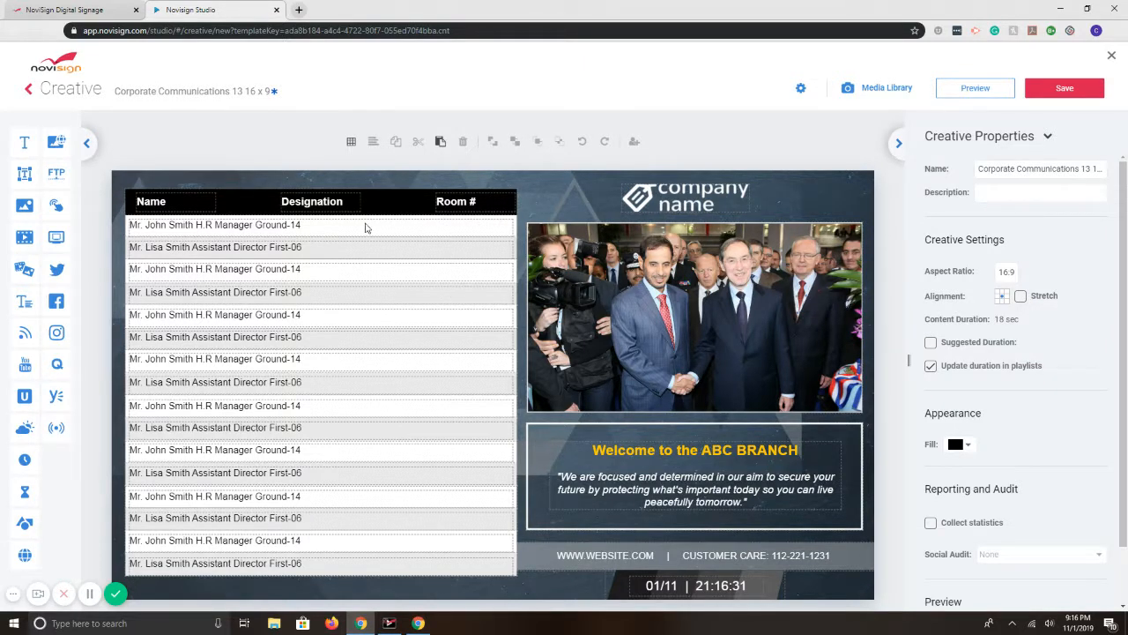
pyautogui.moveTo(51, 472)
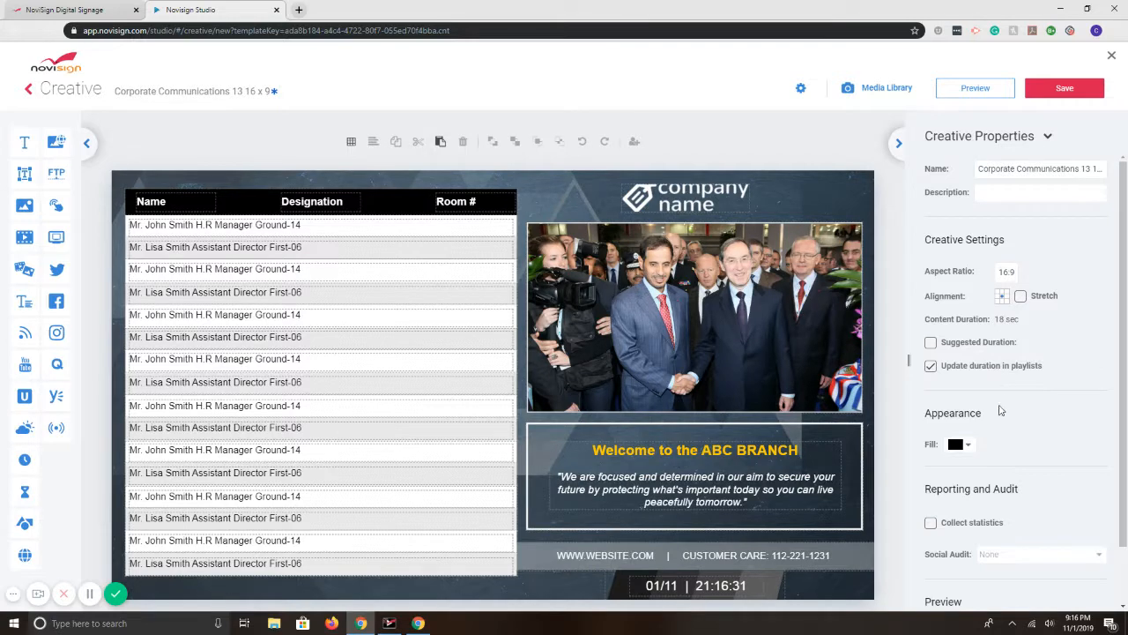
# Delete the right-side group photo and company-name logo, leaving the staff table and welcome message
pyautogui.click(695, 318)
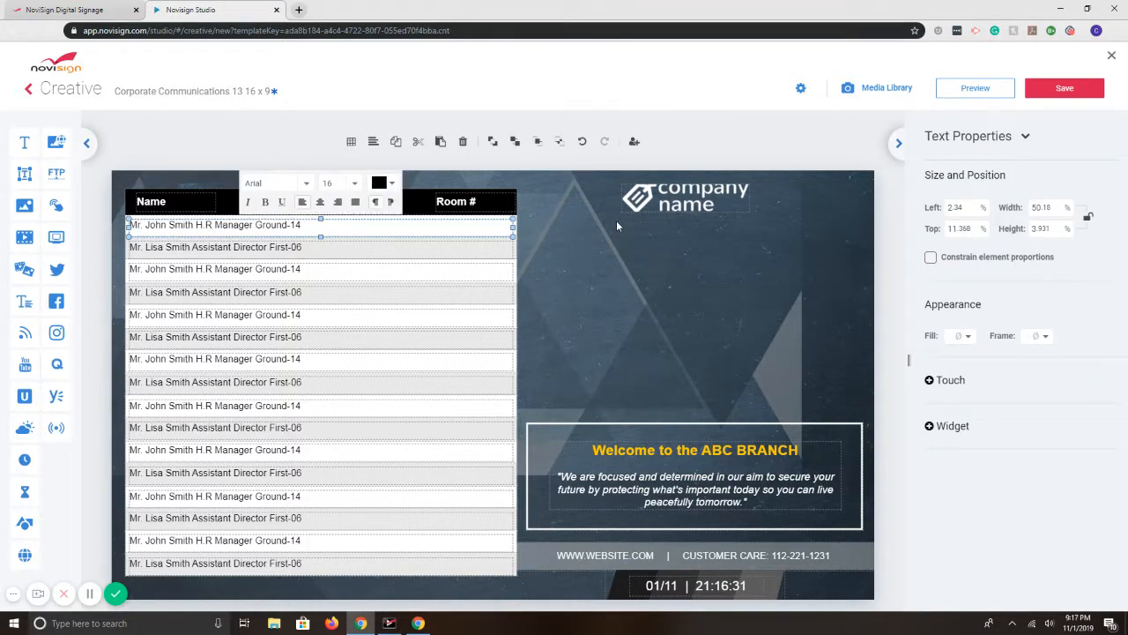
pyautogui.click(659, 201)
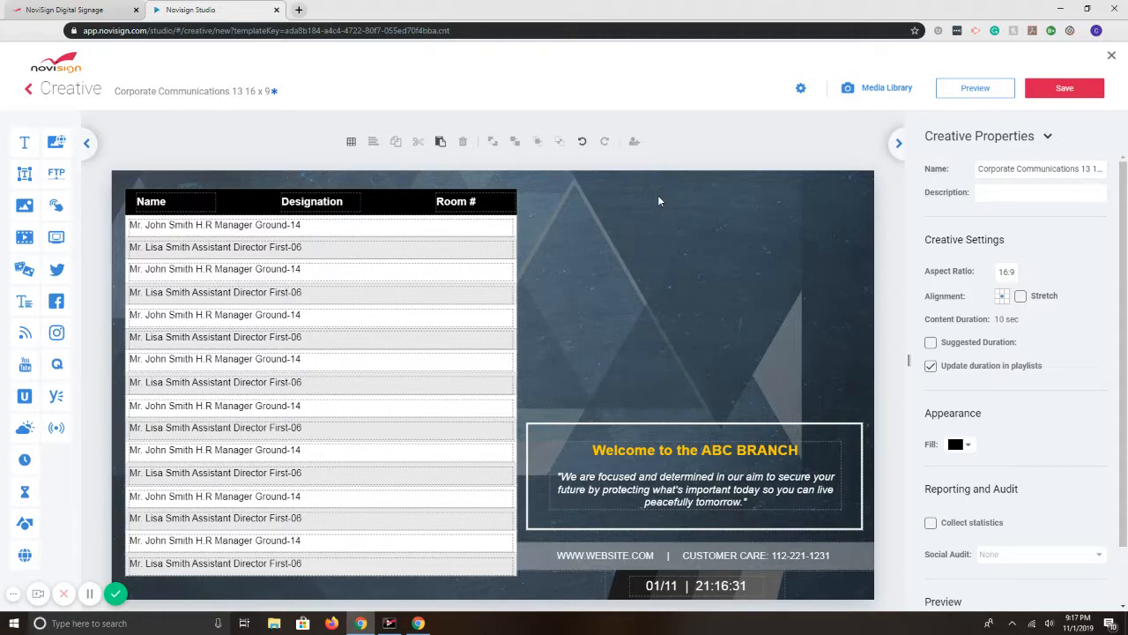
pyautogui.moveTo(87, 191)
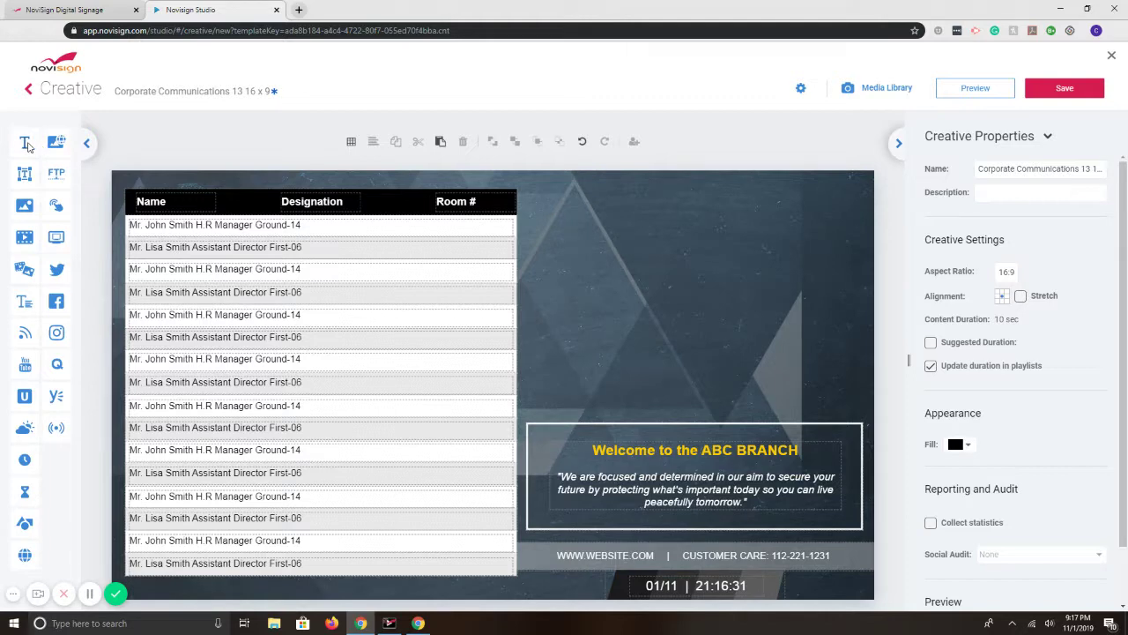
pyautogui.moveTo(25, 144)
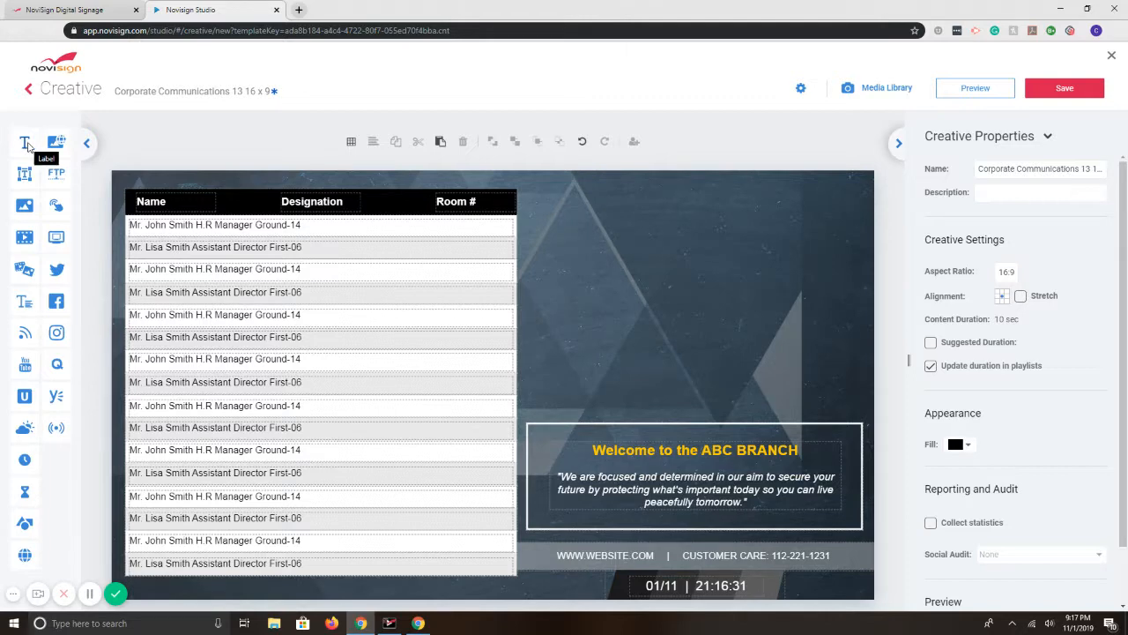
pyautogui.moveTo(115, 218)
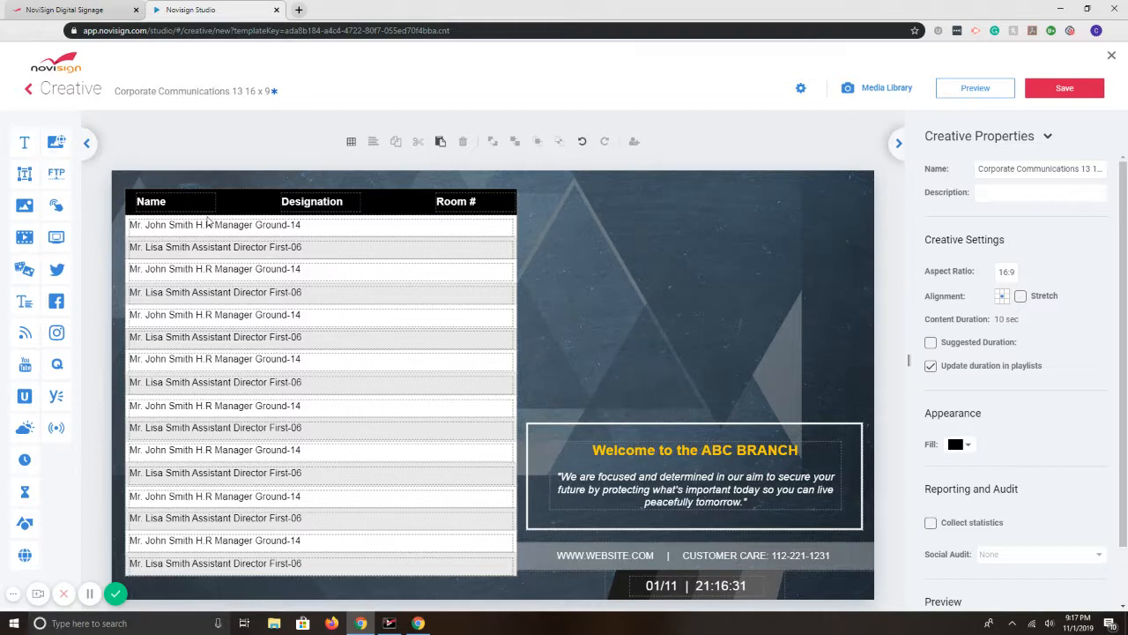
# Clear the first row of the staff directory table for new text
pyautogui.click(215, 225)
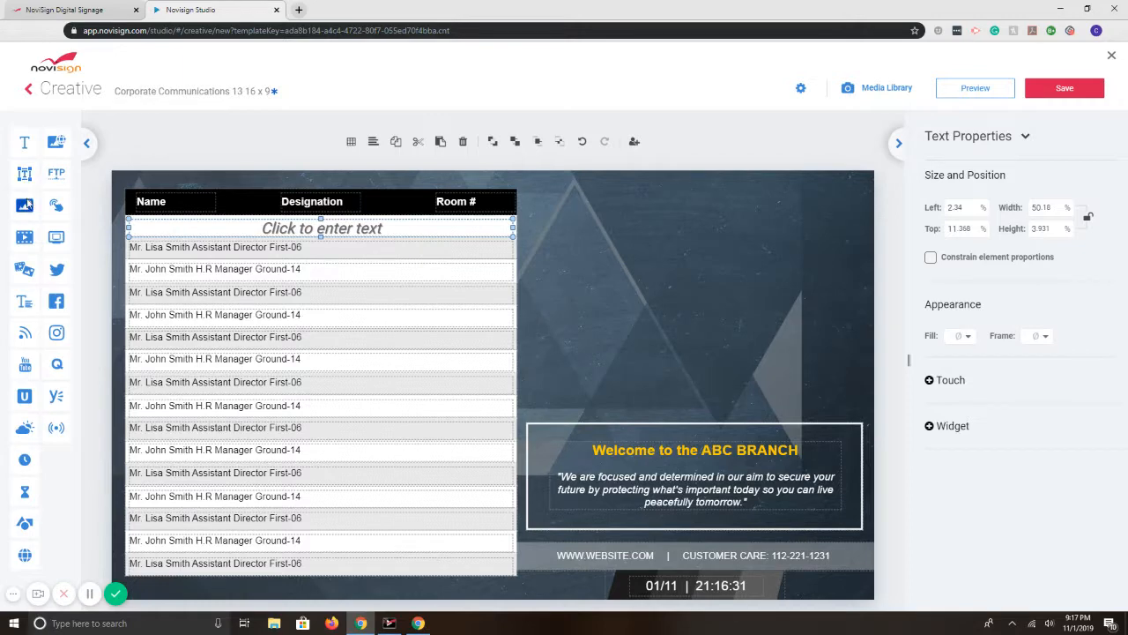
pyautogui.moveTo(24, 236)
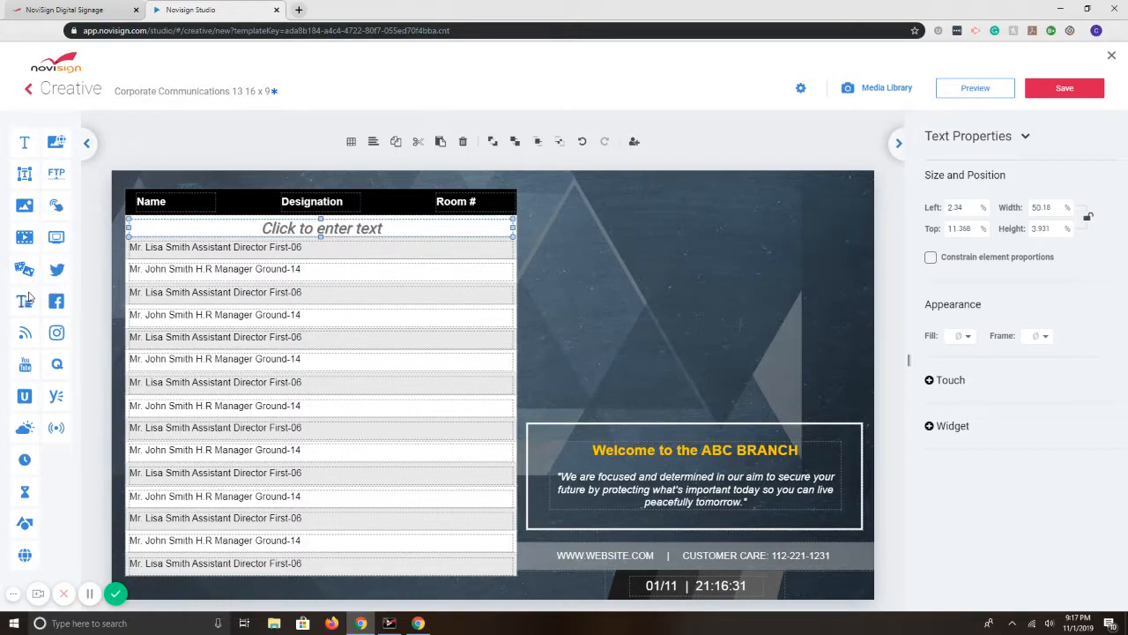
pyautogui.moveTo(25, 333)
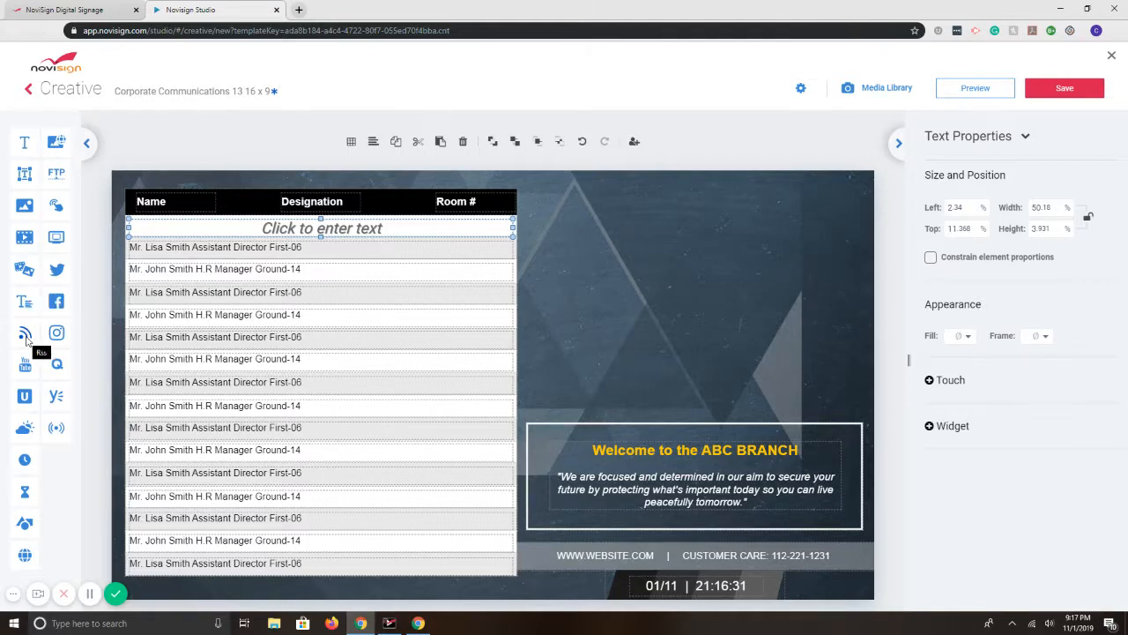
pyautogui.moveTo(25, 396)
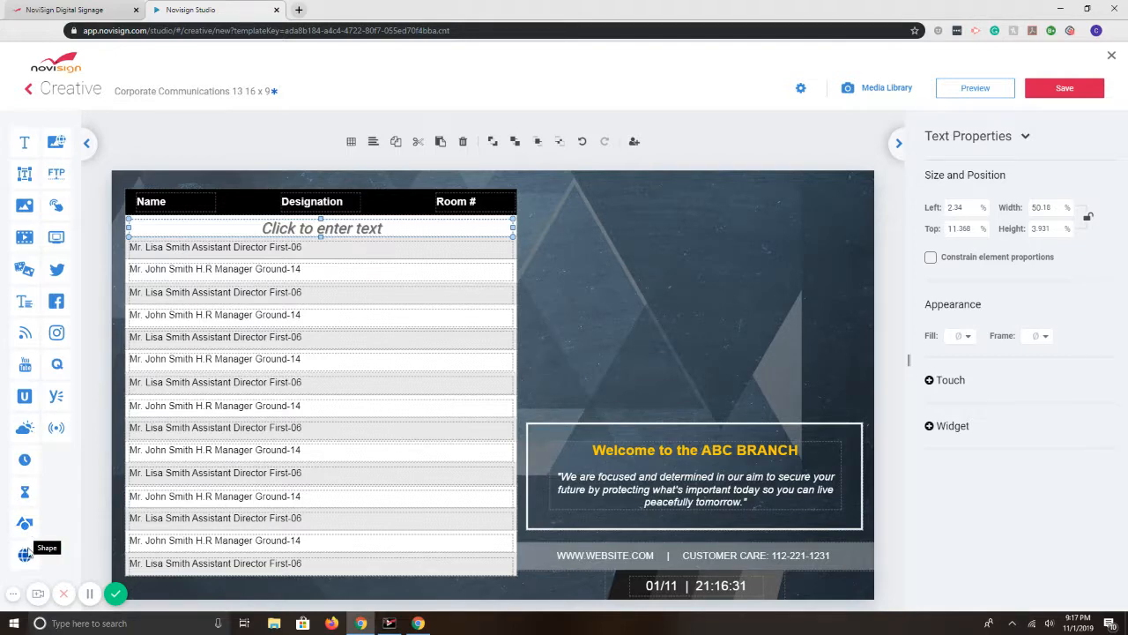
pyautogui.moveTo(24, 551)
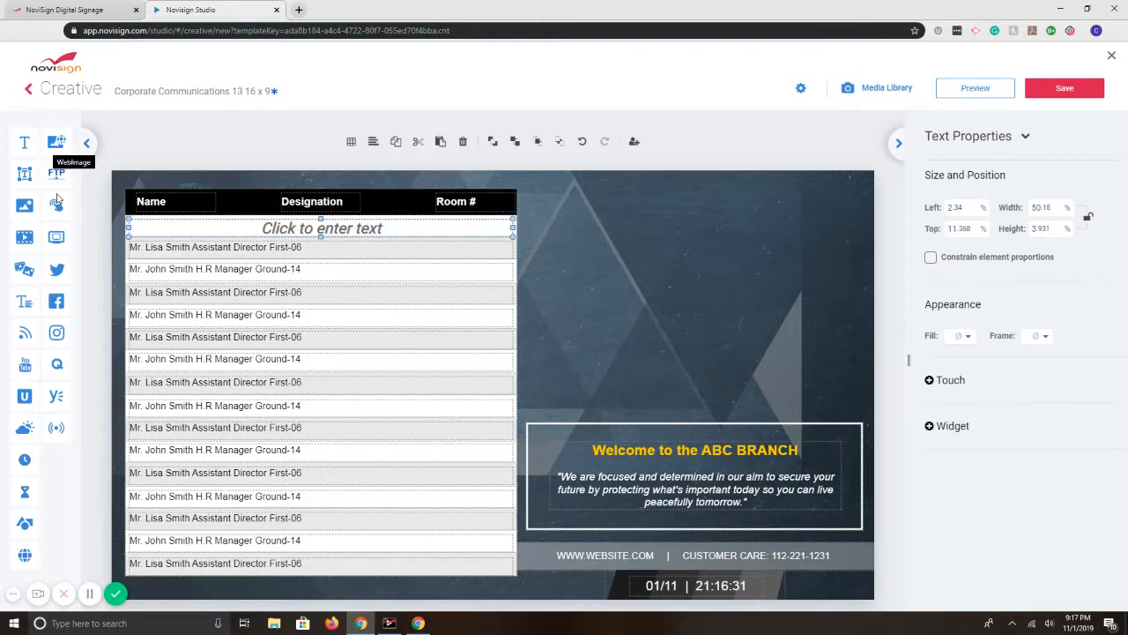
pyautogui.moveTo(56, 238)
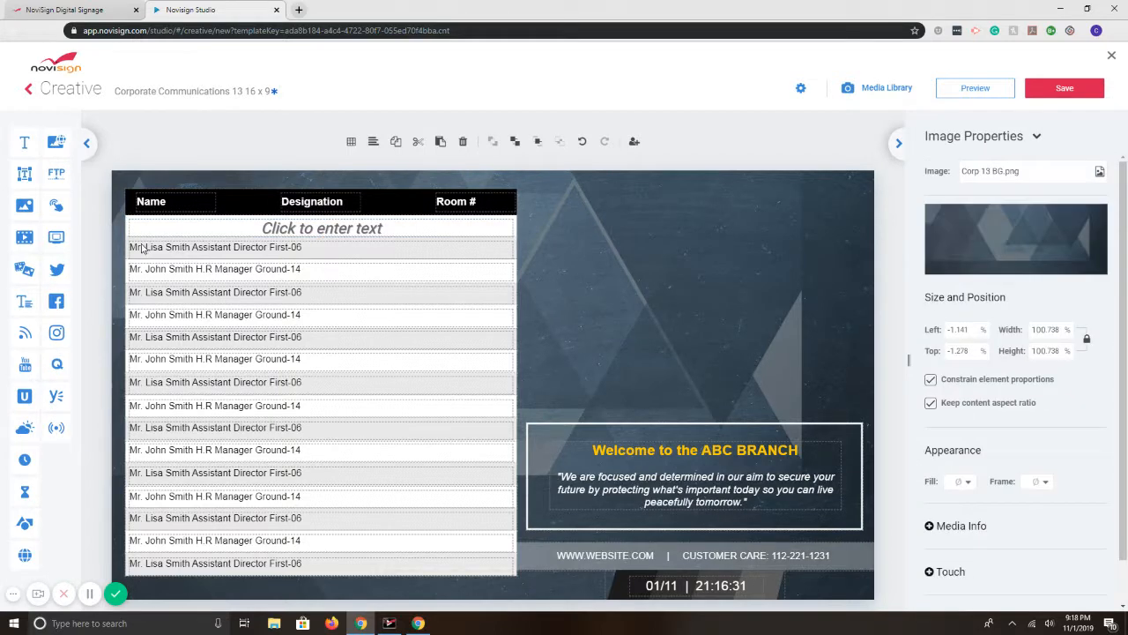
pyautogui.moveTo(20, 264)
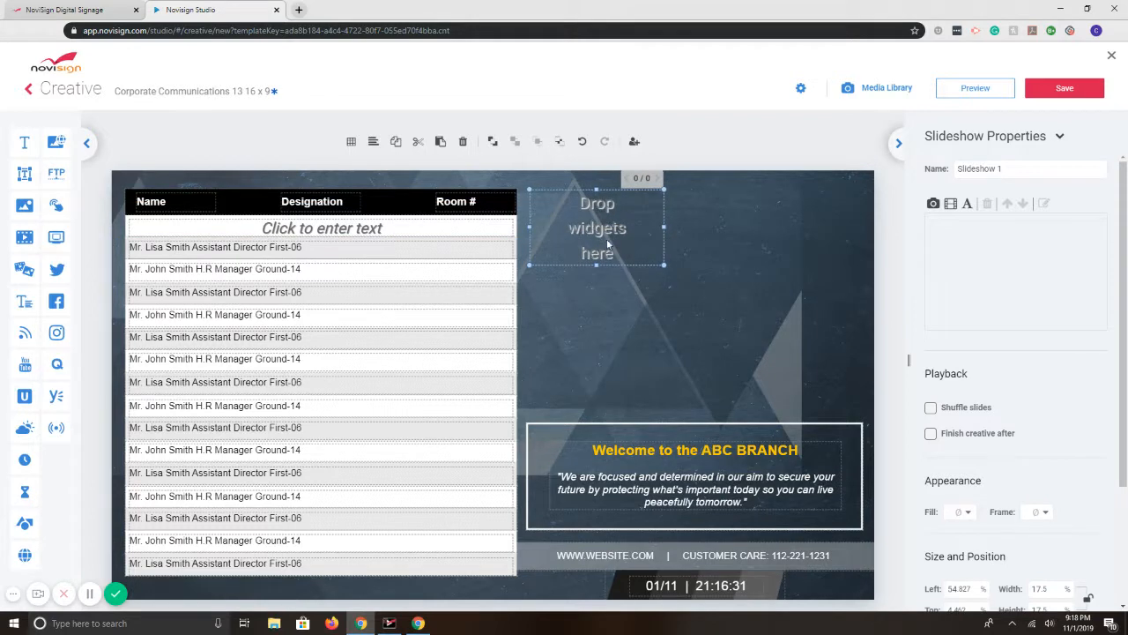
# Enlarge the slideshow, insert three About our City images, and adjust slide display durations
pyautogui.moveTo(664, 267); pyautogui.dragTo(861, 394)
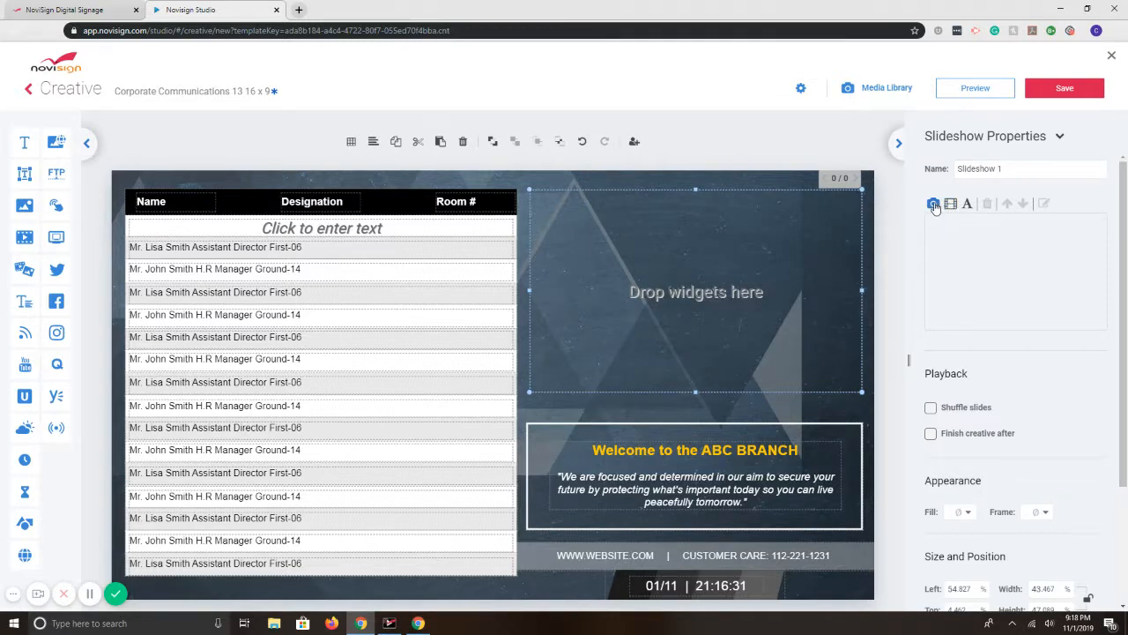
pyautogui.click(933, 203)
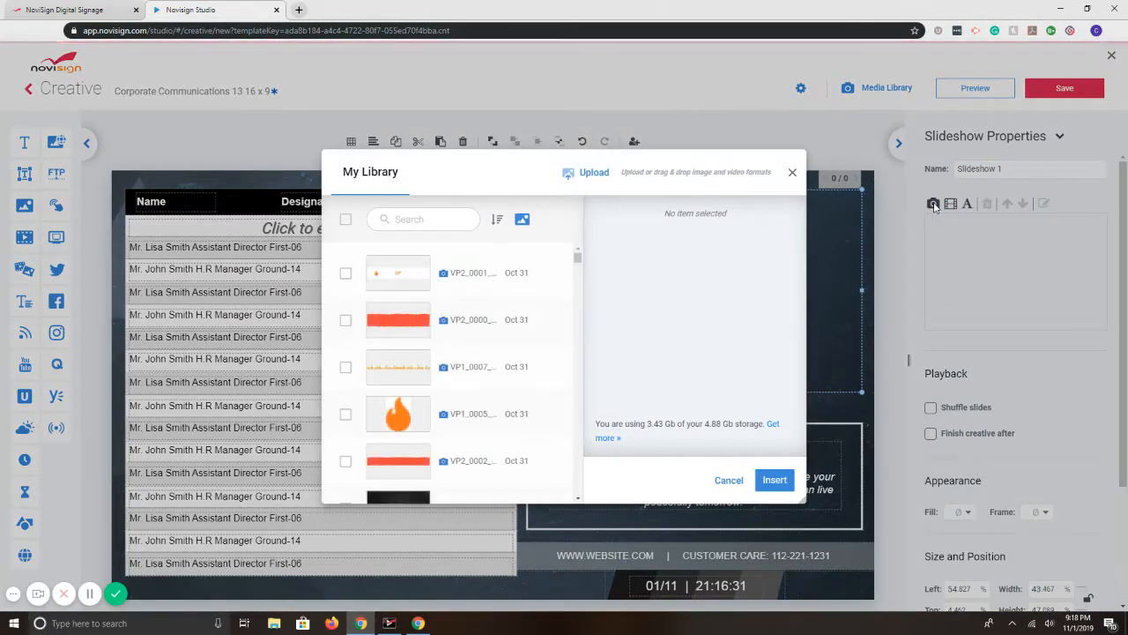
pyautogui.moveTo(457, 297)
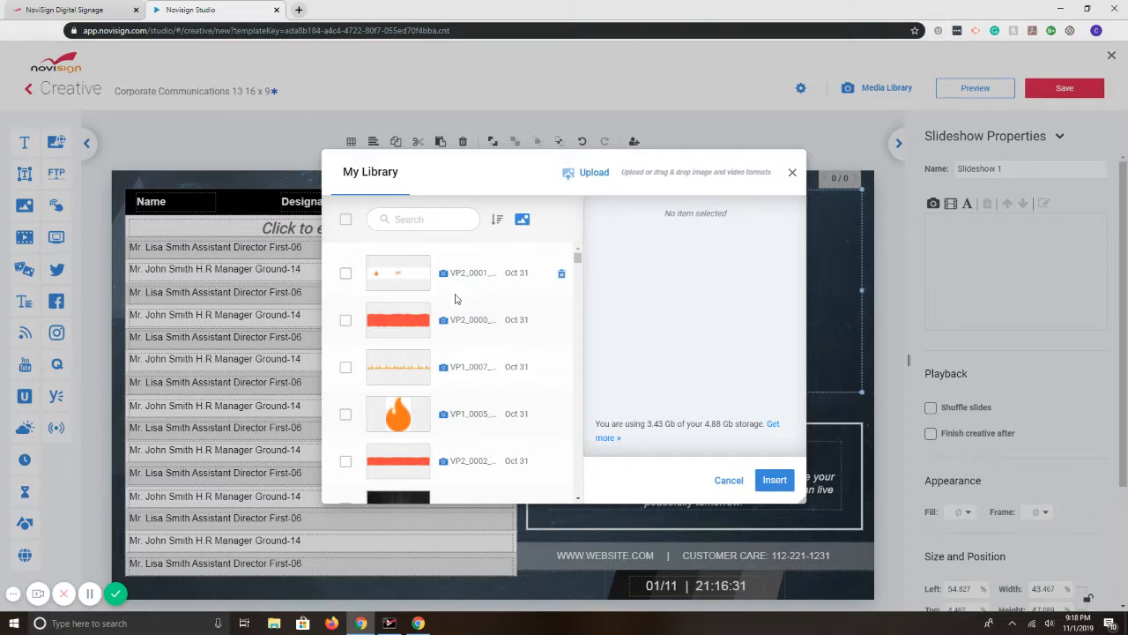
pyautogui.scroll(-3)
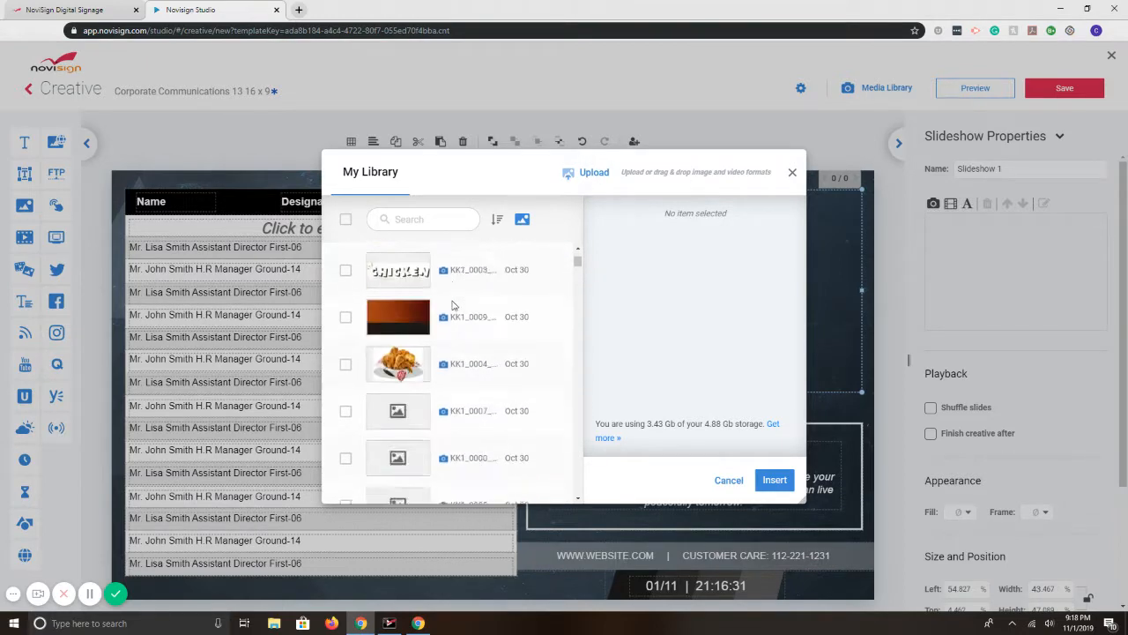
pyautogui.scroll(-3)
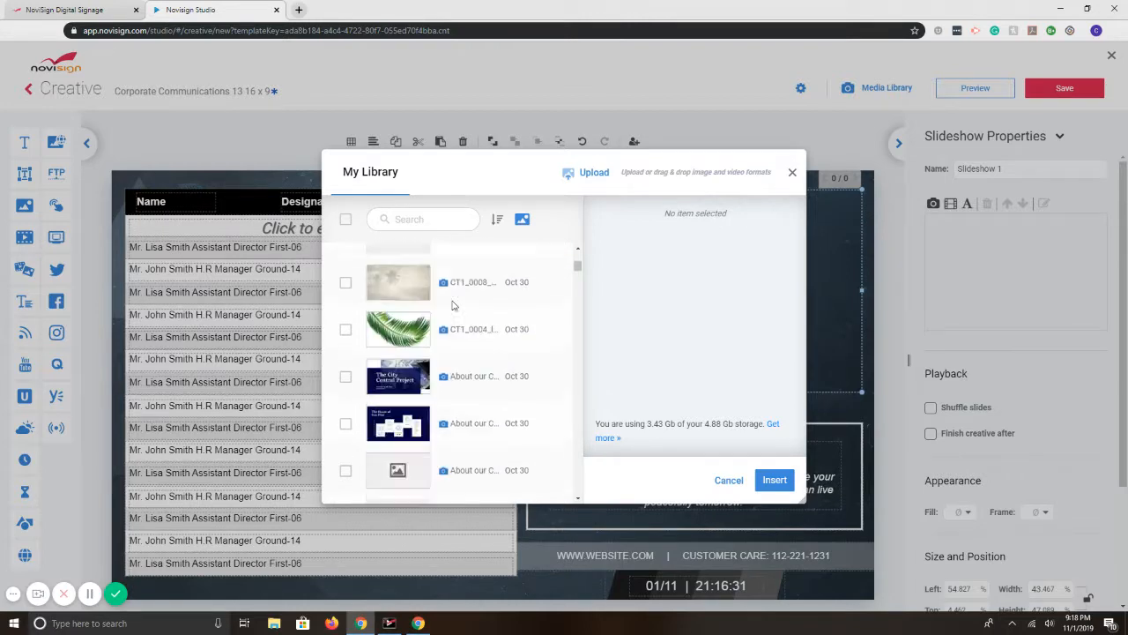
pyautogui.scroll(-3)
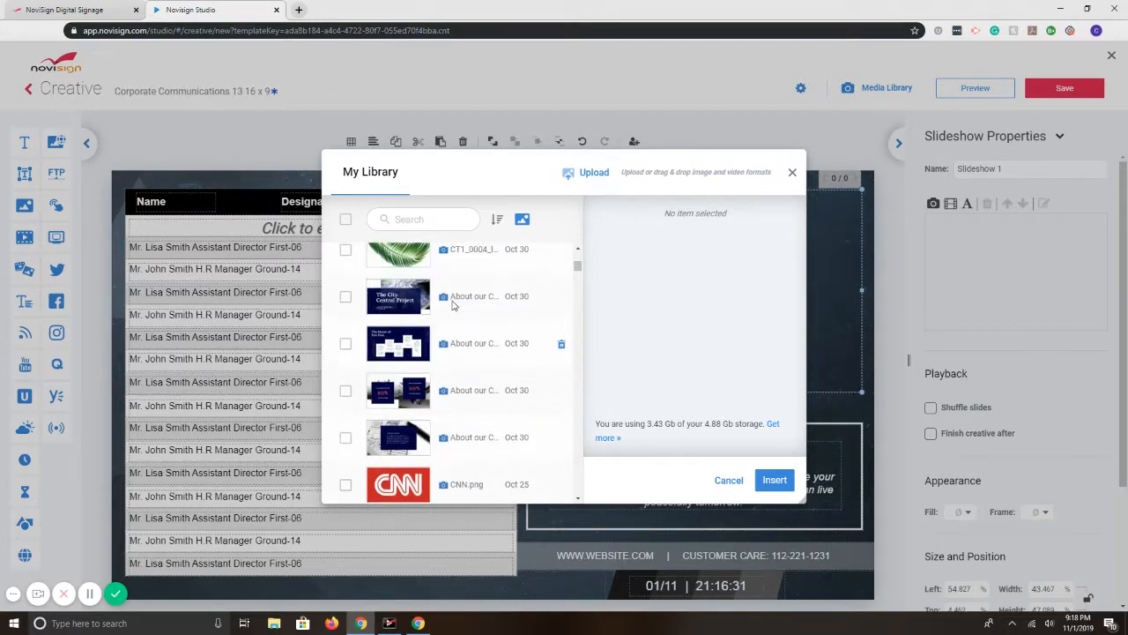
pyautogui.click(345, 343)
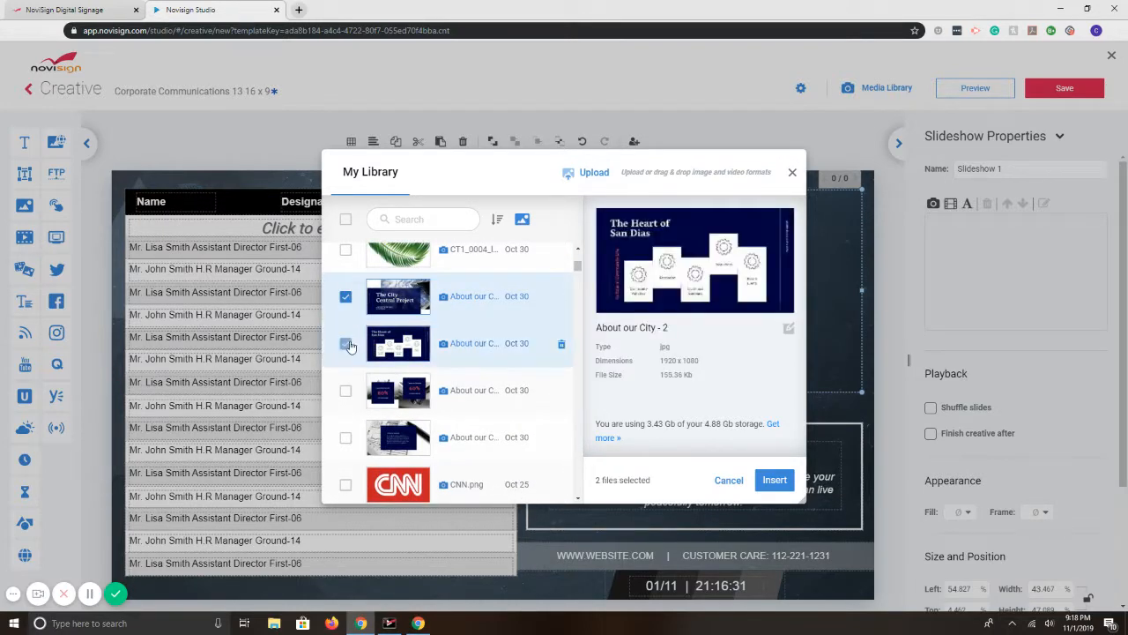
pyautogui.click(774, 479)
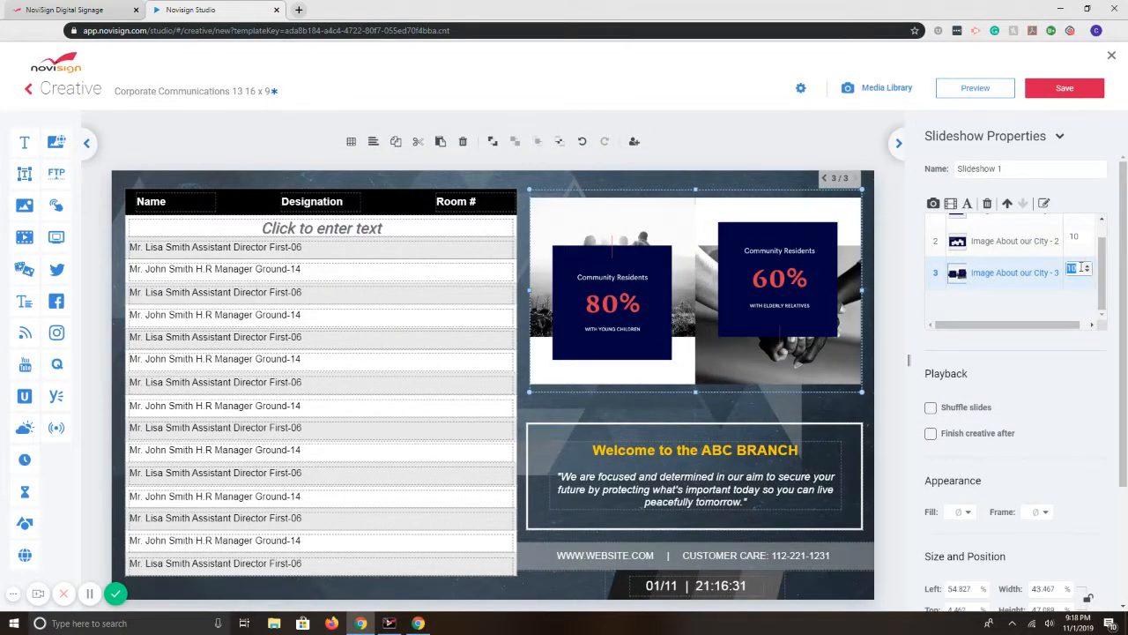
pyautogui.click(1015, 240)
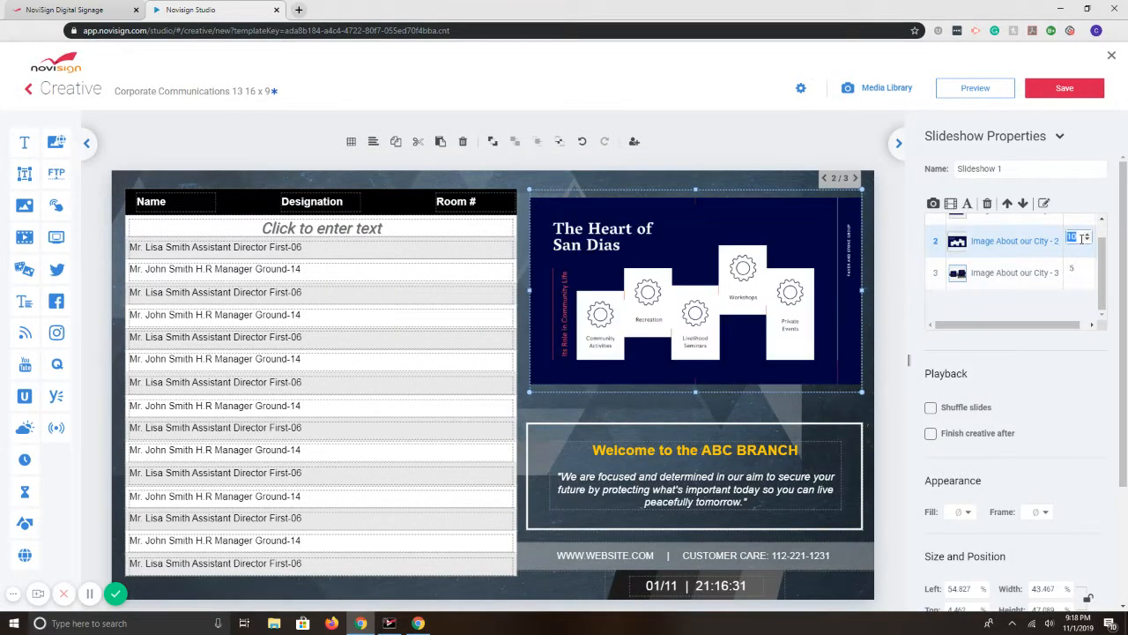
pyautogui.click(1014, 230)
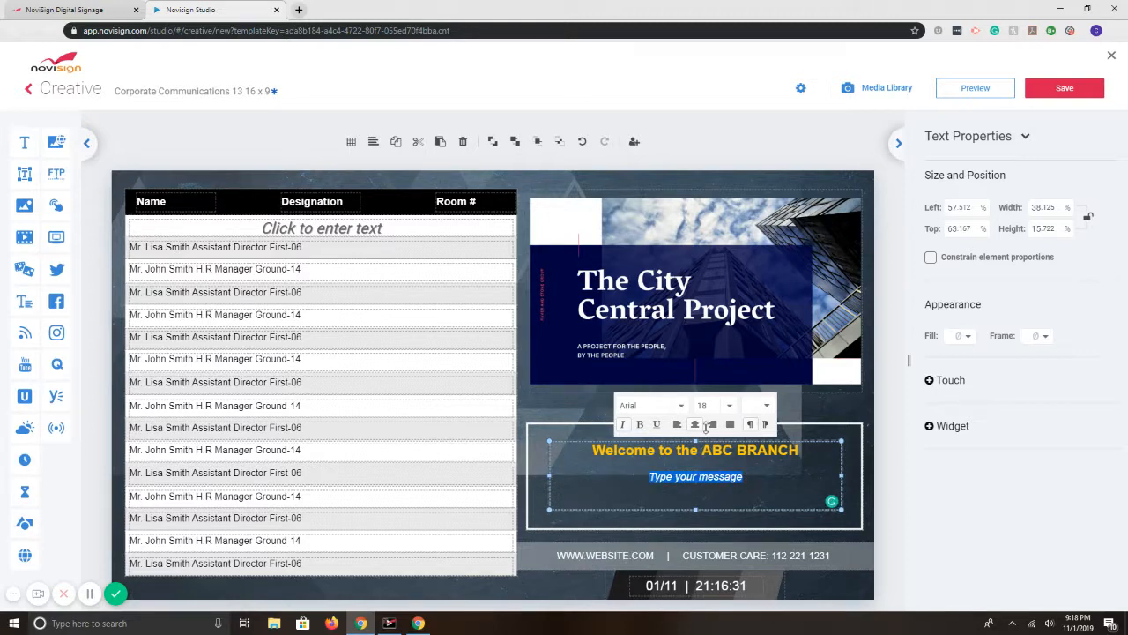
# Open the message's Text Color picker and move the welcome heading over the staff table
pyautogui.click(713, 424)
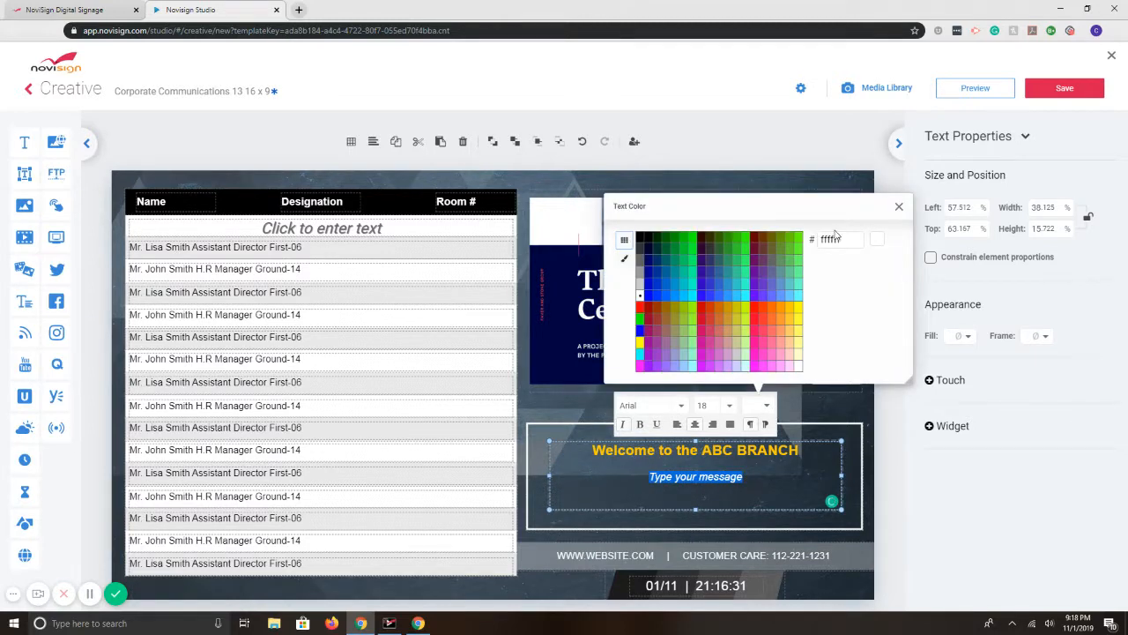
pyautogui.click(899, 206)
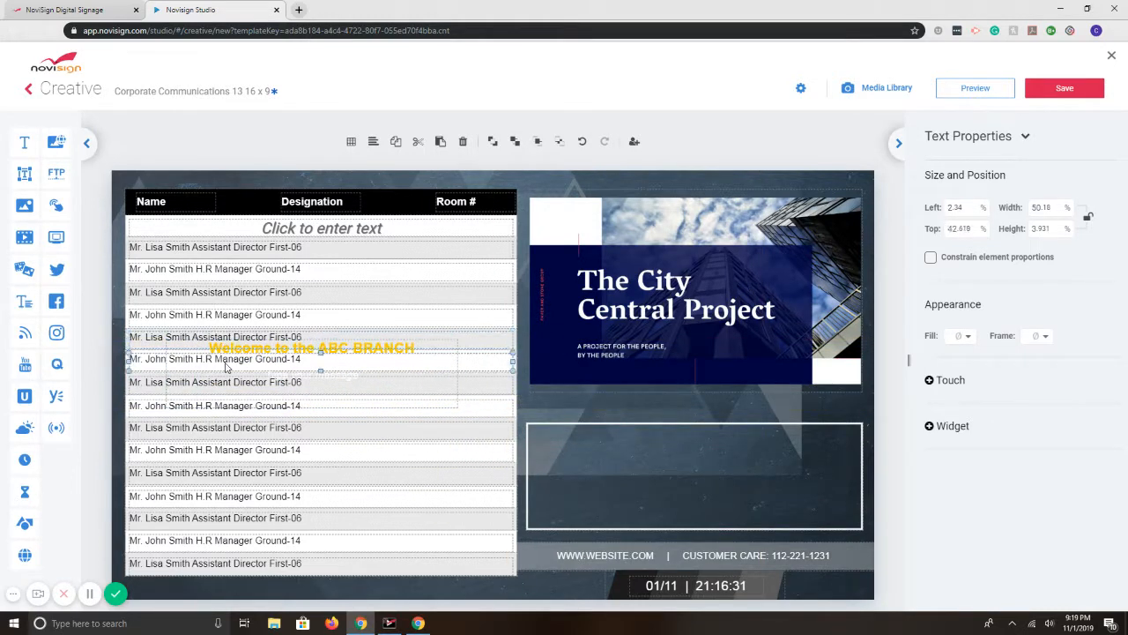
# Delete the welcome heading, several middle staff-table rows and the empty welcome frame
pyautogui.click(409, 399)
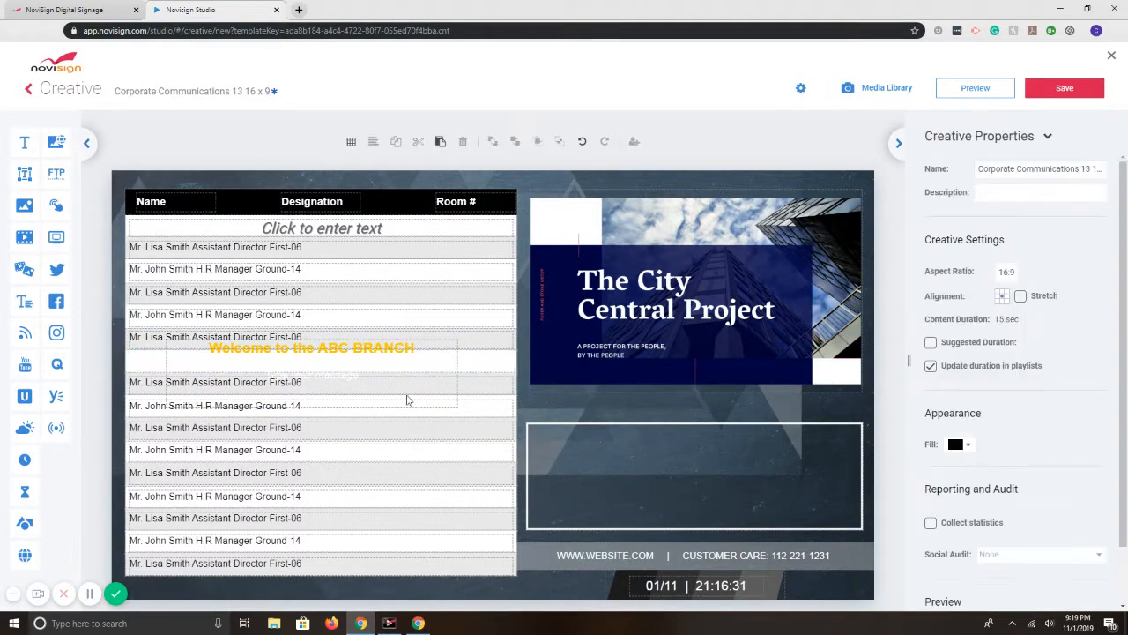
pyautogui.click(311, 347)
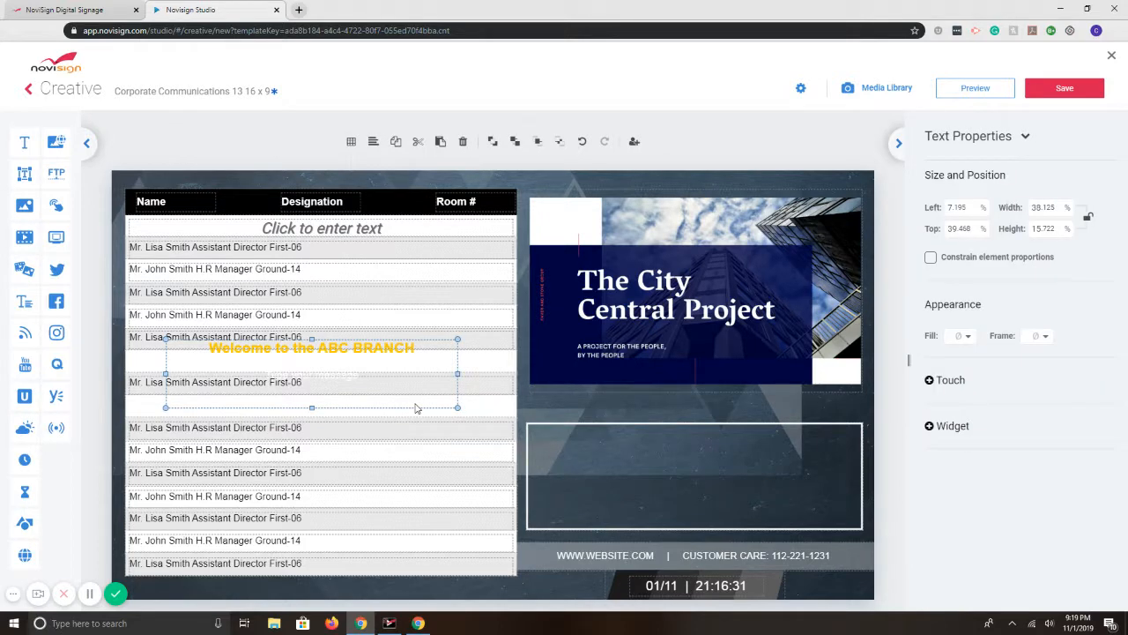
pyautogui.click(410, 394)
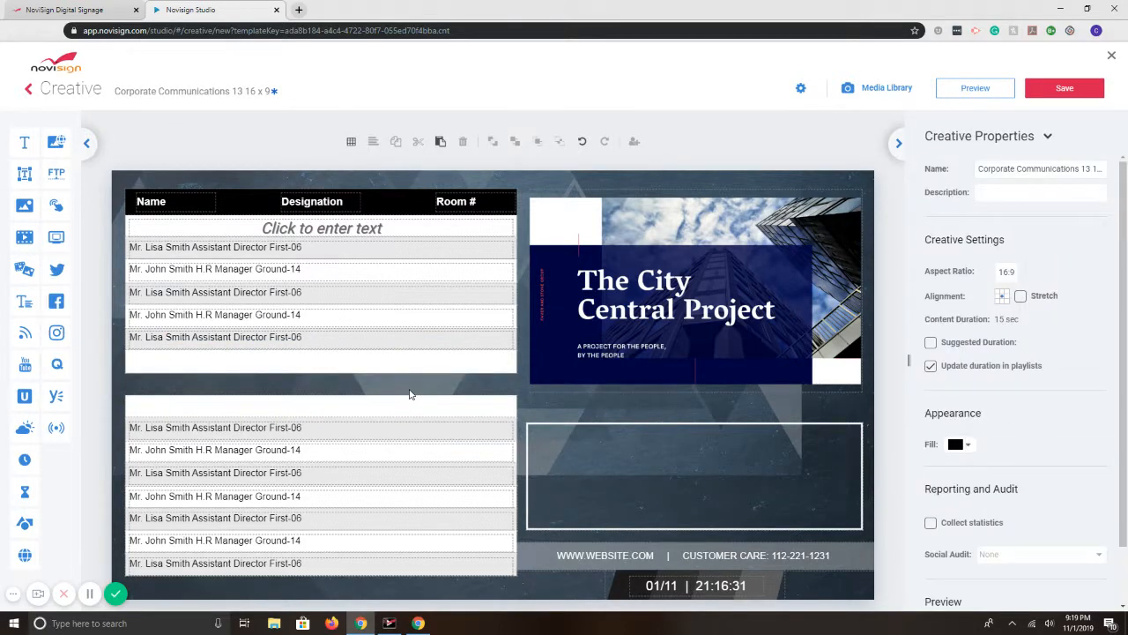
pyautogui.click(321, 450)
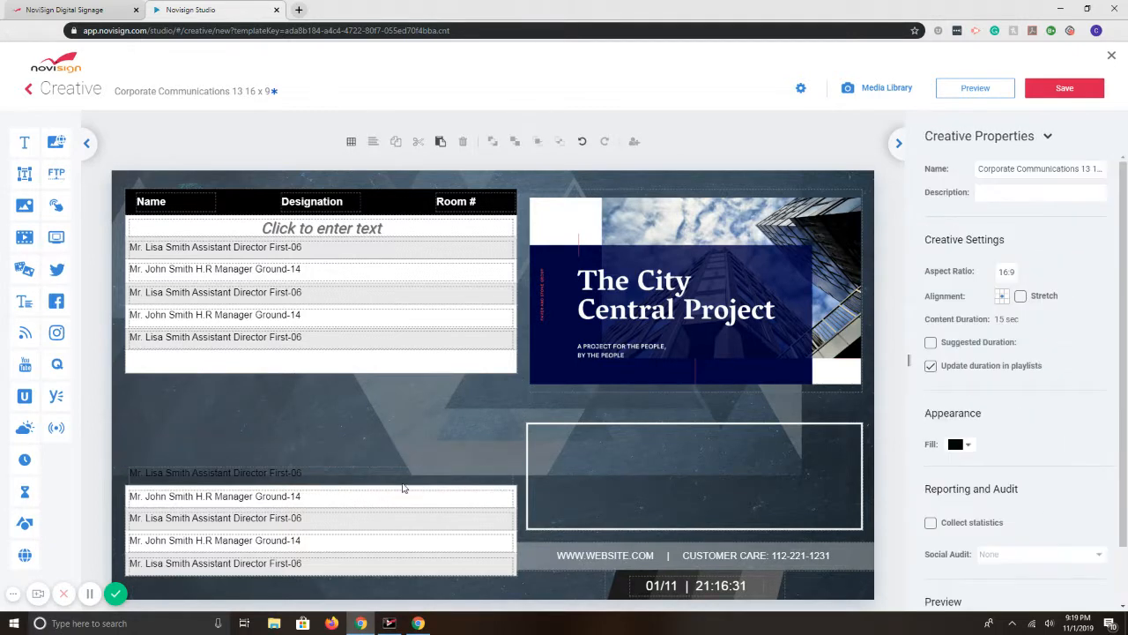
pyautogui.click(694, 476)
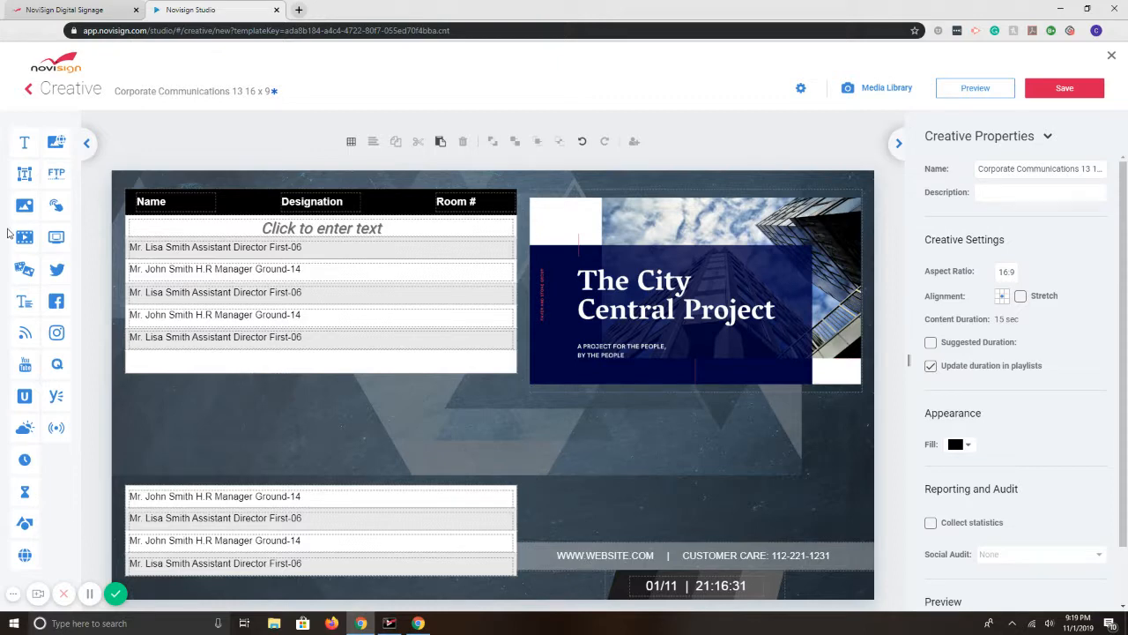
pyautogui.moveTo(24, 363)
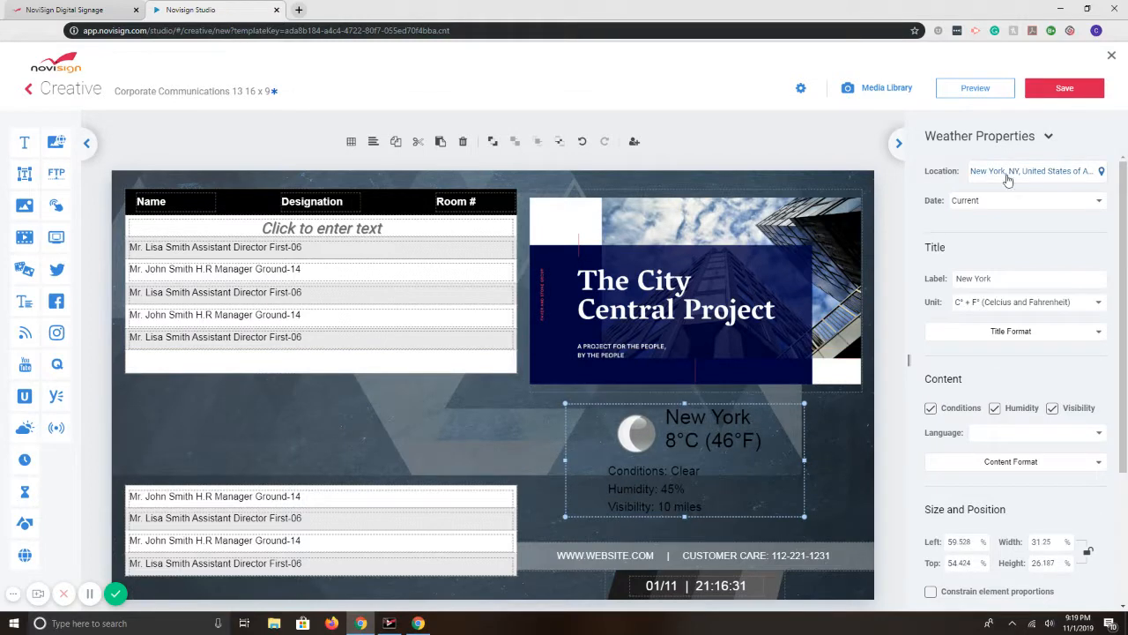
# Set the weather widget's location to Chicago and change its title color
pyautogui.click(1033, 171)
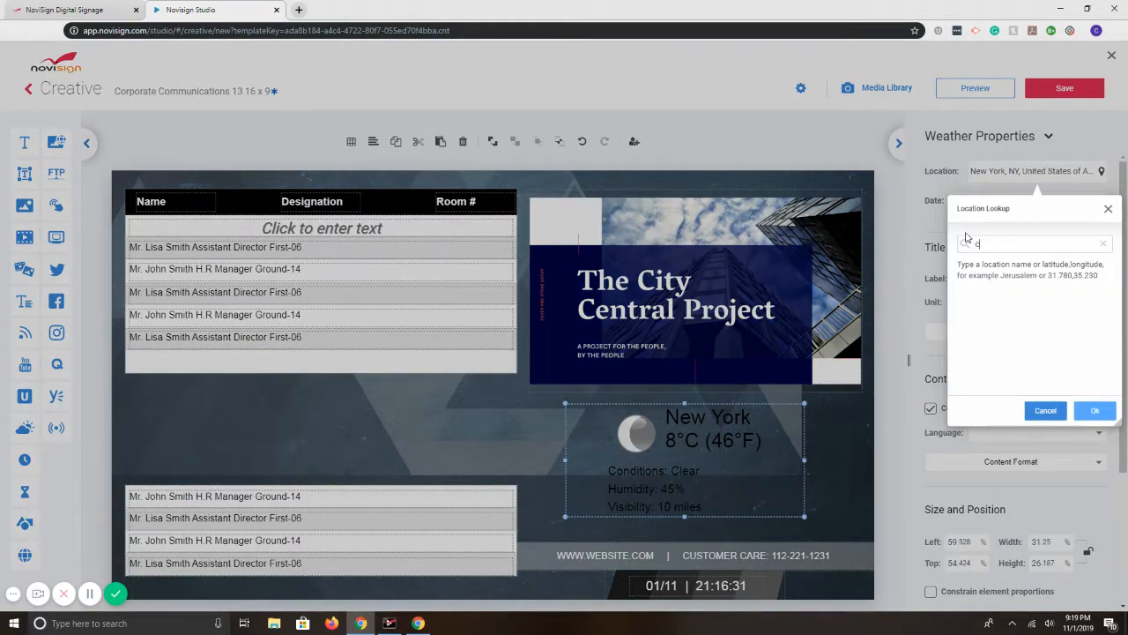
pyautogui.write('chicago')
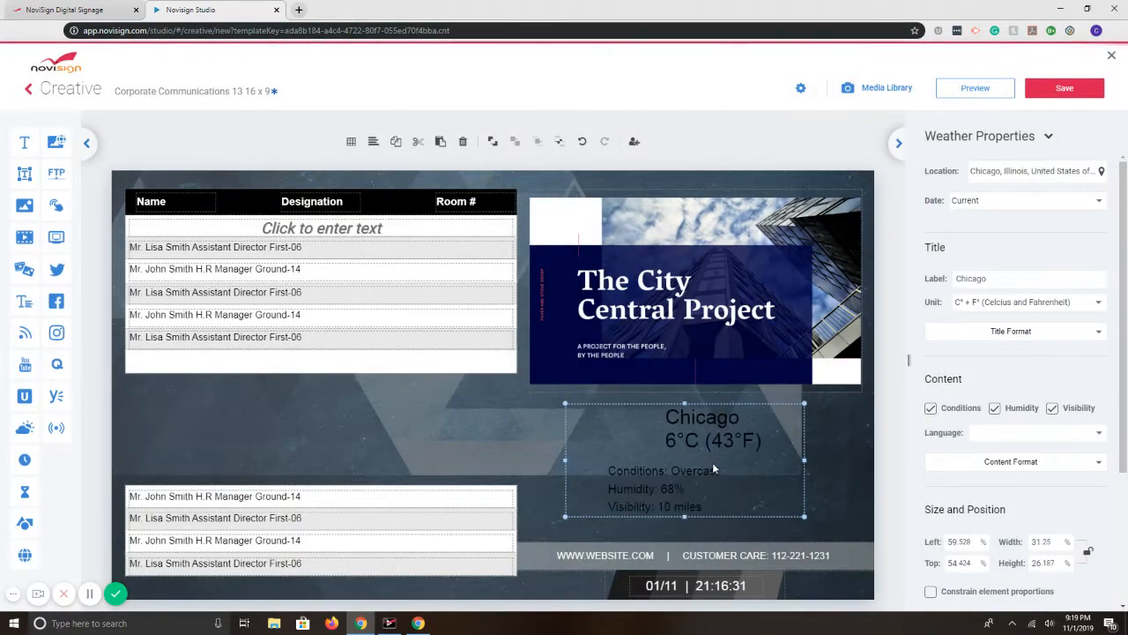
pyautogui.click(1027, 301)
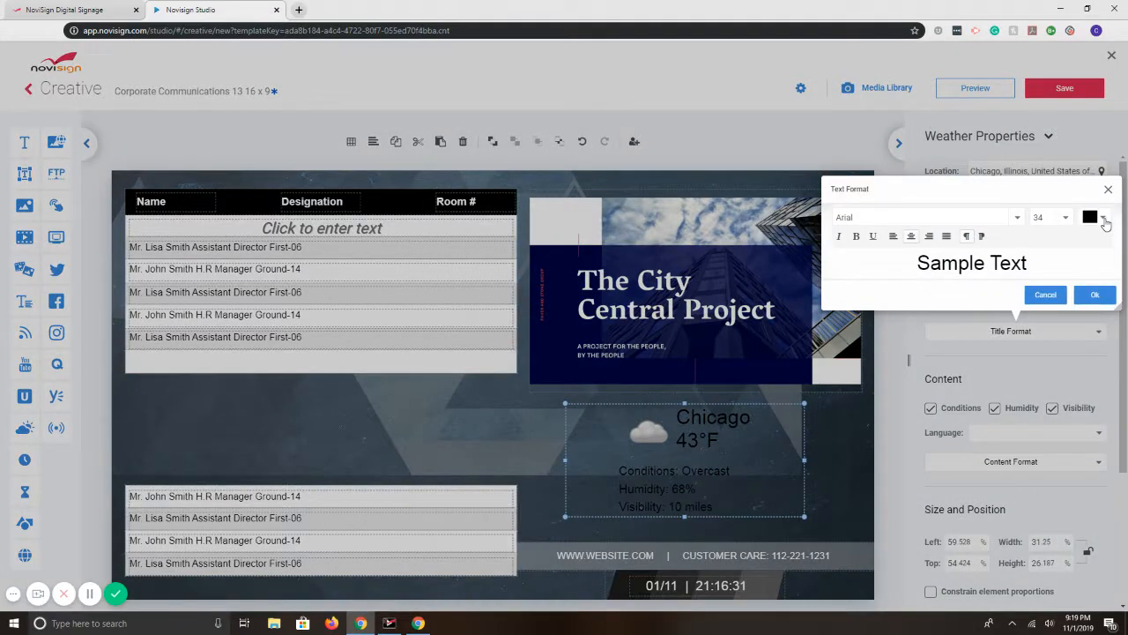
pyautogui.click(1105, 217)
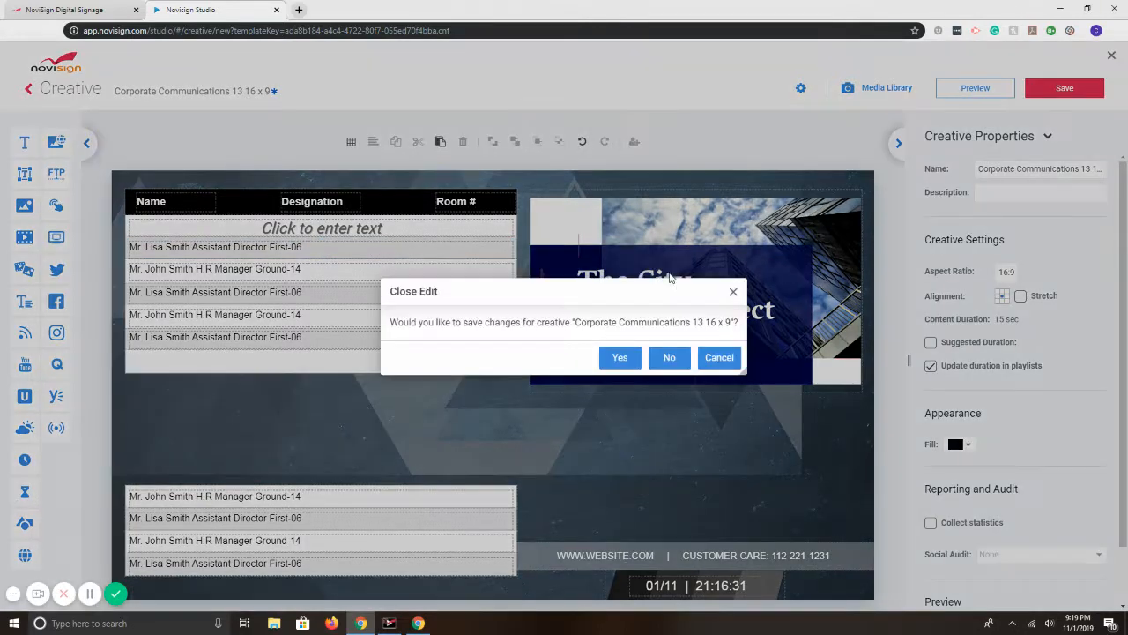
# Close the current creative and start a new one from the Corporate Communications 15 hexagon directory
pyautogui.click(669, 357)
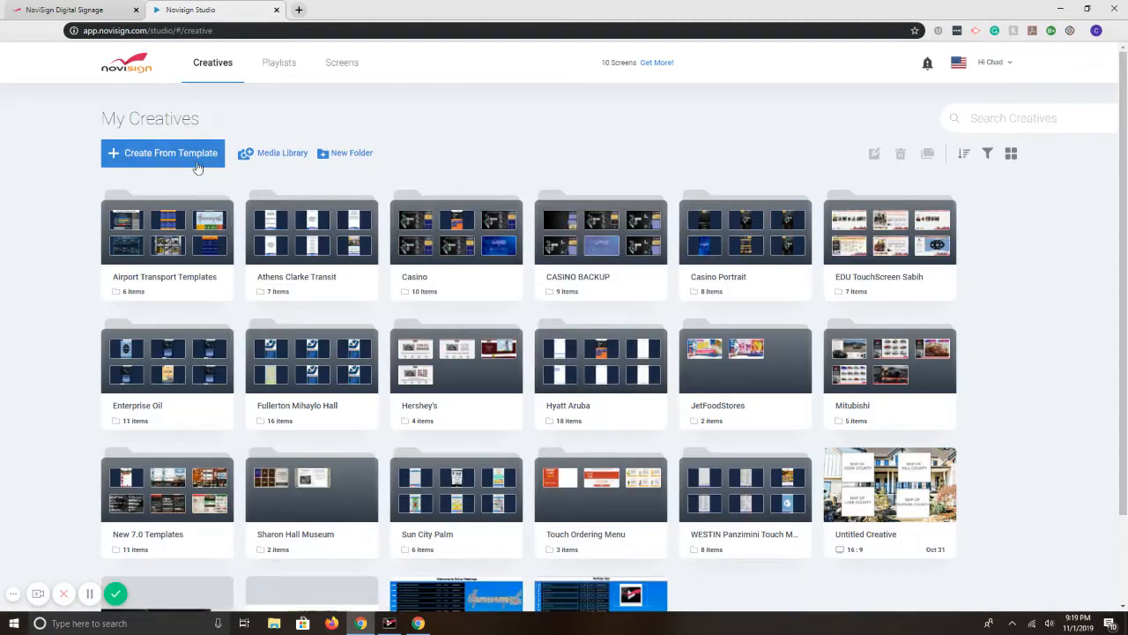
pyautogui.click(163, 153)
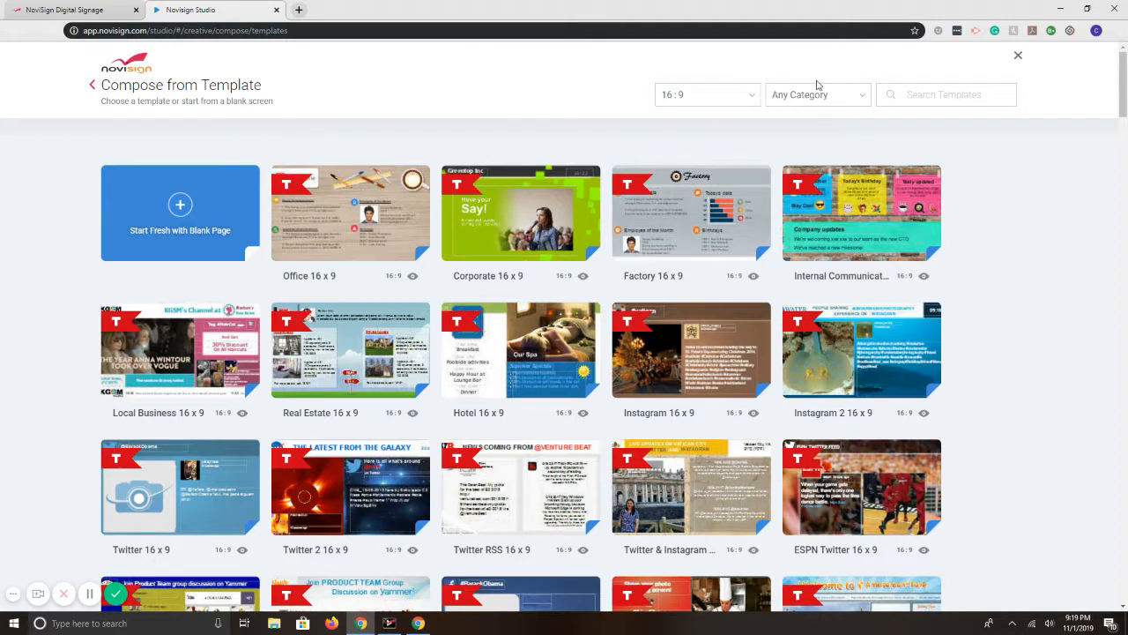
pyautogui.click(816, 94)
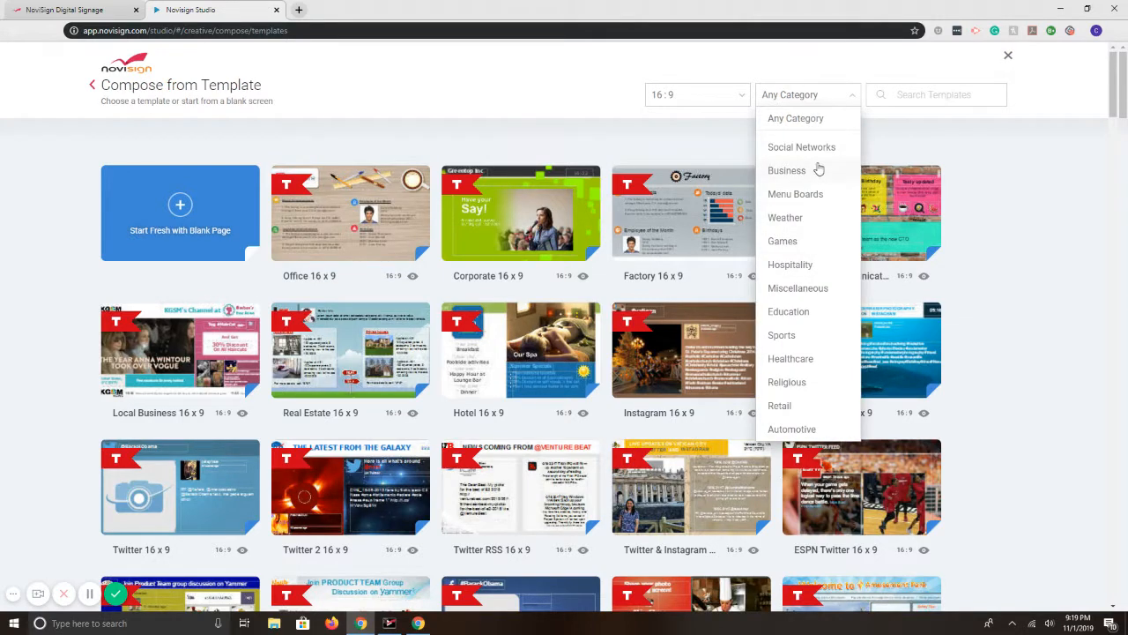
pyautogui.click(786, 170)
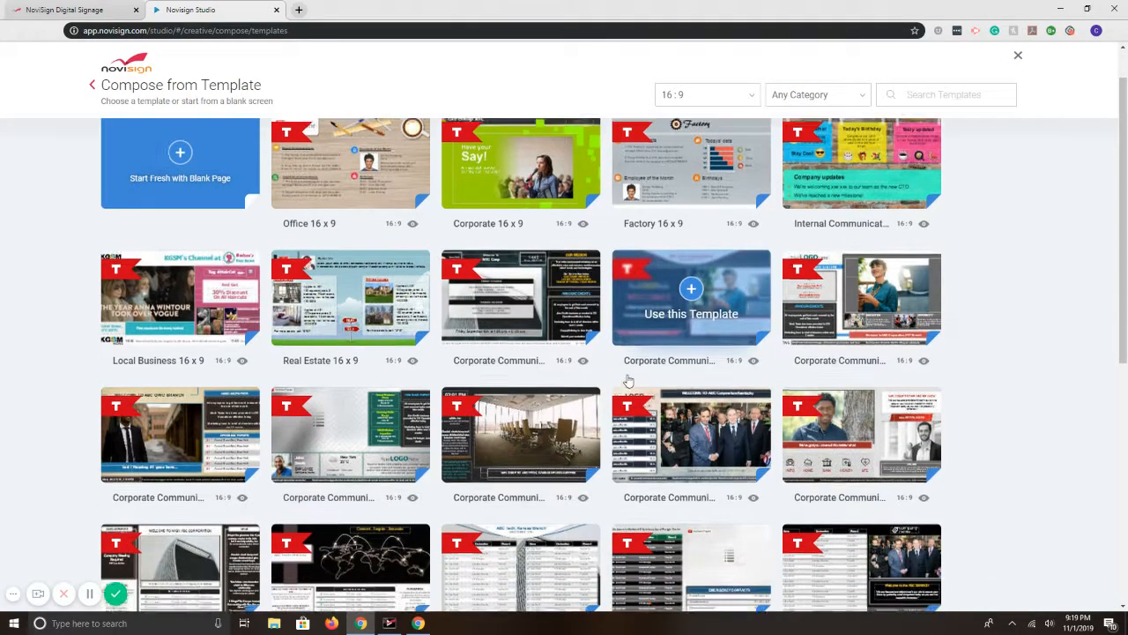
pyautogui.scroll(-3)
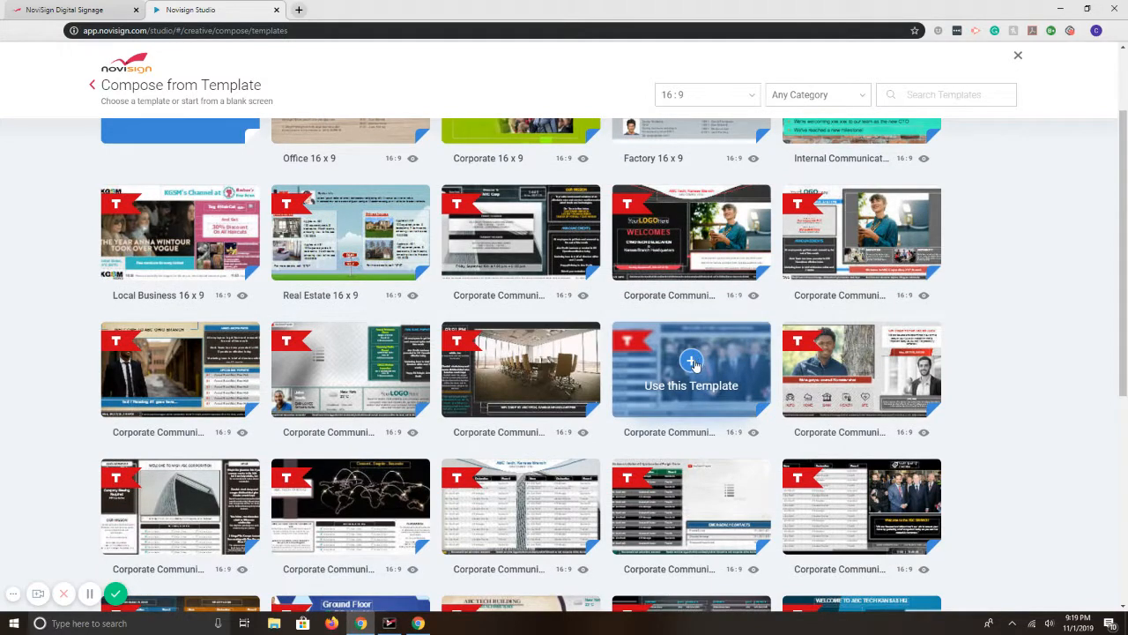
pyautogui.moveTo(713, 355)
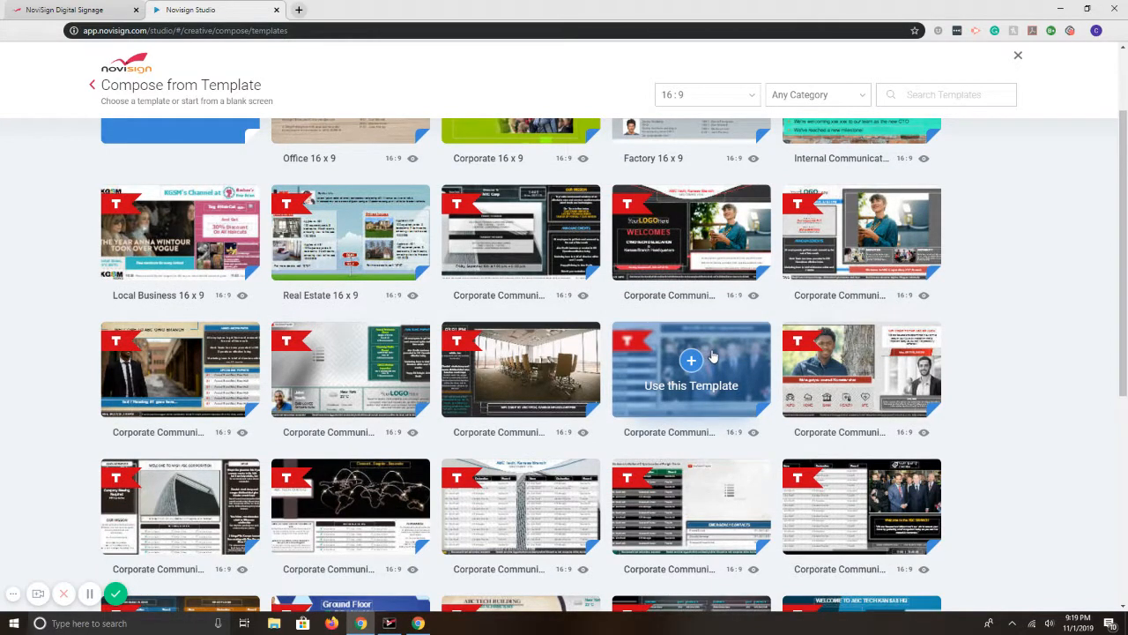
pyautogui.scroll(-3)
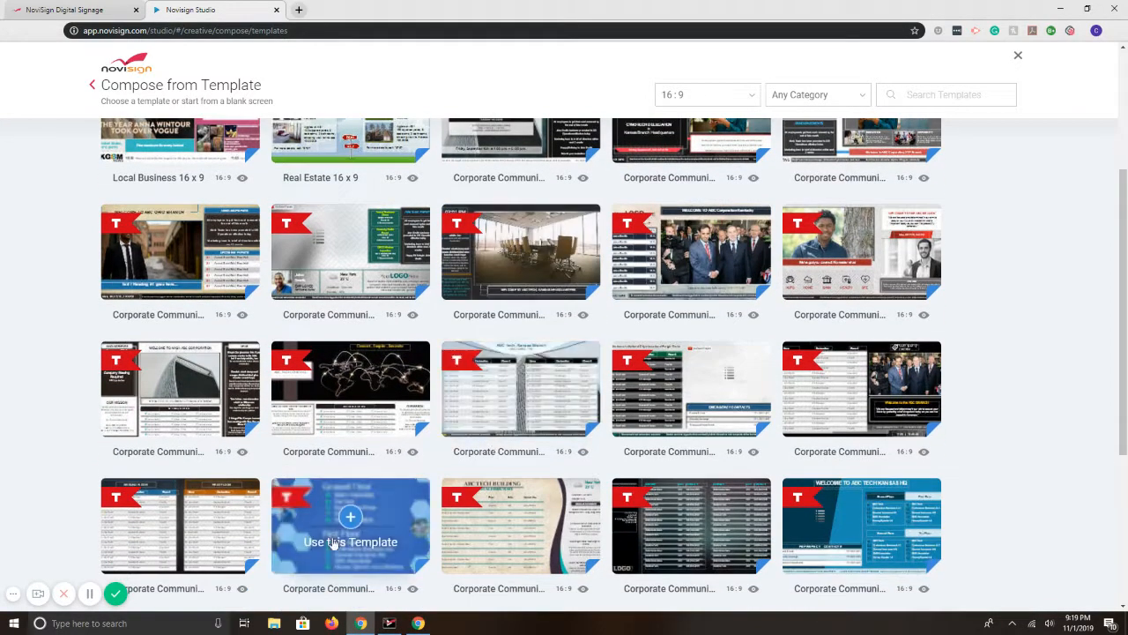
pyautogui.click(350, 516)
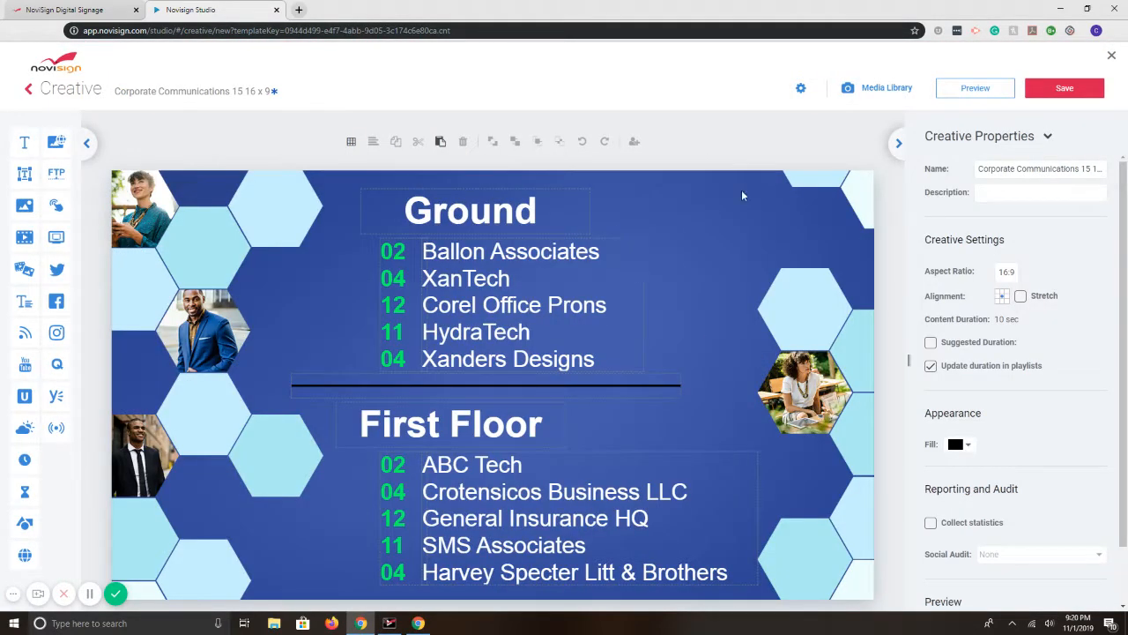
# Delete the hexagon pattern, people photos and divider line, leaving both floor lists
pyautogui.click(687, 231)
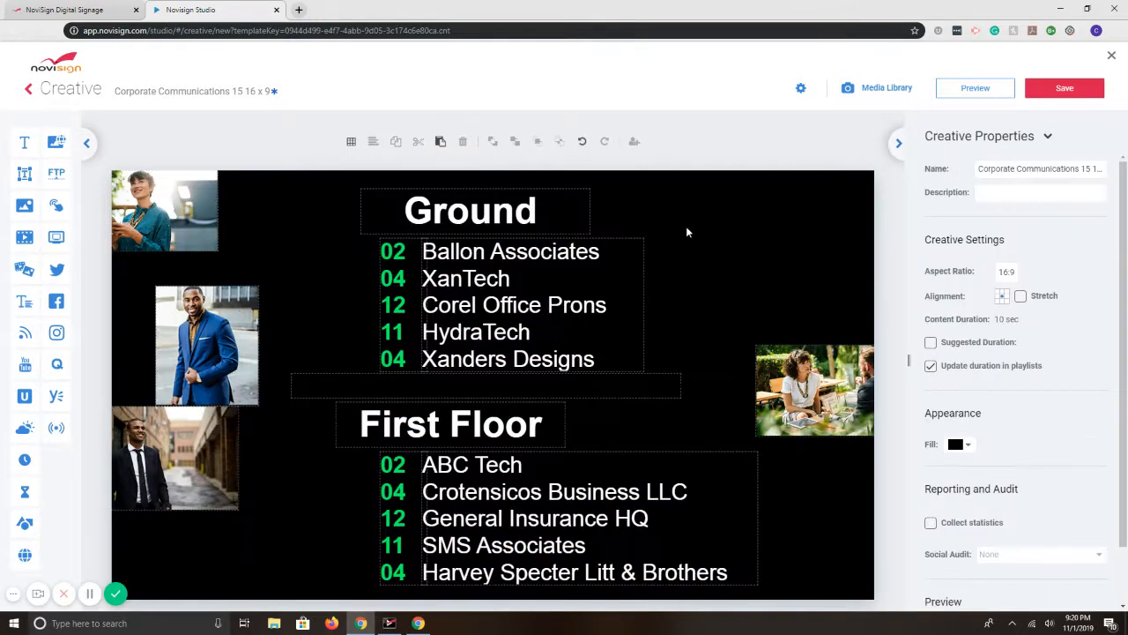
pyautogui.click(206, 346)
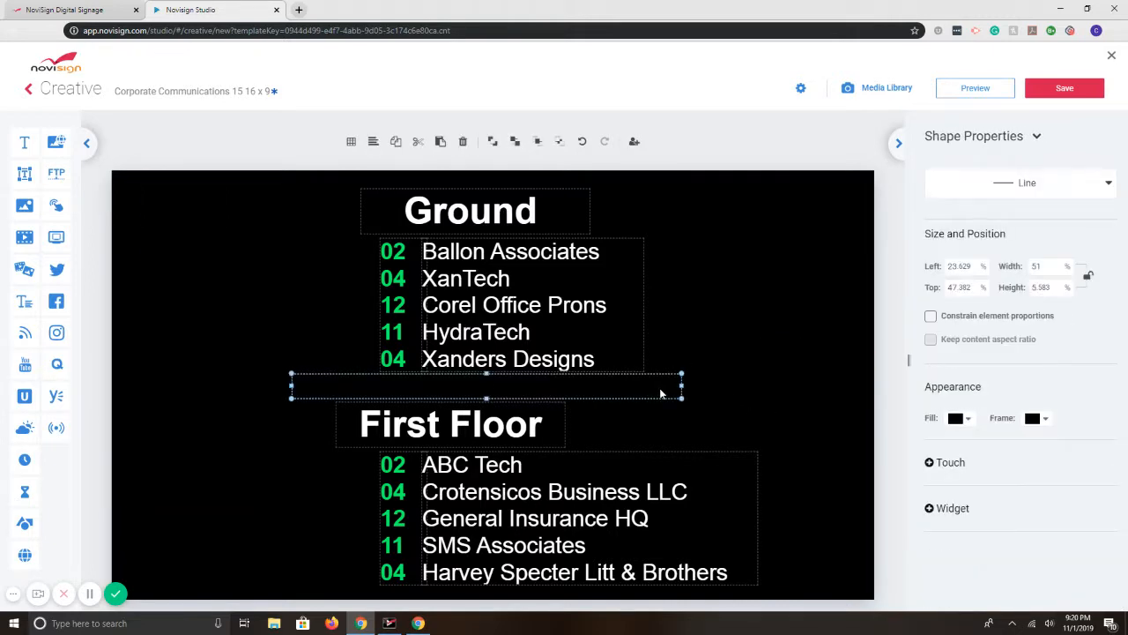
pyautogui.click(702, 349)
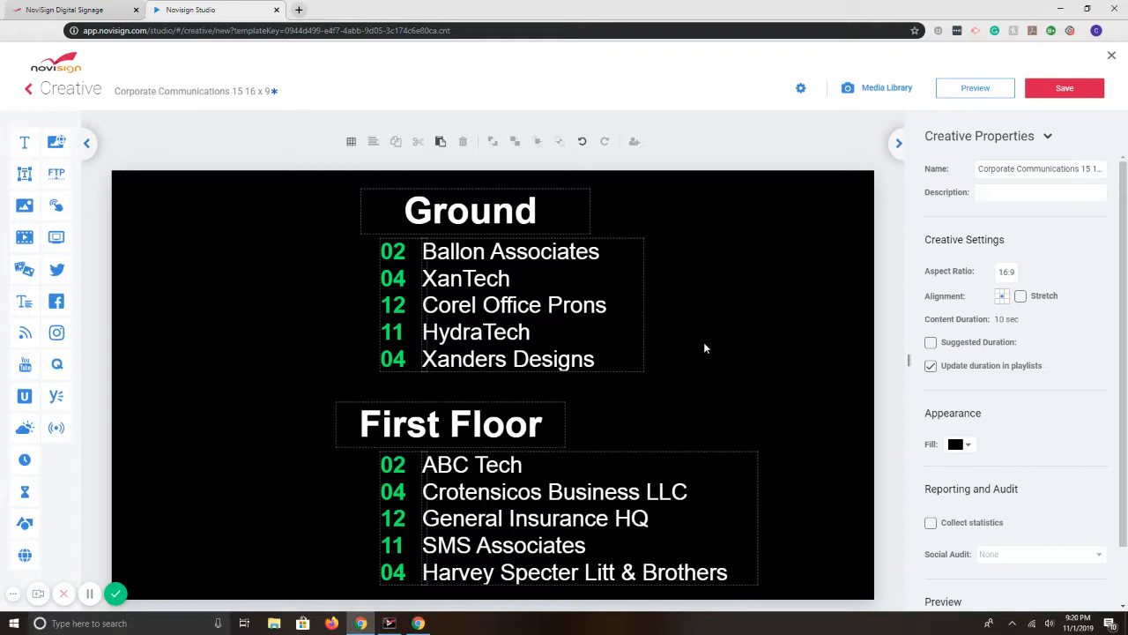
pyautogui.moveTo(55, 141)
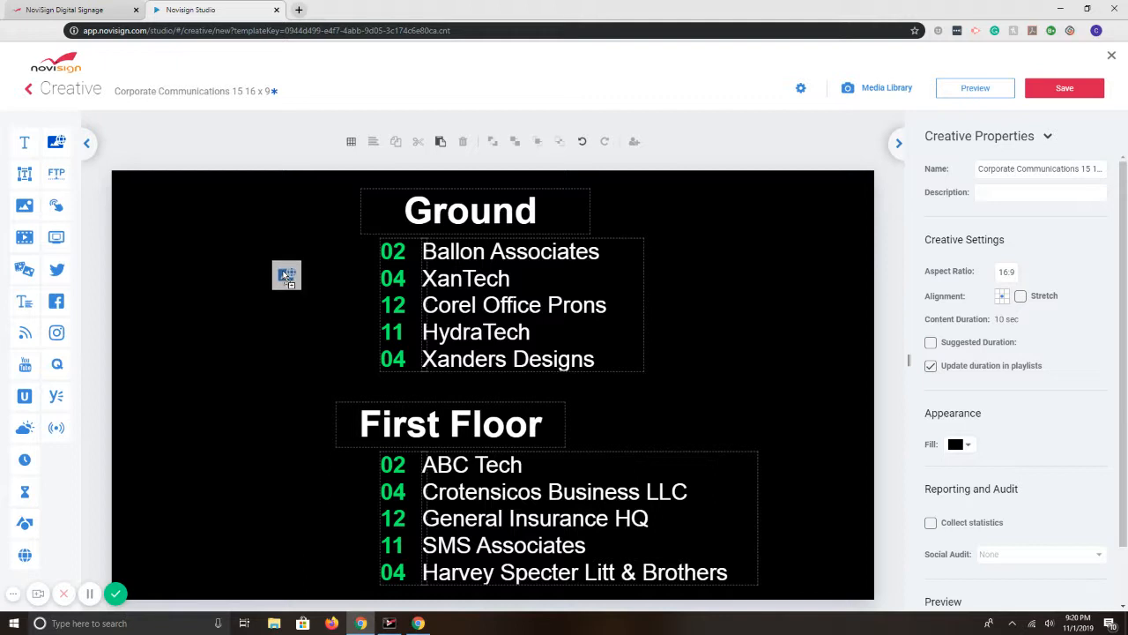
# Add a full-screen Web Image and pick a glass building photo from Unsplash
pyautogui.click(286, 275)
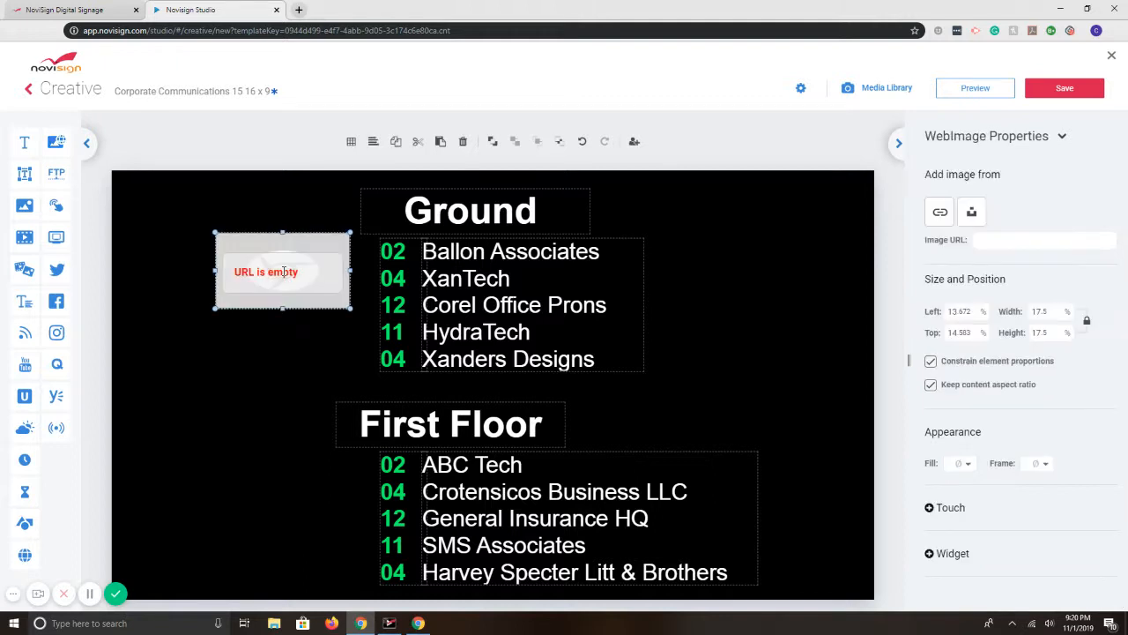
pyautogui.moveTo(283, 272); pyautogui.dragTo(176, 204)
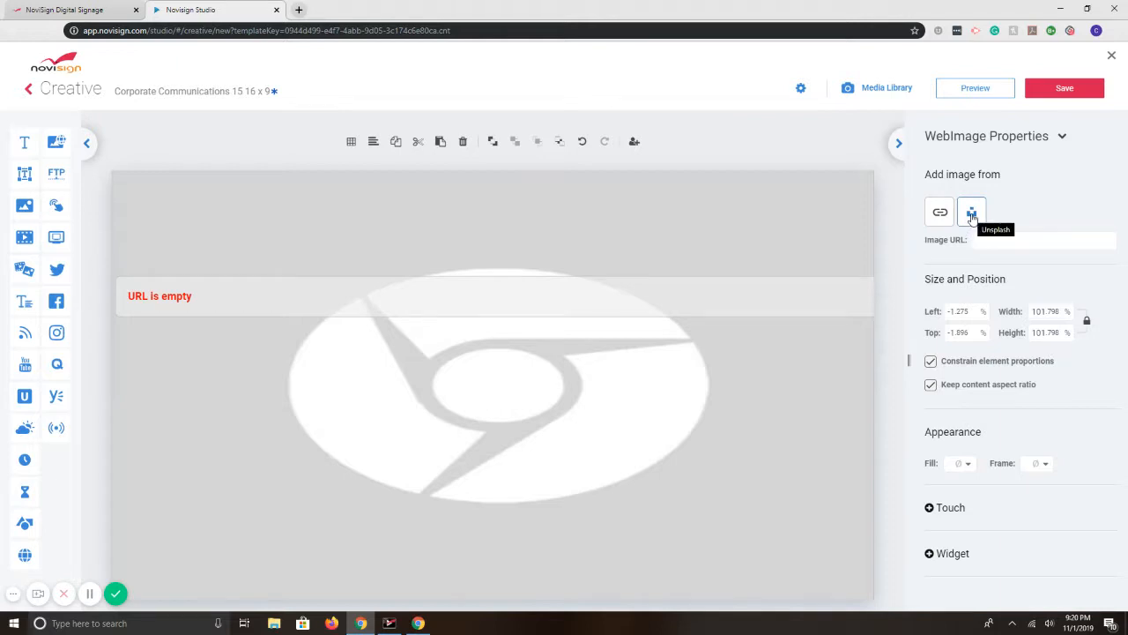
pyautogui.click(971, 212)
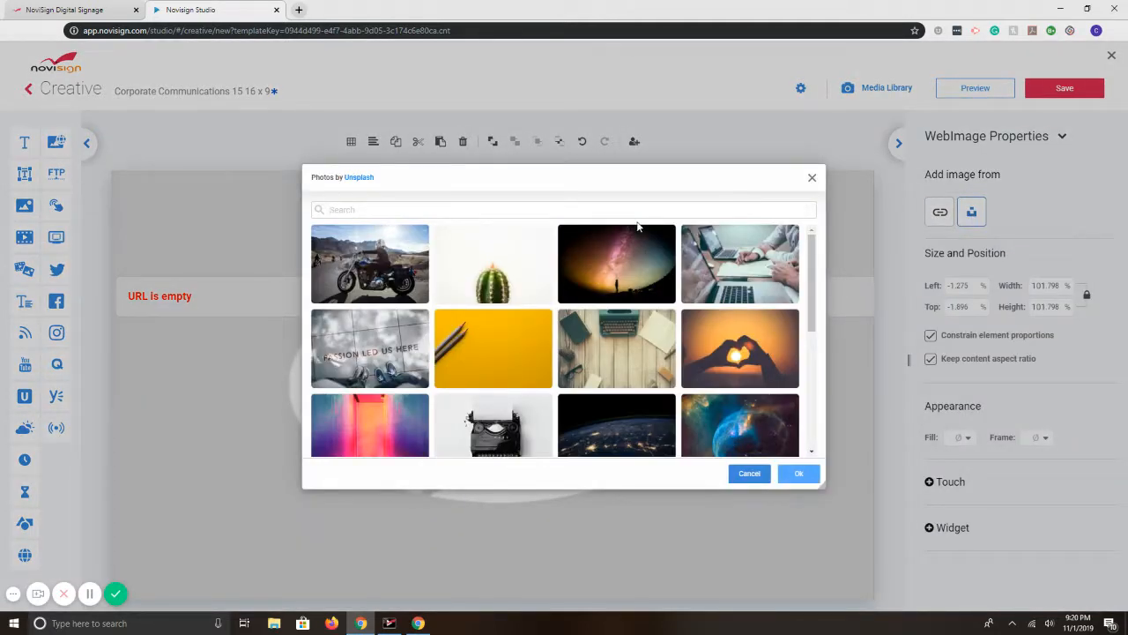
pyautogui.write('building')
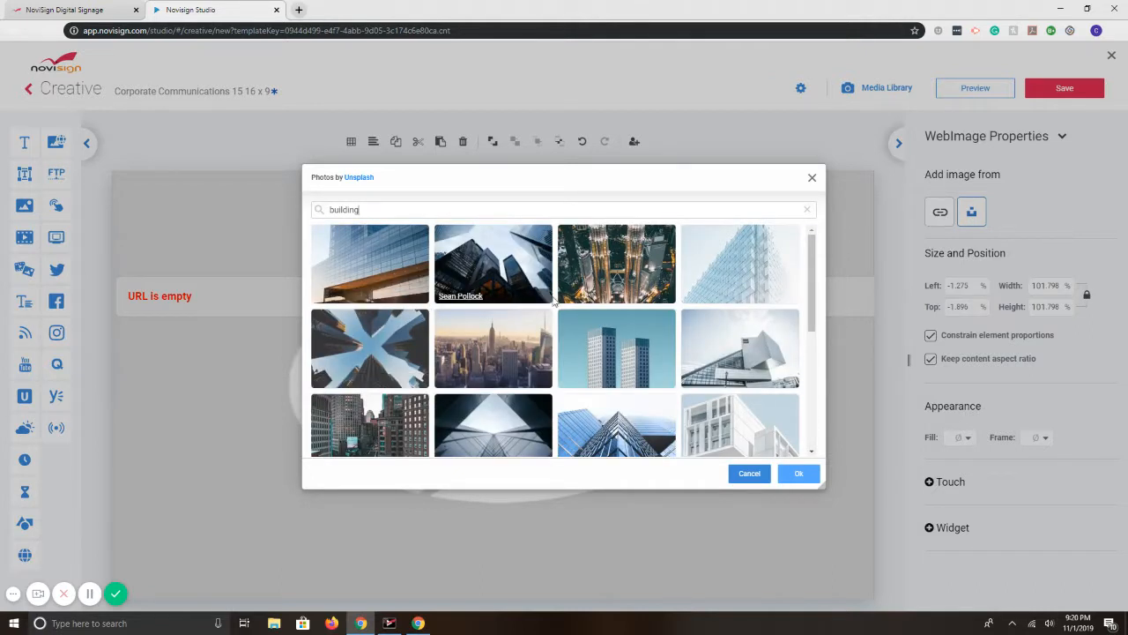
pyautogui.click(739, 263)
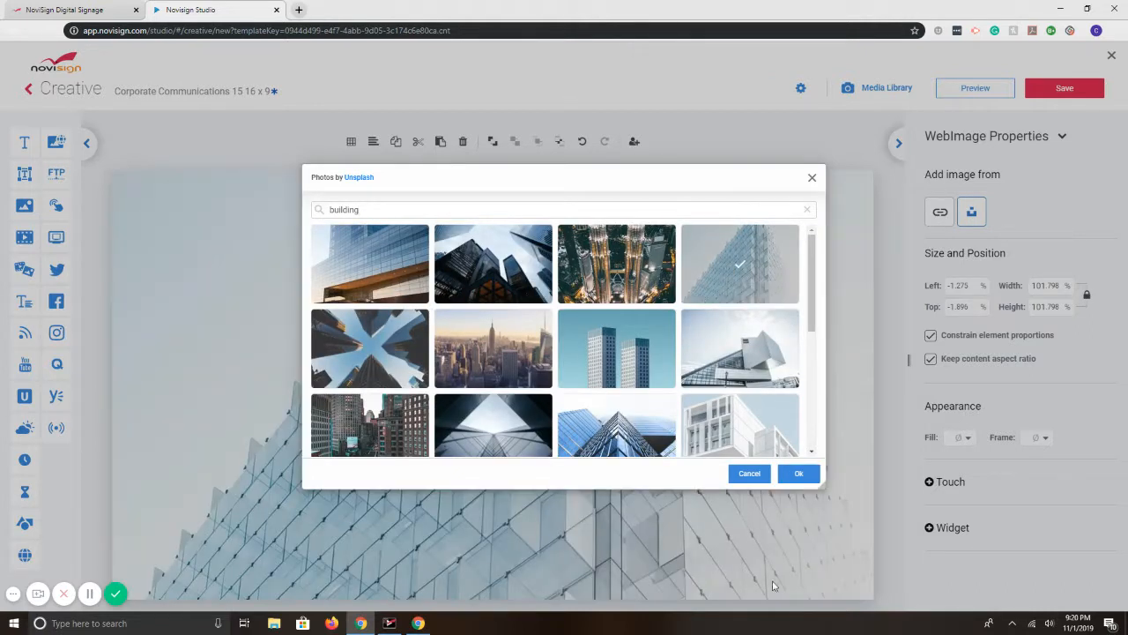
# Switch to the Business newspaper photo and send it behind the directory text
pyautogui.scroll(-3)
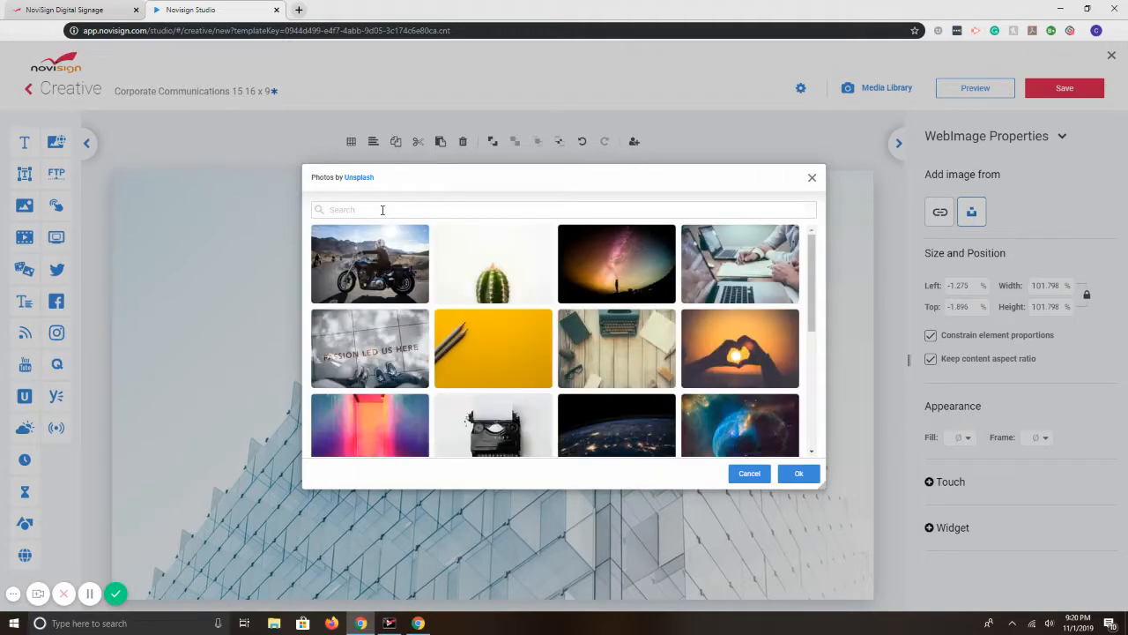
pyautogui.write('business')
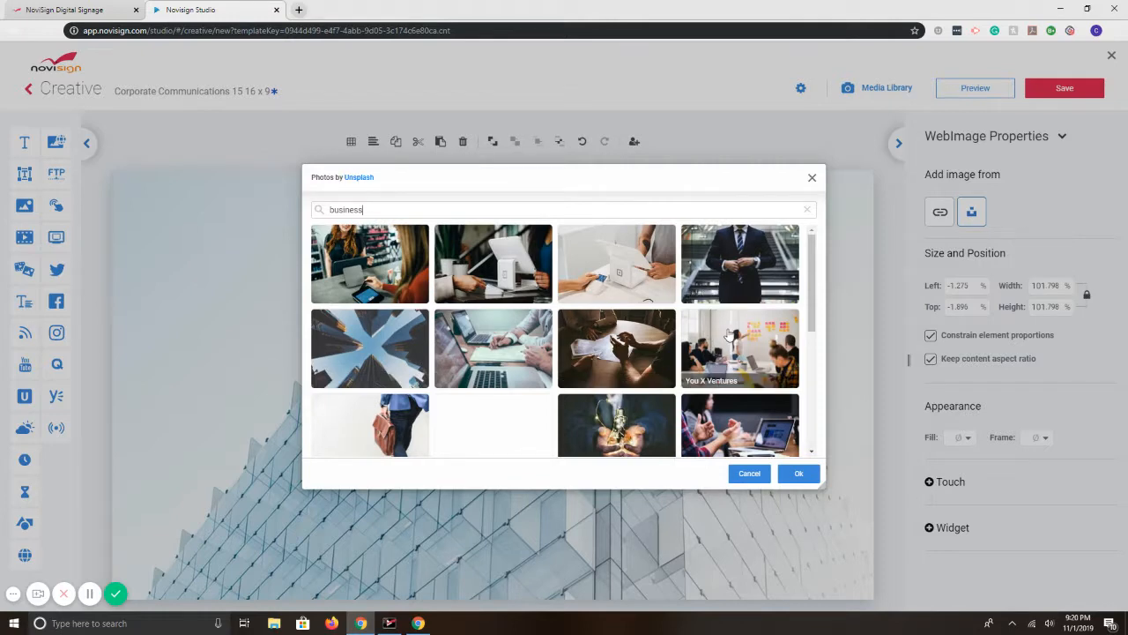
pyautogui.scroll(-3)
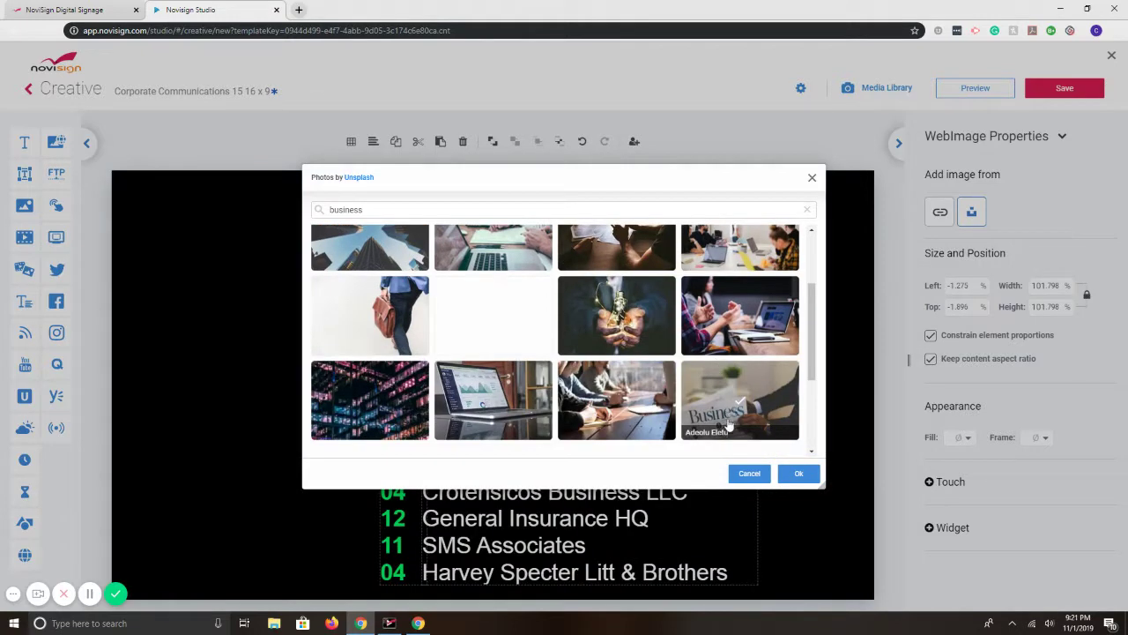
pyautogui.click(798, 473)
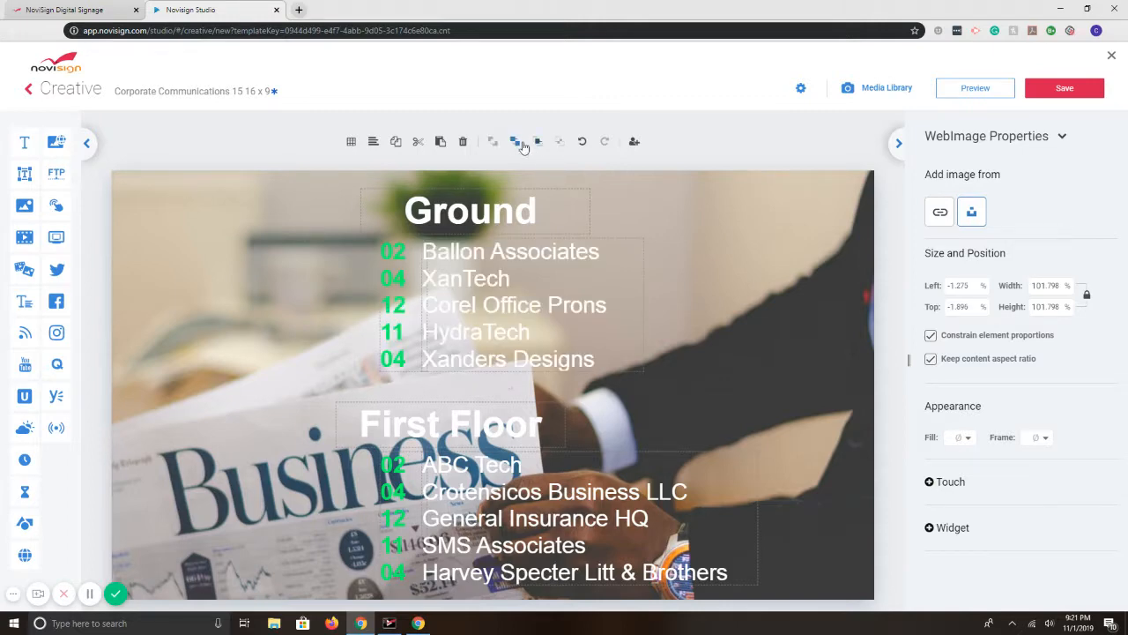
pyautogui.click(471, 211)
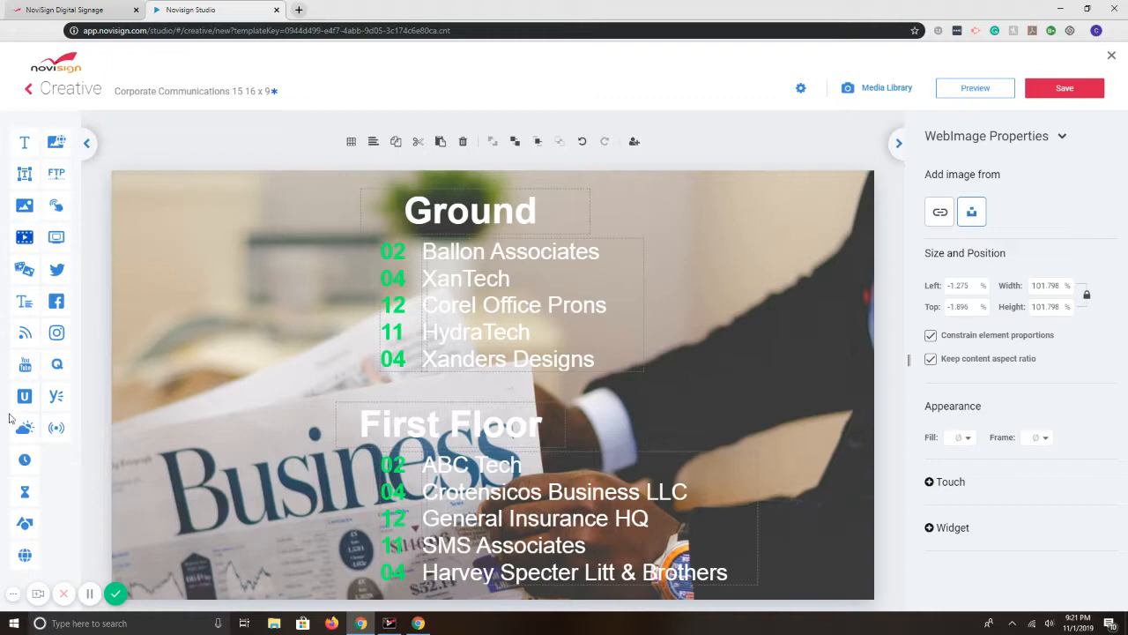
pyautogui.moveTo(267, 381)
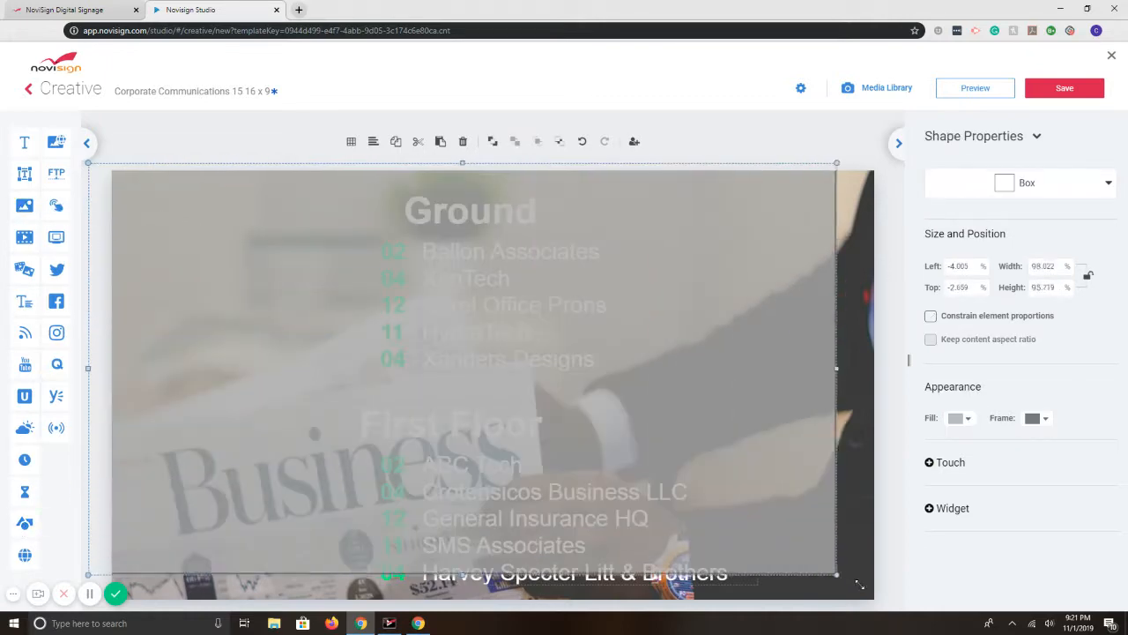
# Place a translucent box shape over the background photo
pyautogui.click(954, 417)
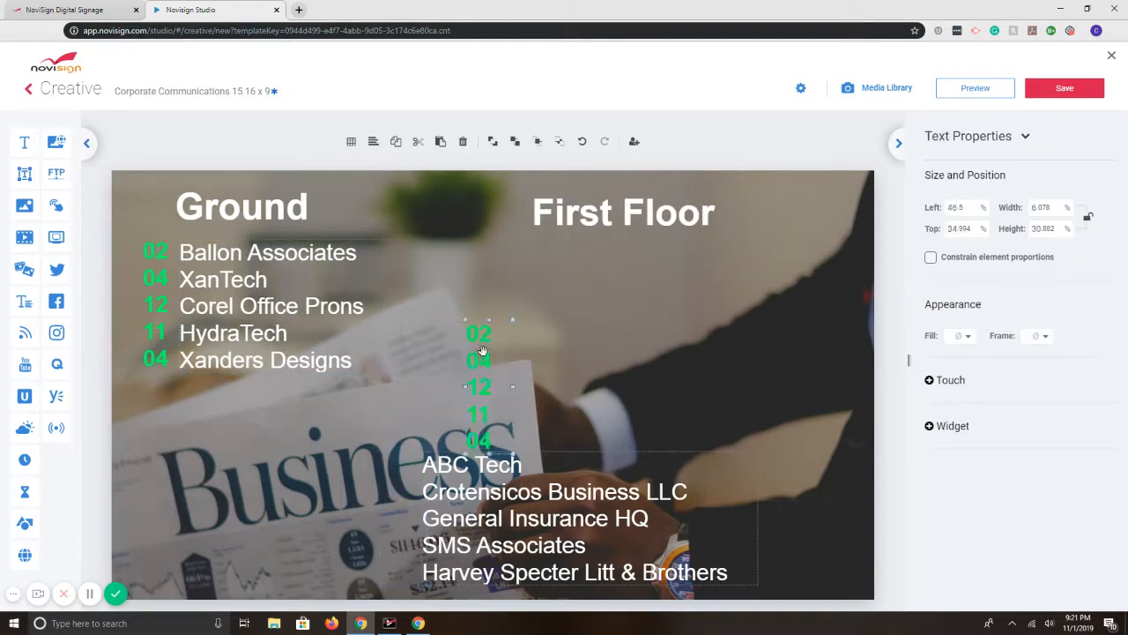
# Move the First Floor tenant numbers up beside their company names
pyautogui.moveTo(479, 388); pyautogui.dragTo(512, 279)
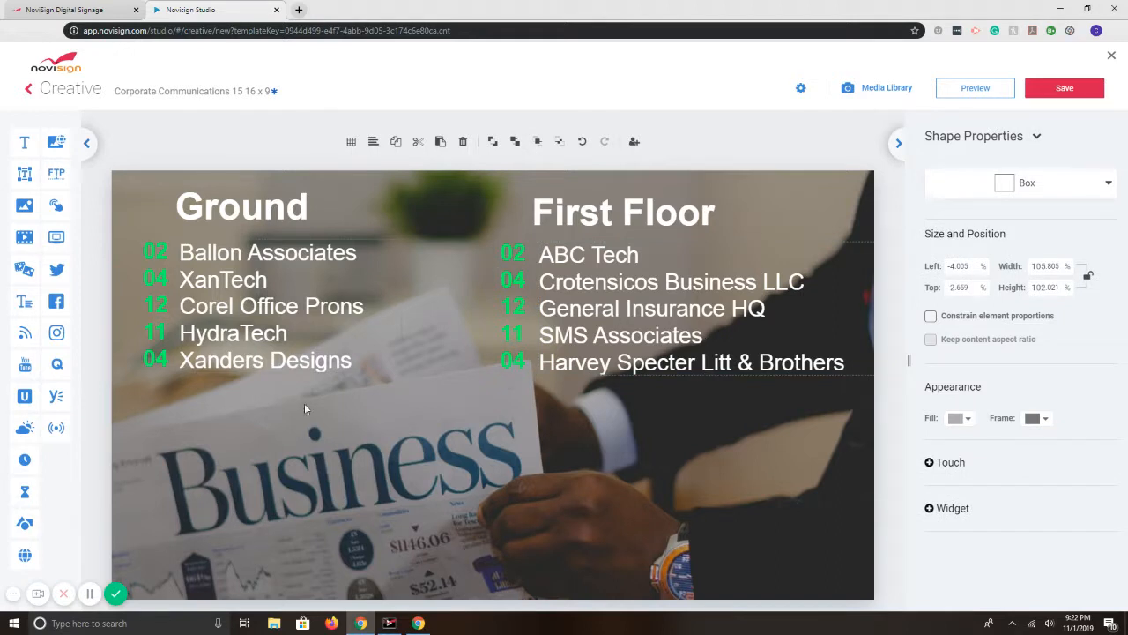
pyautogui.moveTo(69, 262)
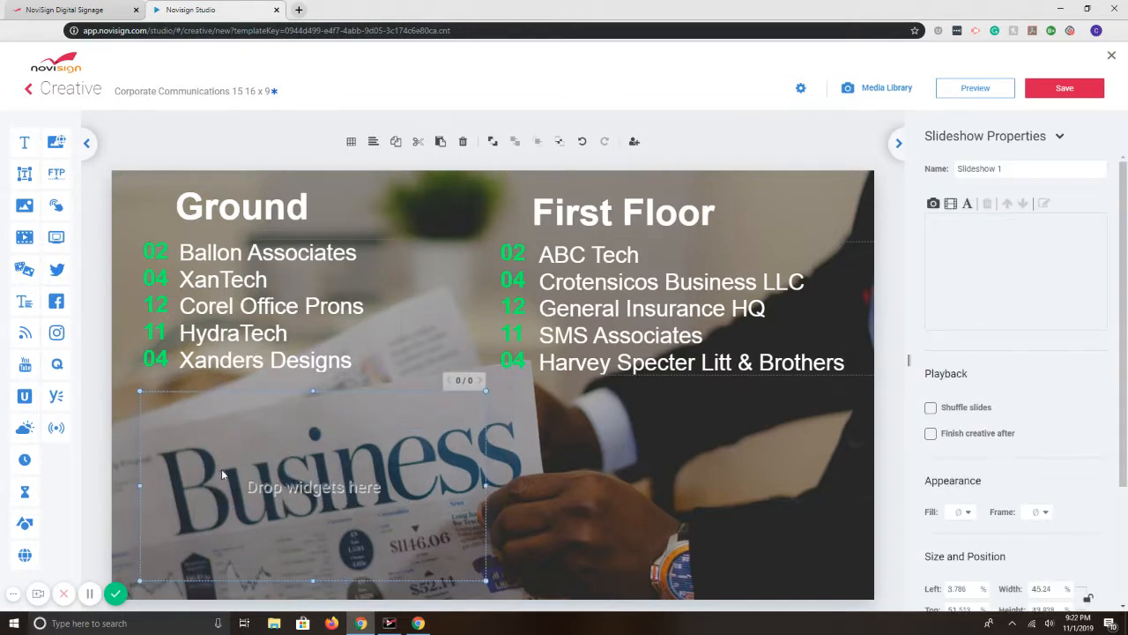
# Insert the red Business video from My Library into the slideshow
pyautogui.click(949, 203)
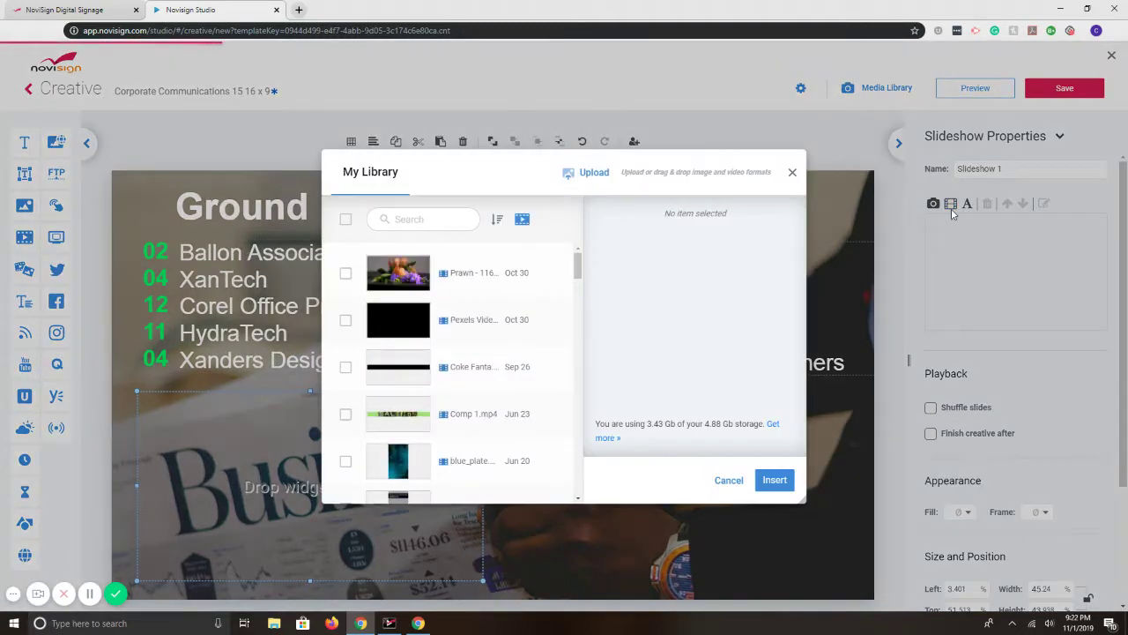
pyautogui.scroll(-3)
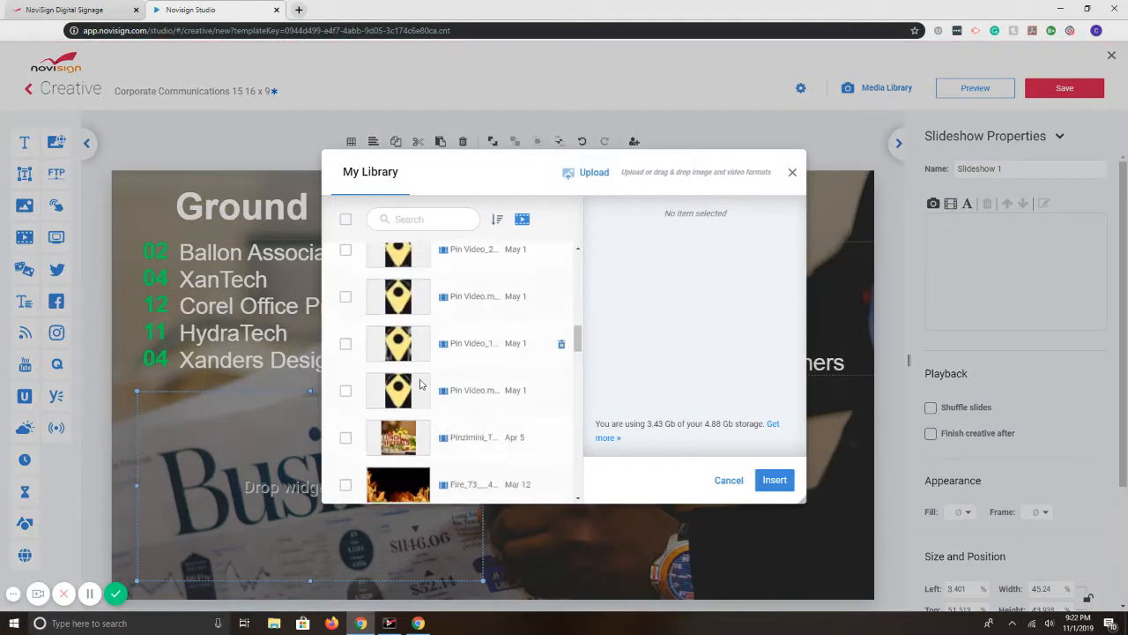
pyautogui.click(398, 389)
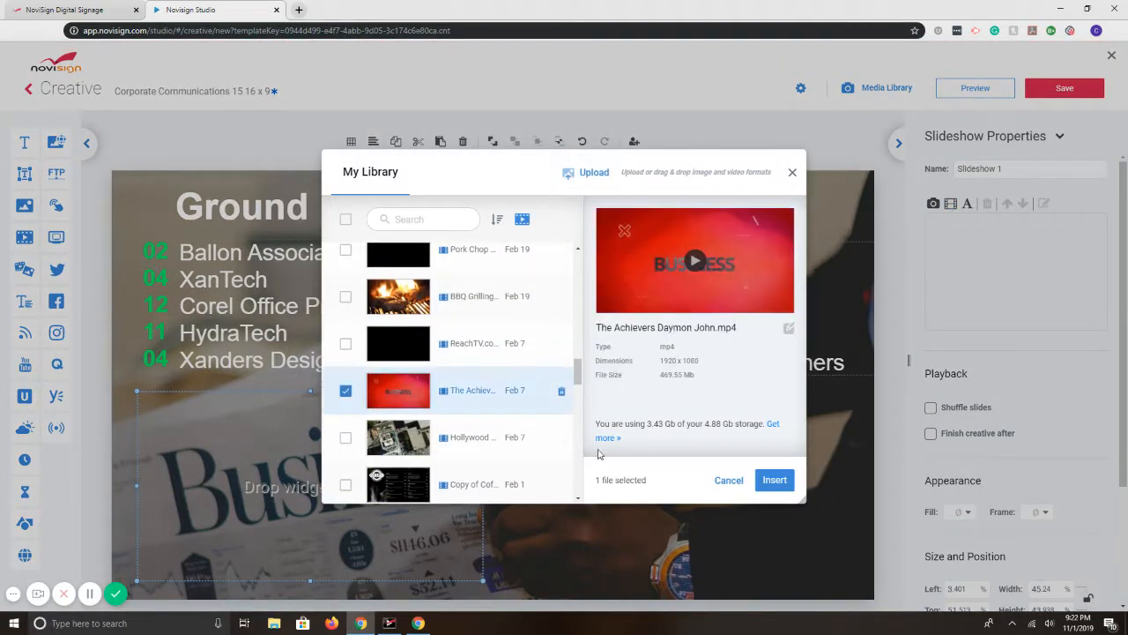
pyautogui.click(774, 480)
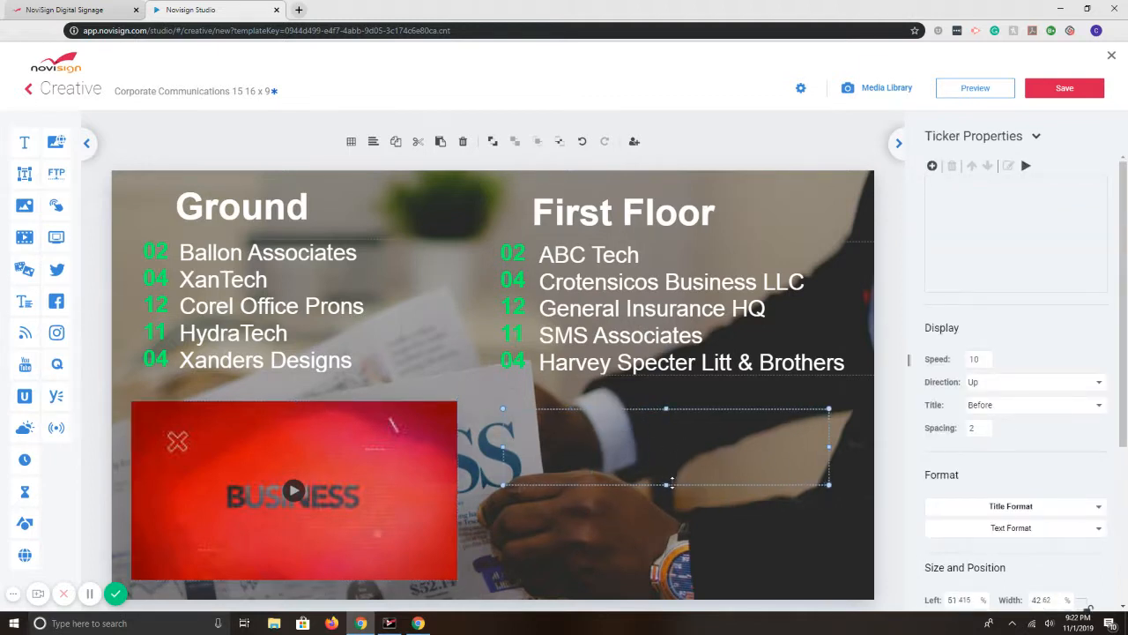
# Stretch the ticker to the sign's bottom and add entry Welcome / Thank you for visiting
pyautogui.moveTo(673, 485); pyautogui.dragTo(661, 575)
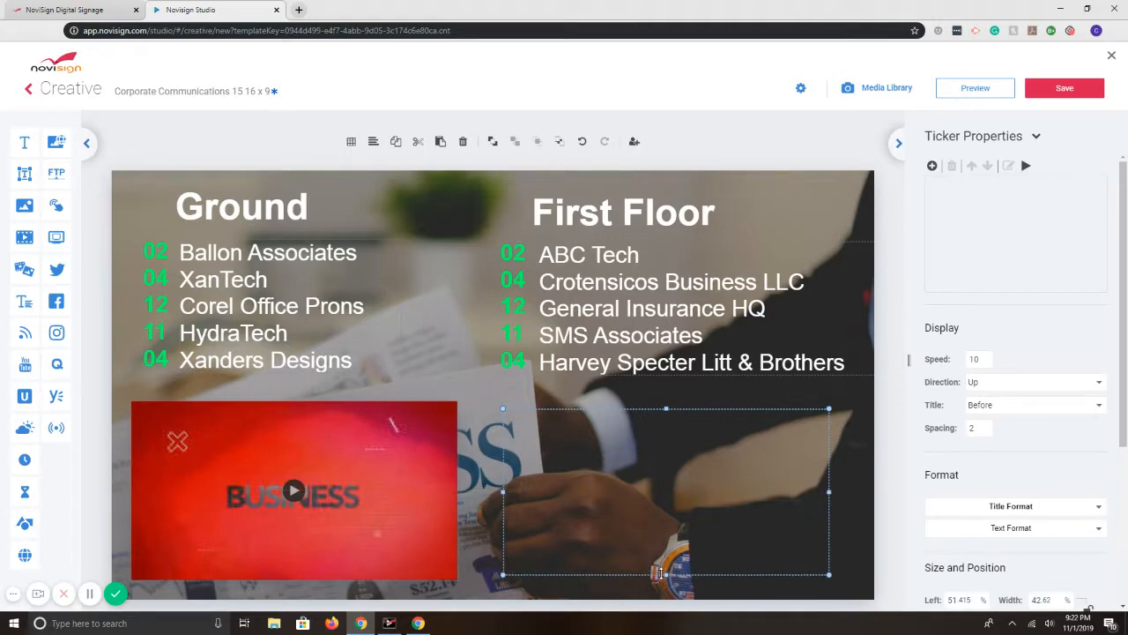
pyautogui.moveTo(1019, 264)
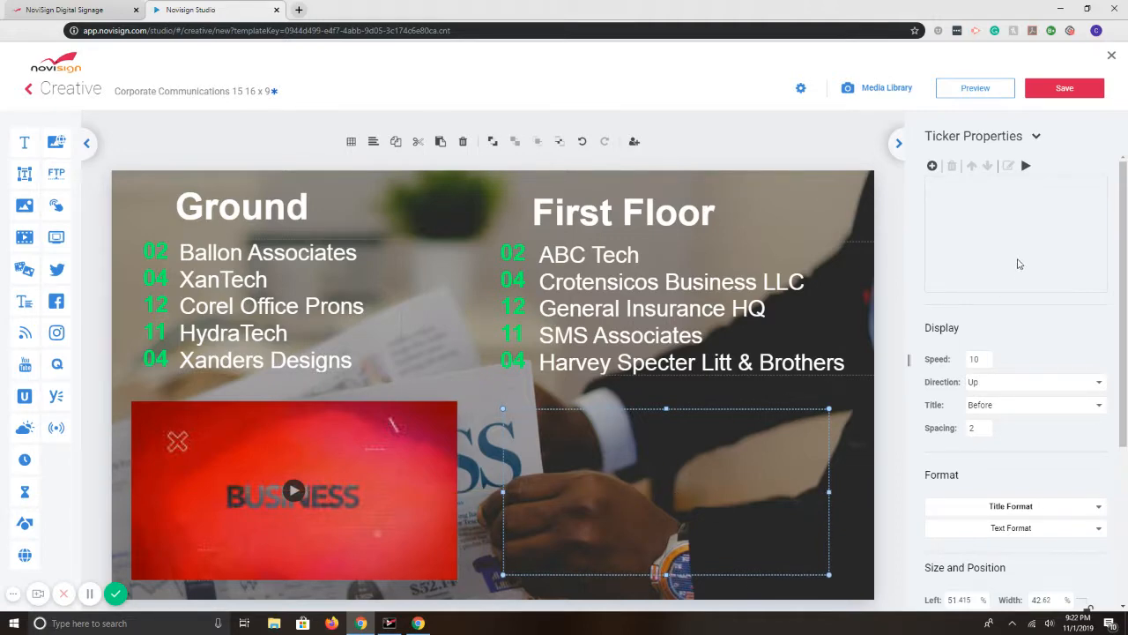
pyautogui.click(932, 166)
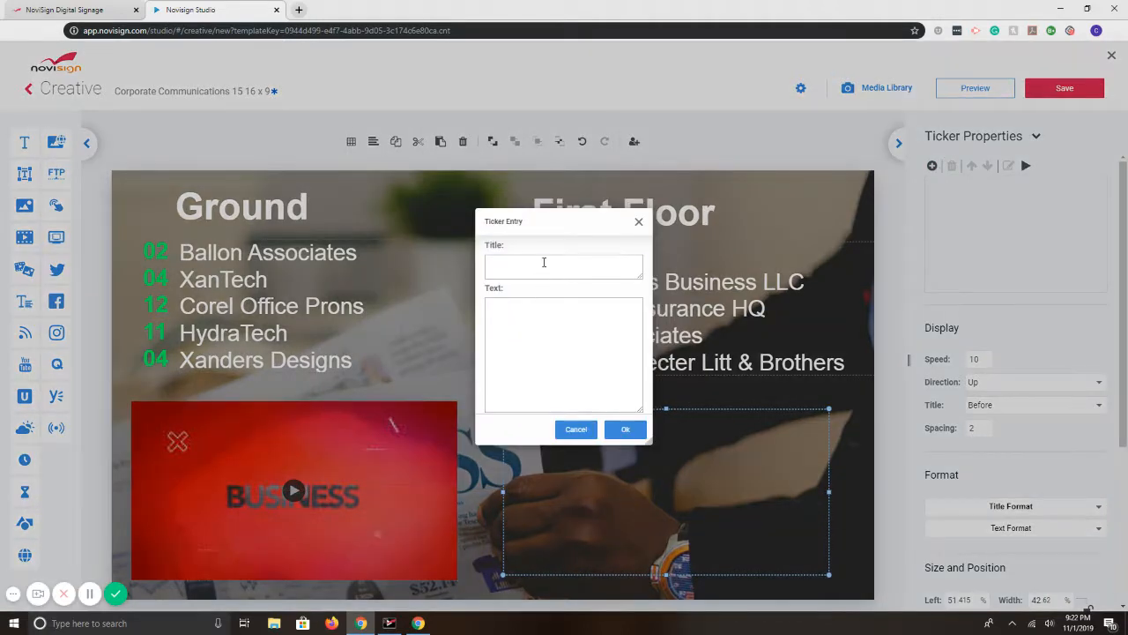
pyautogui.write('Welcome')
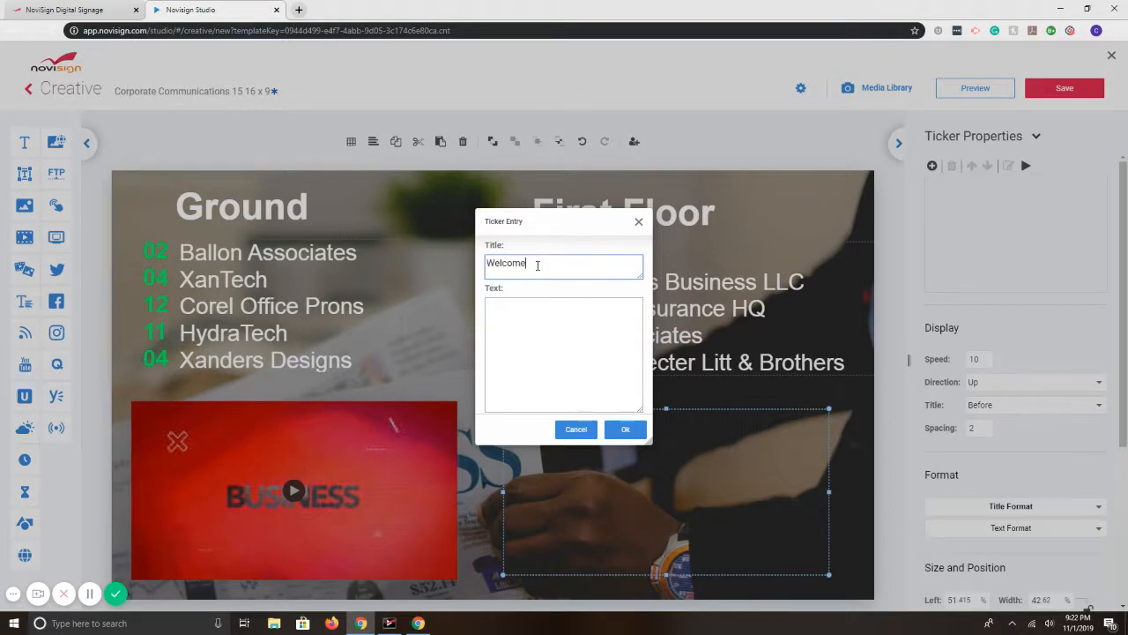
pyautogui.write('Thank you')
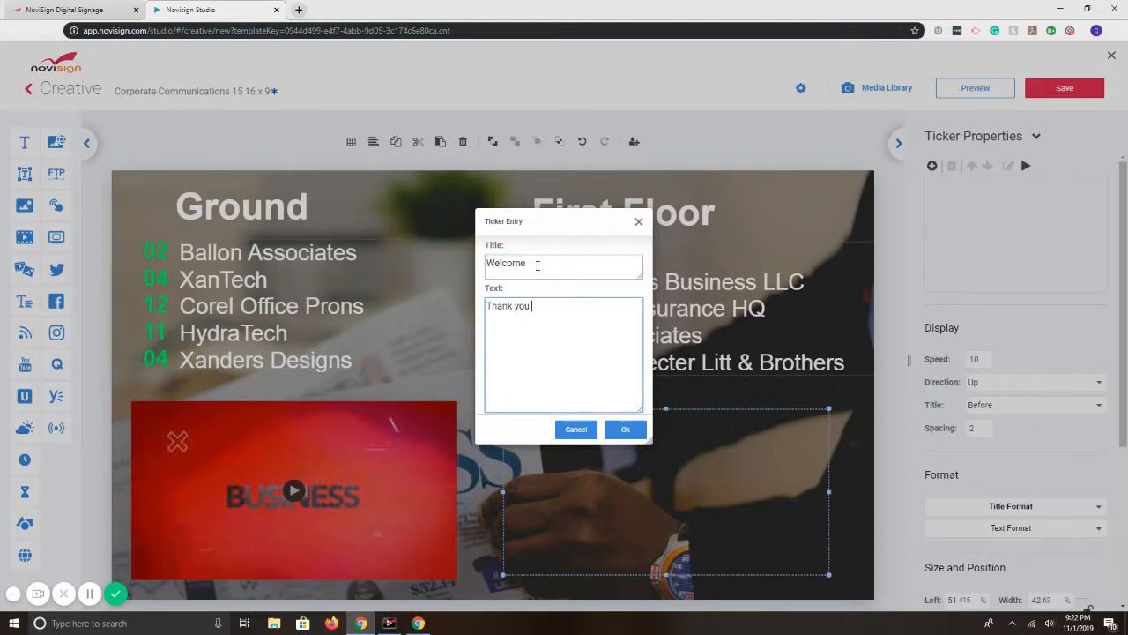
pyautogui.write('for visiting')
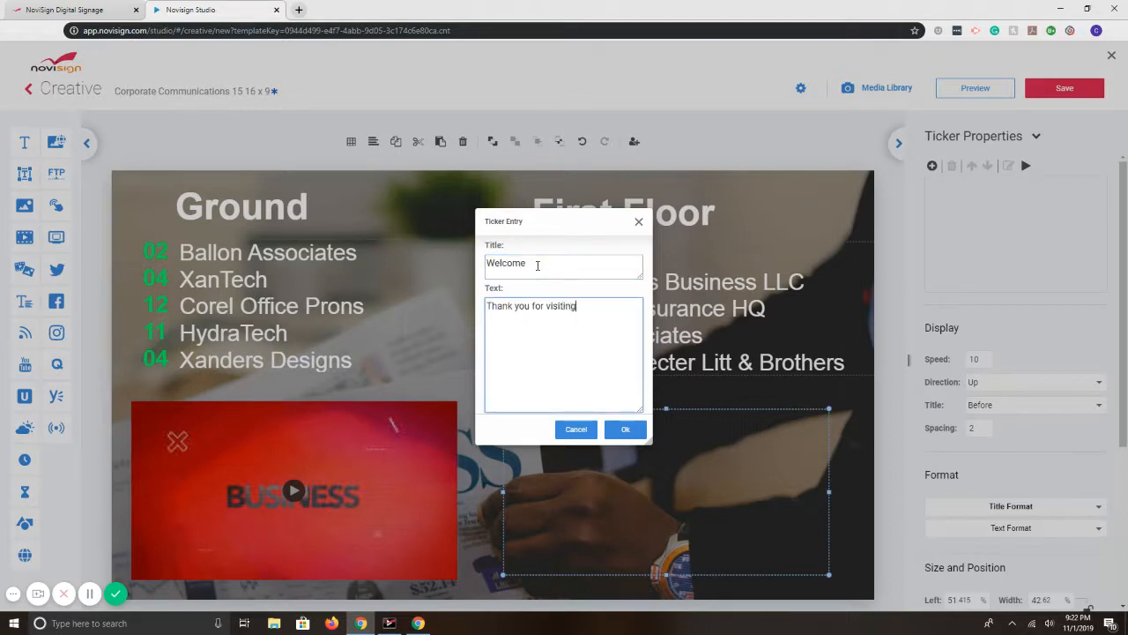
pyautogui.click(625, 429)
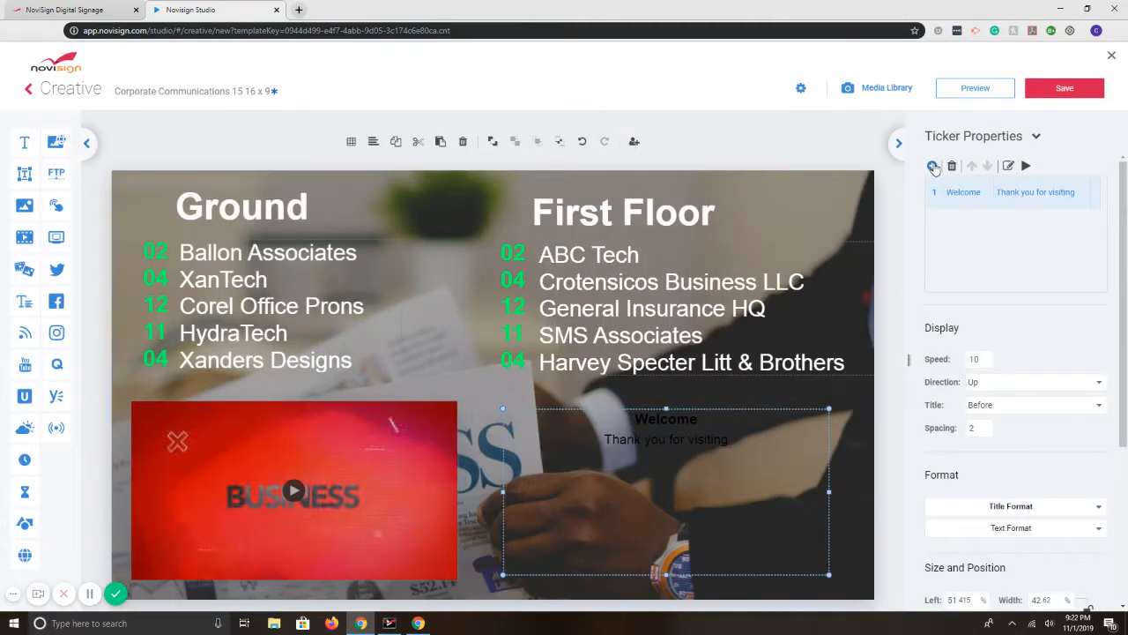
# Add a second ticker entry: Company Meeting / Today at 3PM
pyautogui.click(933, 166)
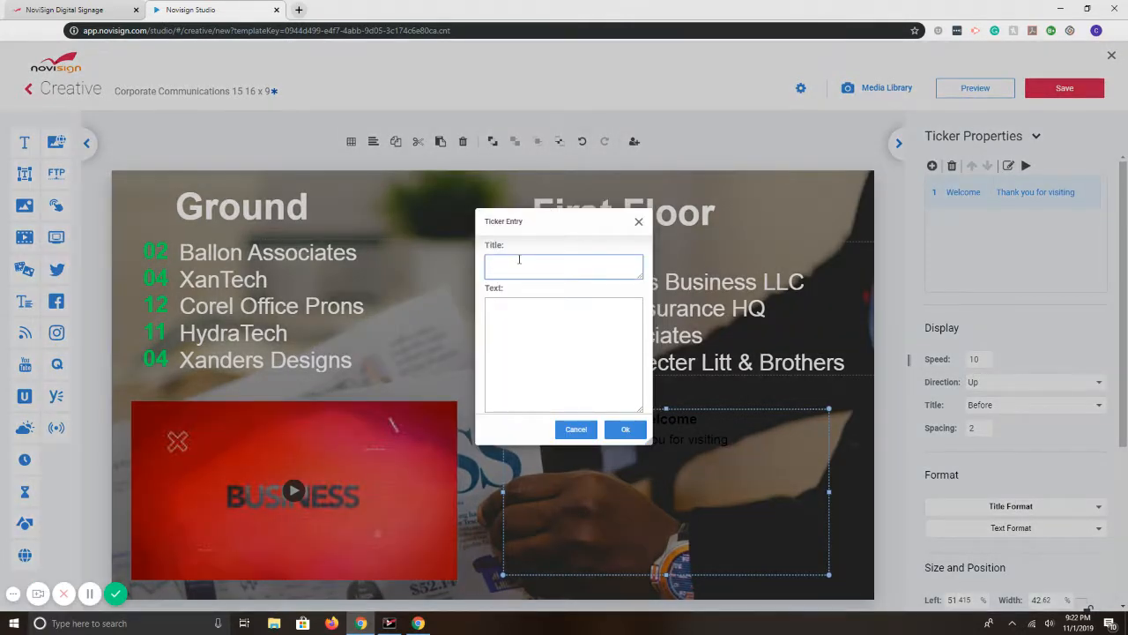
pyautogui.write('Company Meet')
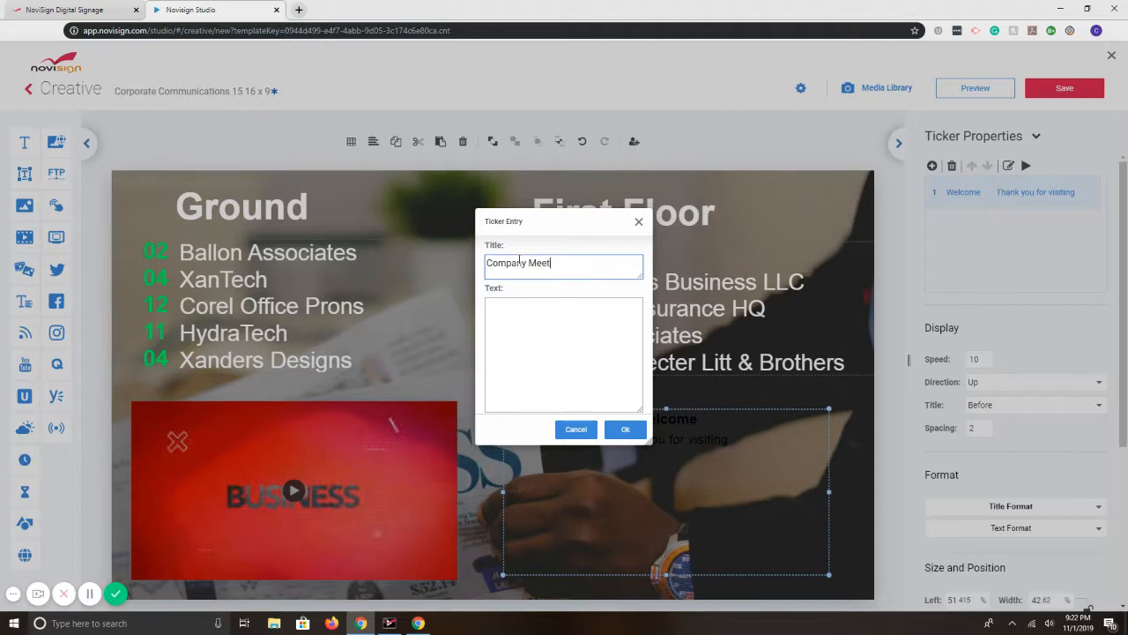
pyautogui.write('Today at 3PM')
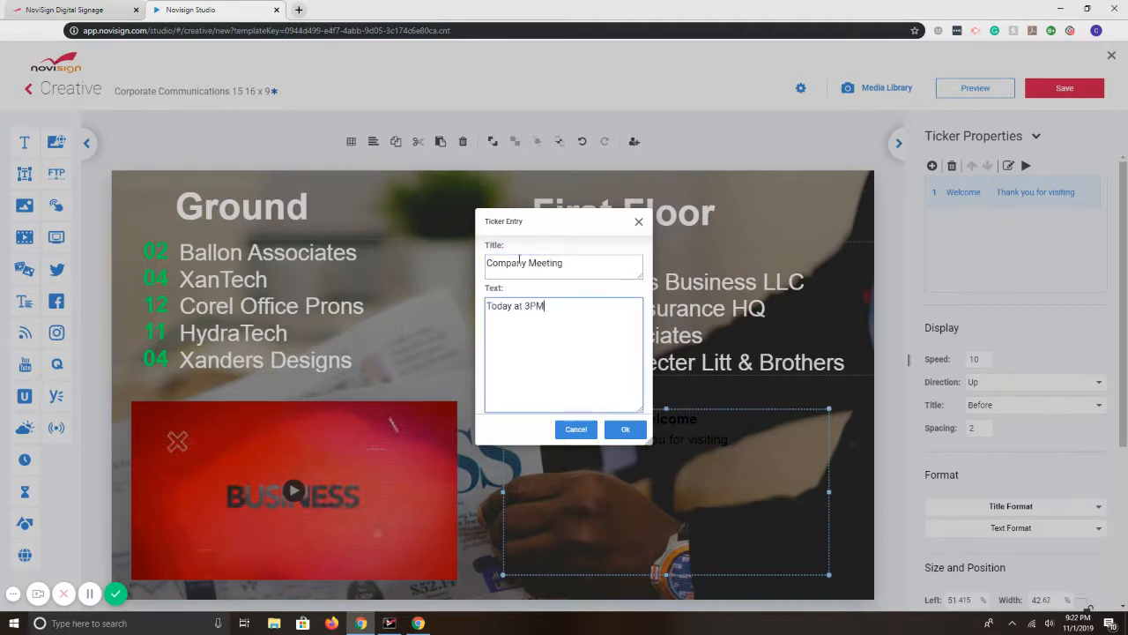
pyautogui.click(625, 429)
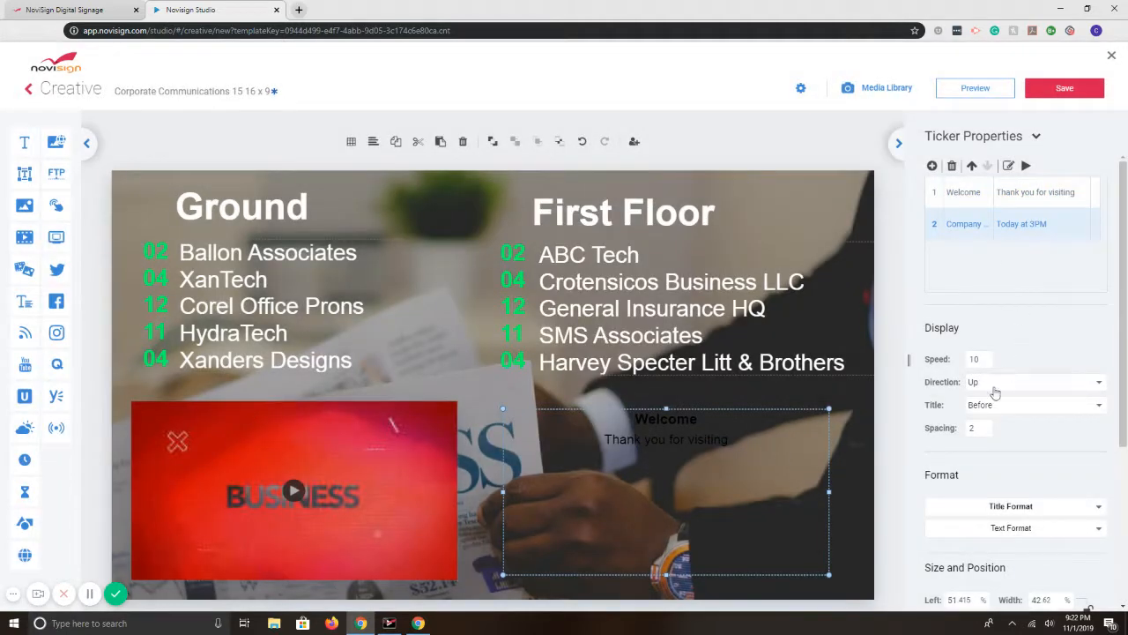
# Give the ticker a dark grey fill, white title and message text, and speed 20
pyautogui.scroll(-3)
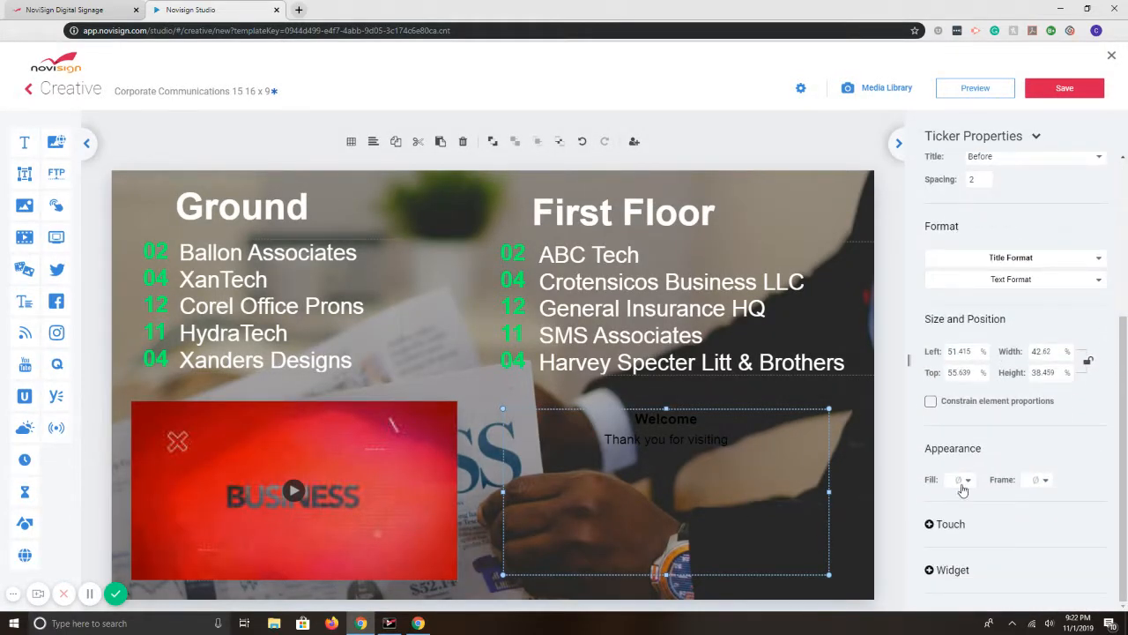
pyautogui.click(960, 479)
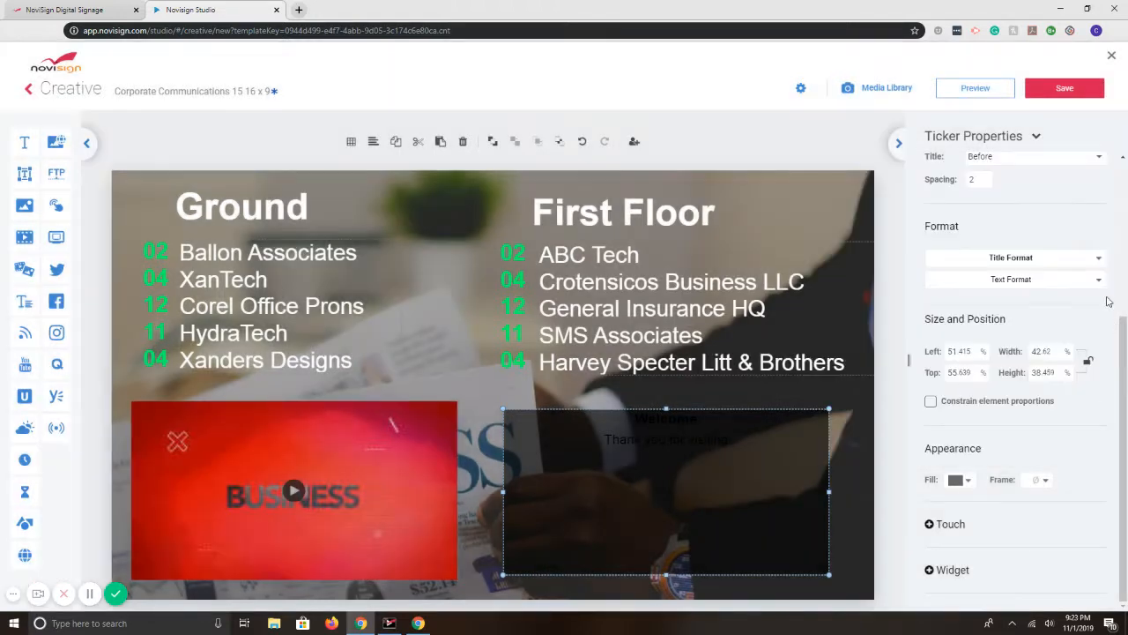
pyautogui.click(1011, 278)
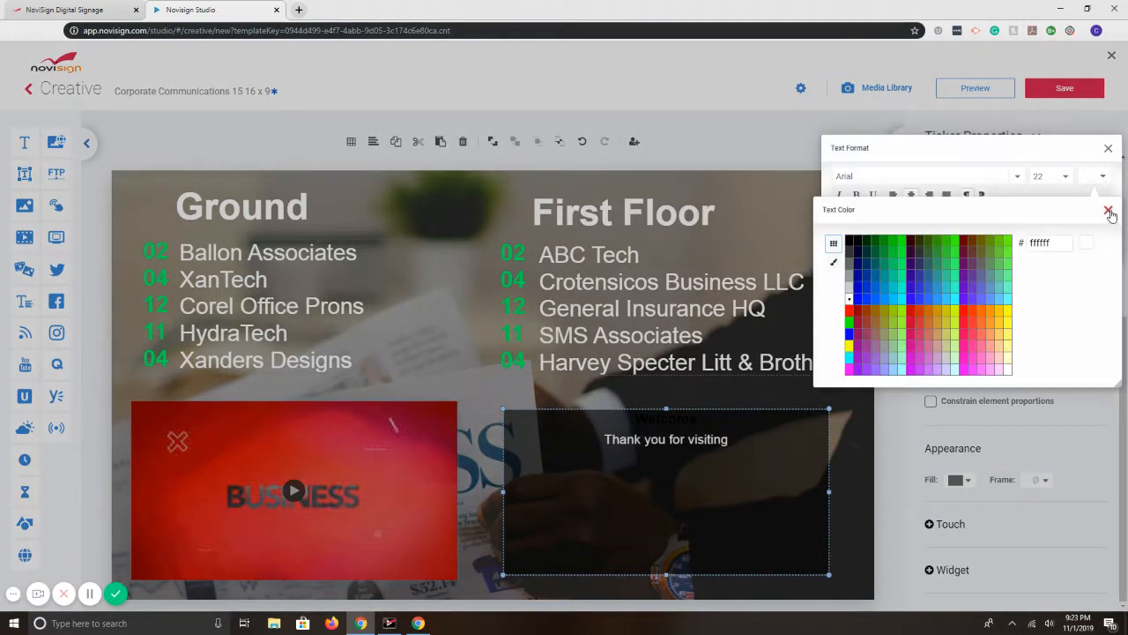
pyautogui.click(1106, 213)
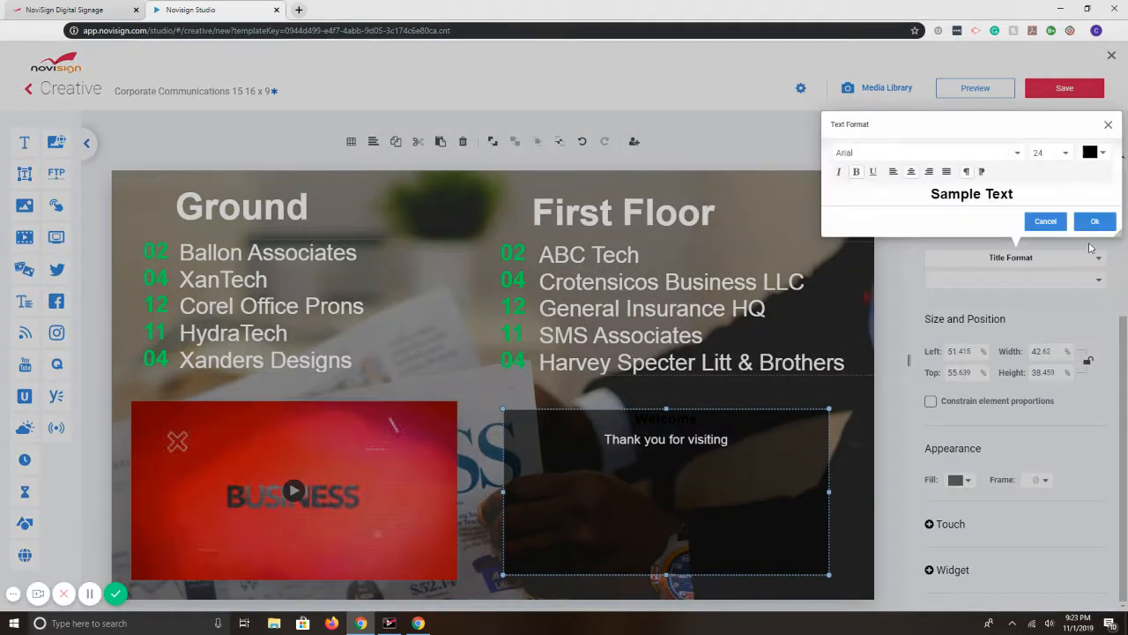
pyautogui.click(1090, 152)
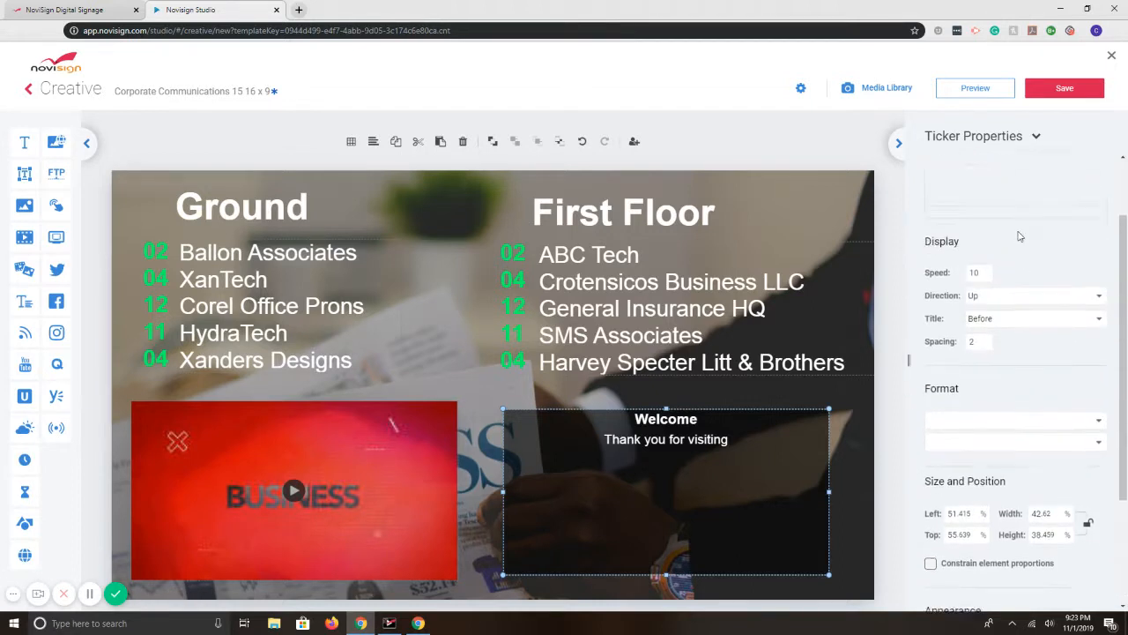
pyautogui.write('20')
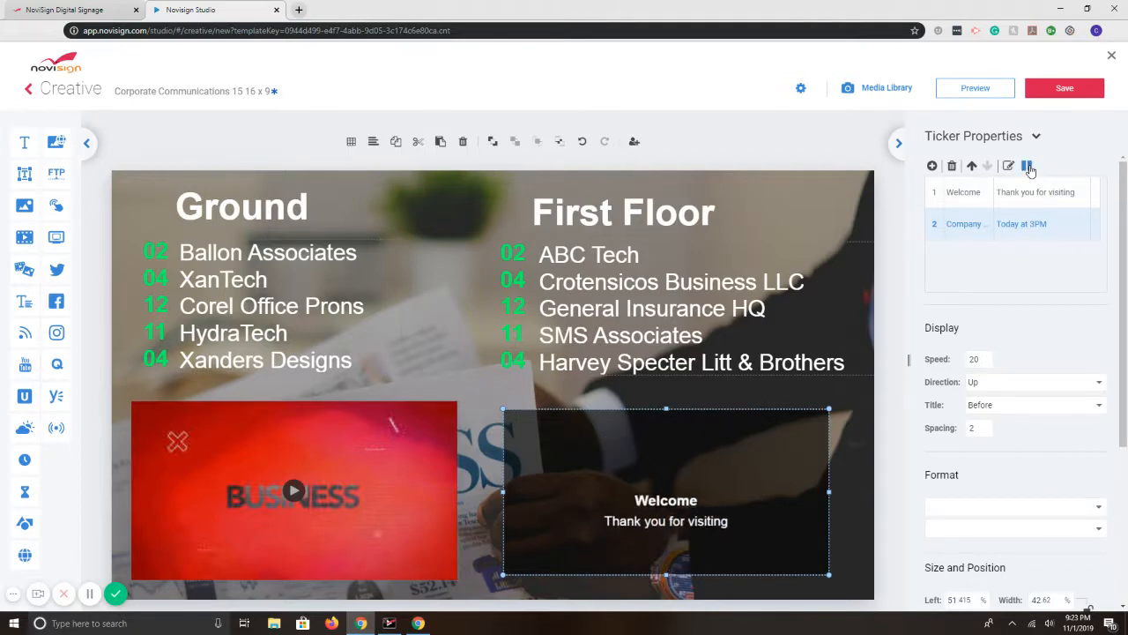
pyautogui.click(974, 87)
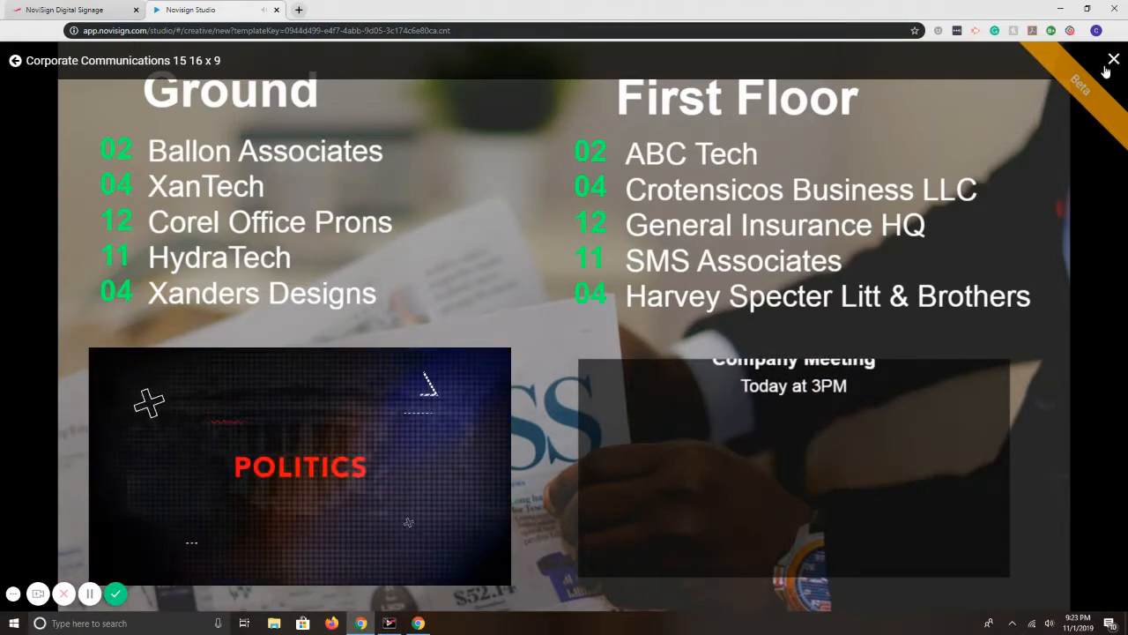
pyautogui.click(1110, 59)
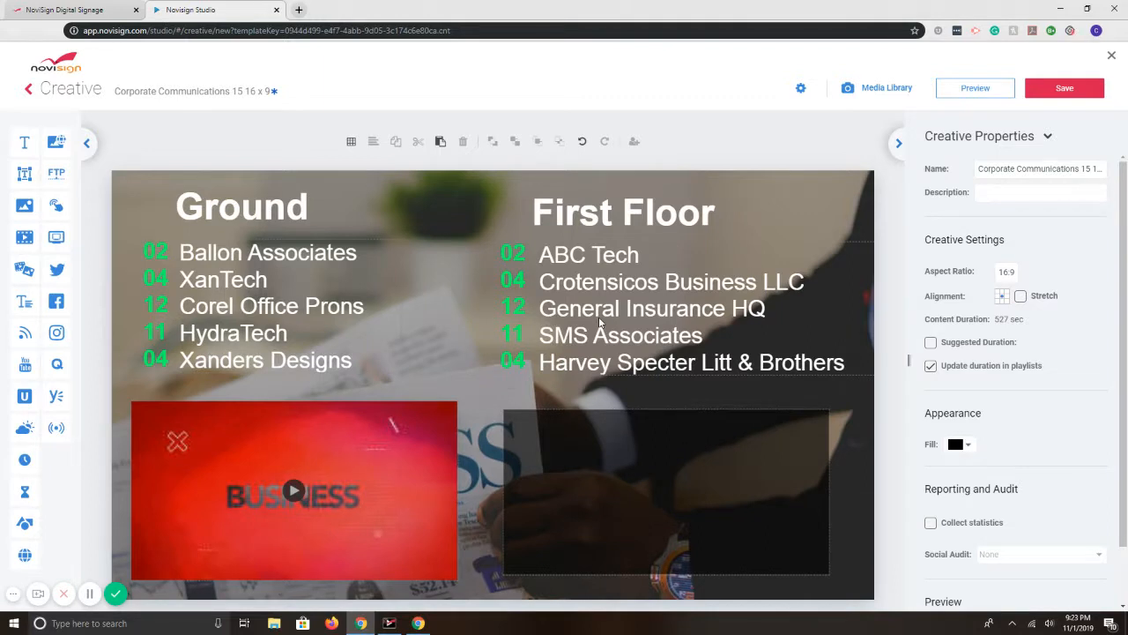
pyautogui.click(294, 489)
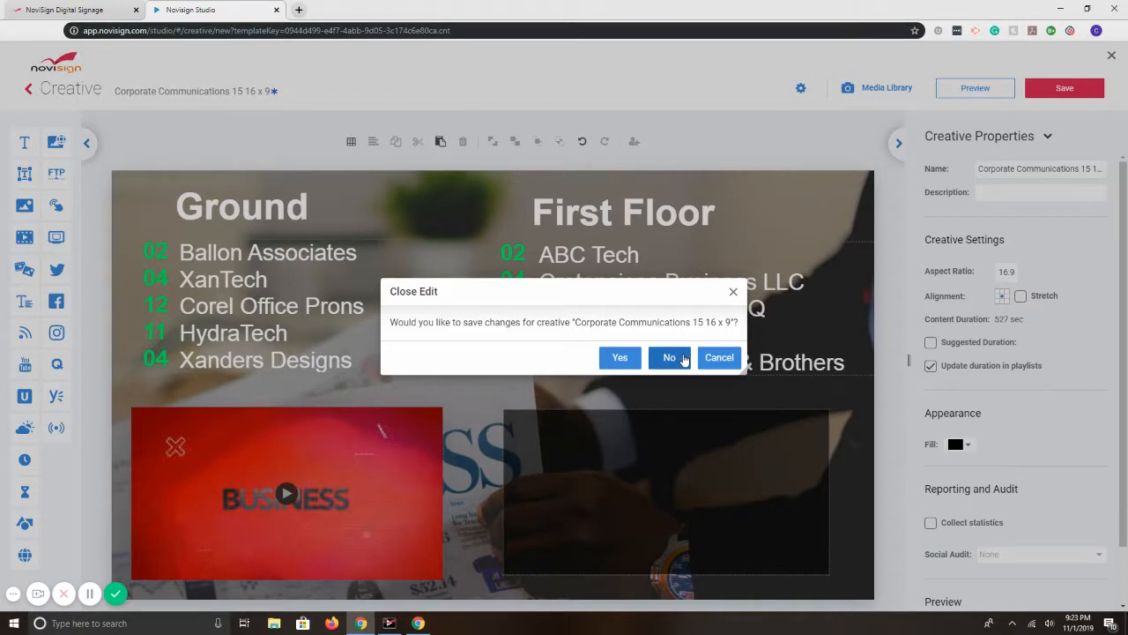
pyautogui.click(669, 357)
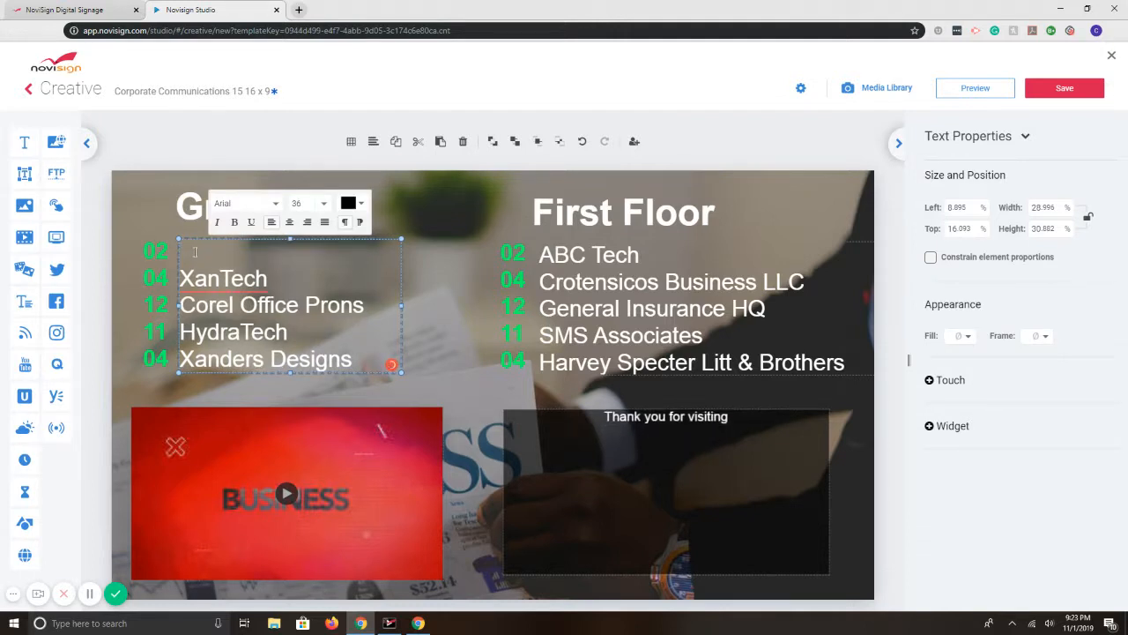
# Rename the first Ground tenant to Confern, save, and leave the editor keeping changes
pyautogui.write('Confern')
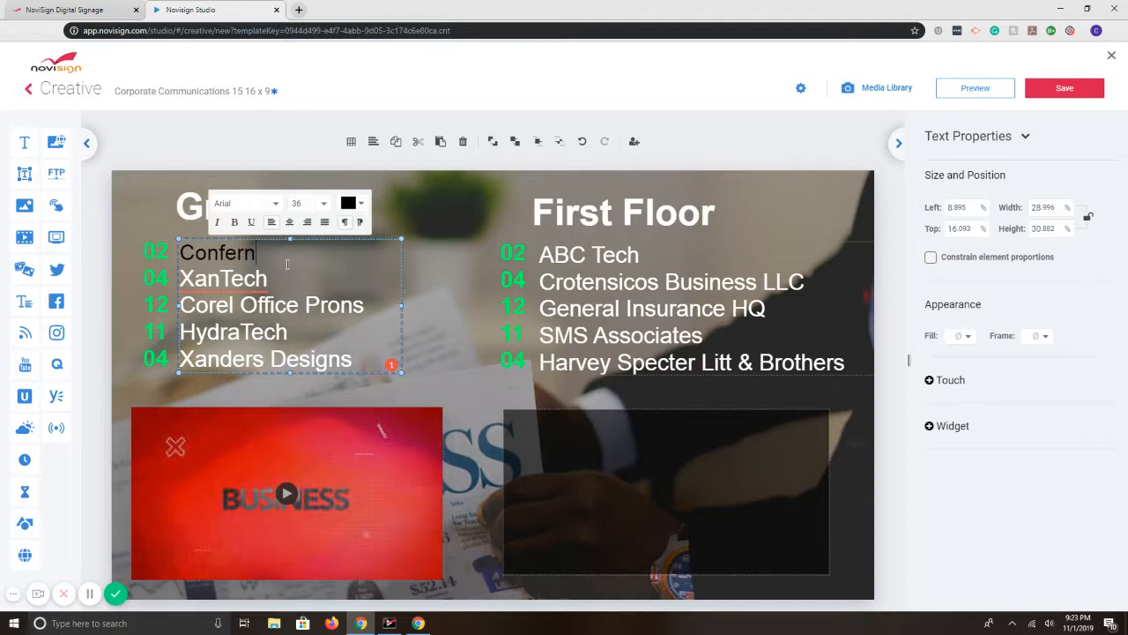
pyautogui.moveTo(450, 245)
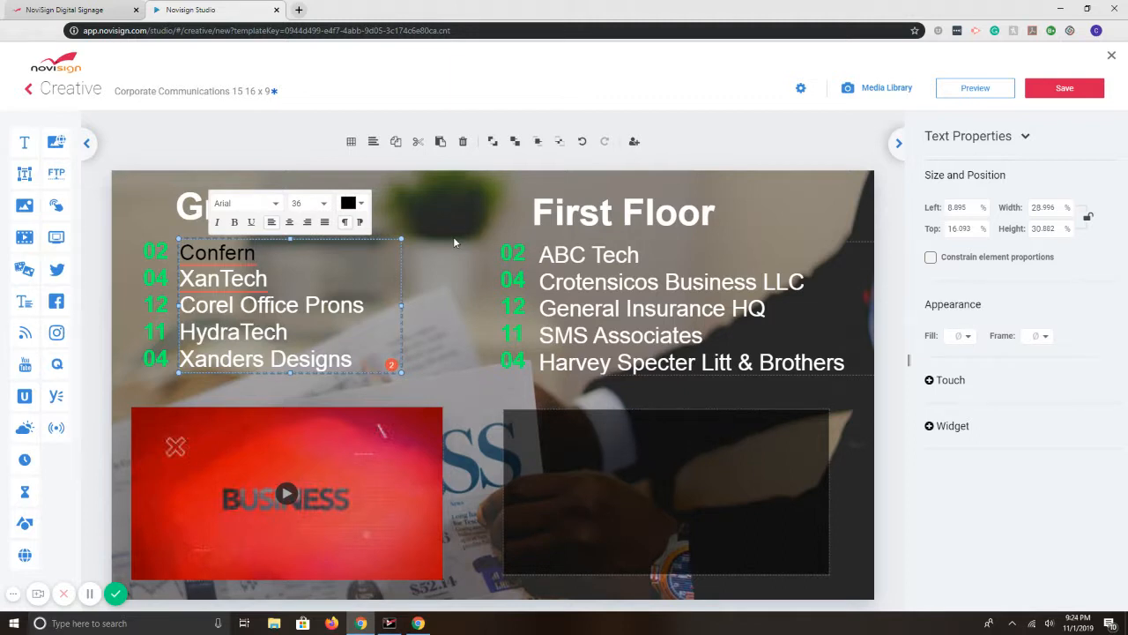
pyautogui.moveTo(1110, 54)
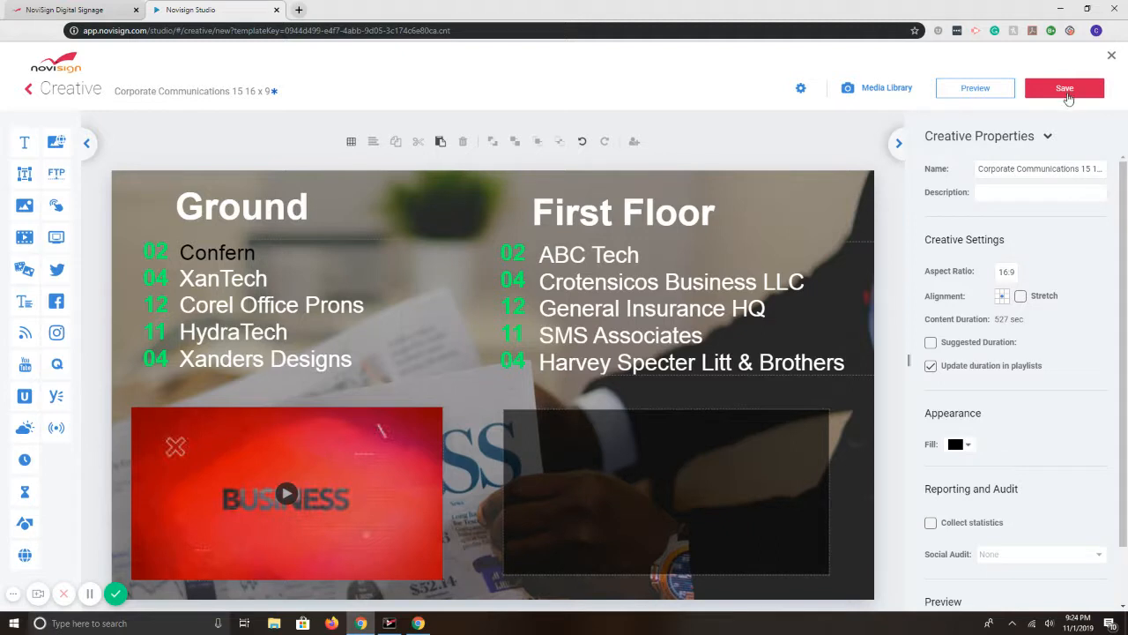
pyautogui.click(1065, 88)
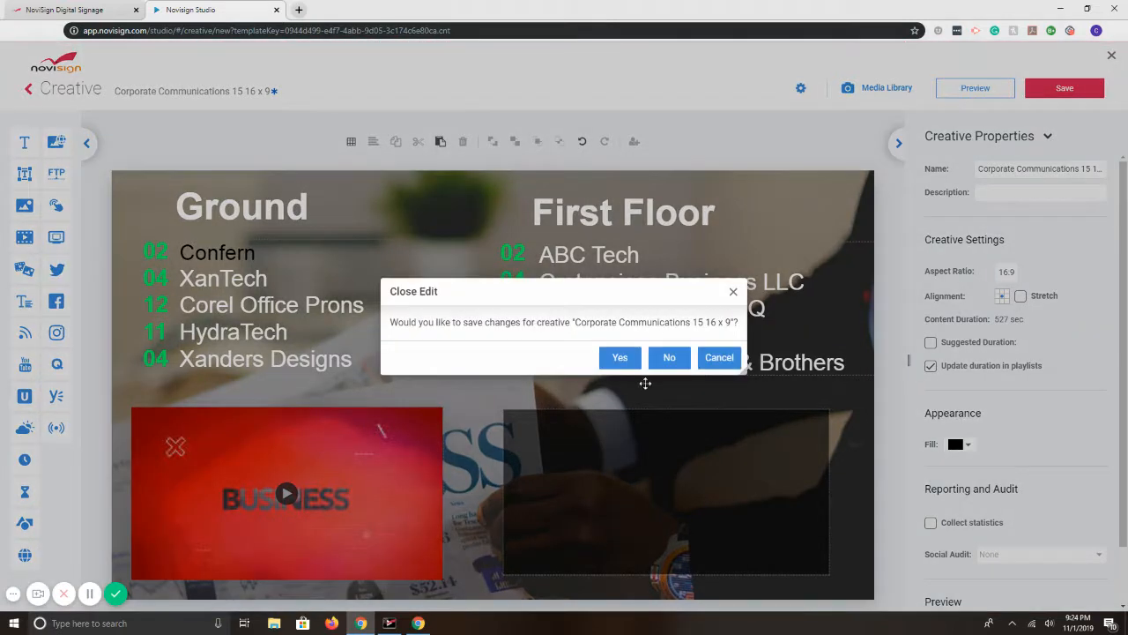
pyautogui.click(669, 357)
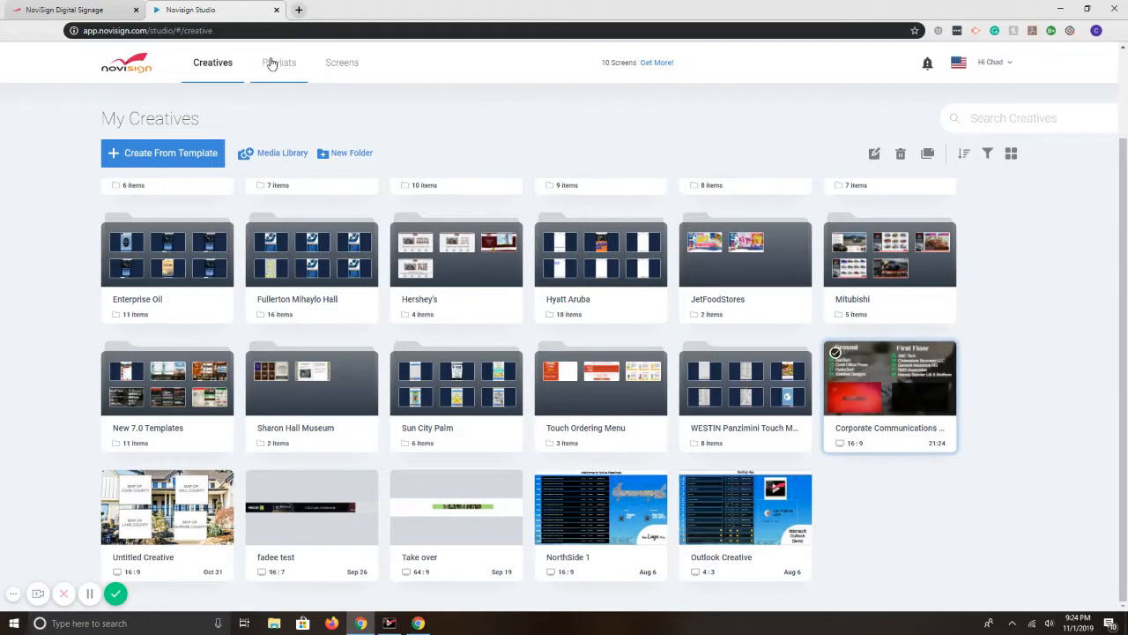
# Start a new playlist named Lobby Sign
pyautogui.click(278, 62)
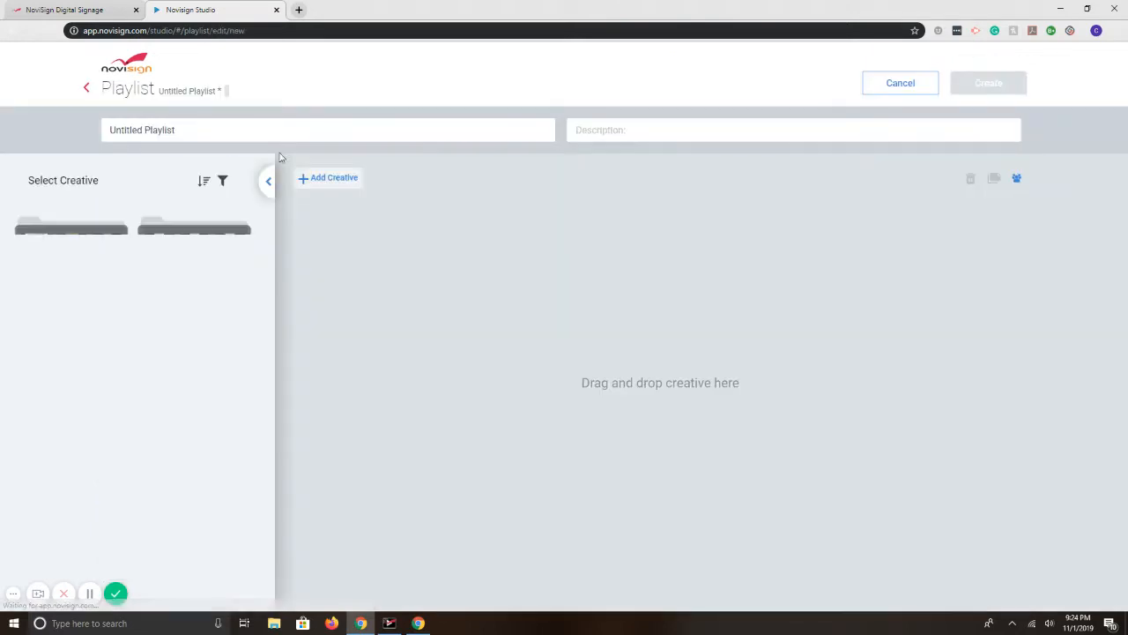
pyautogui.write('Lobby Sign')
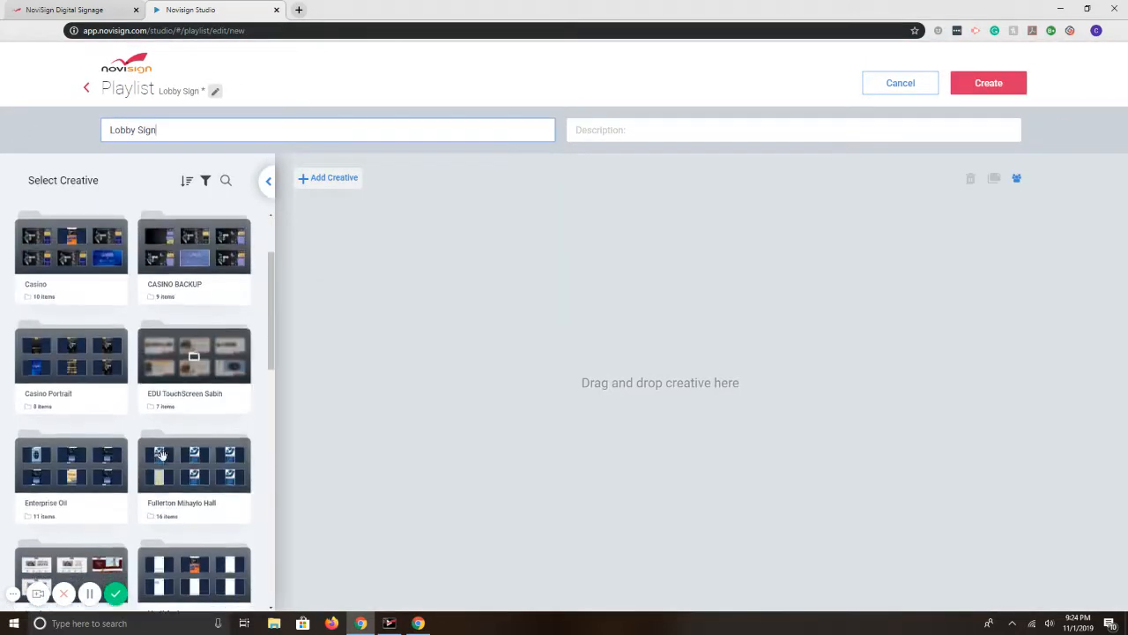
pyautogui.scroll(-3)
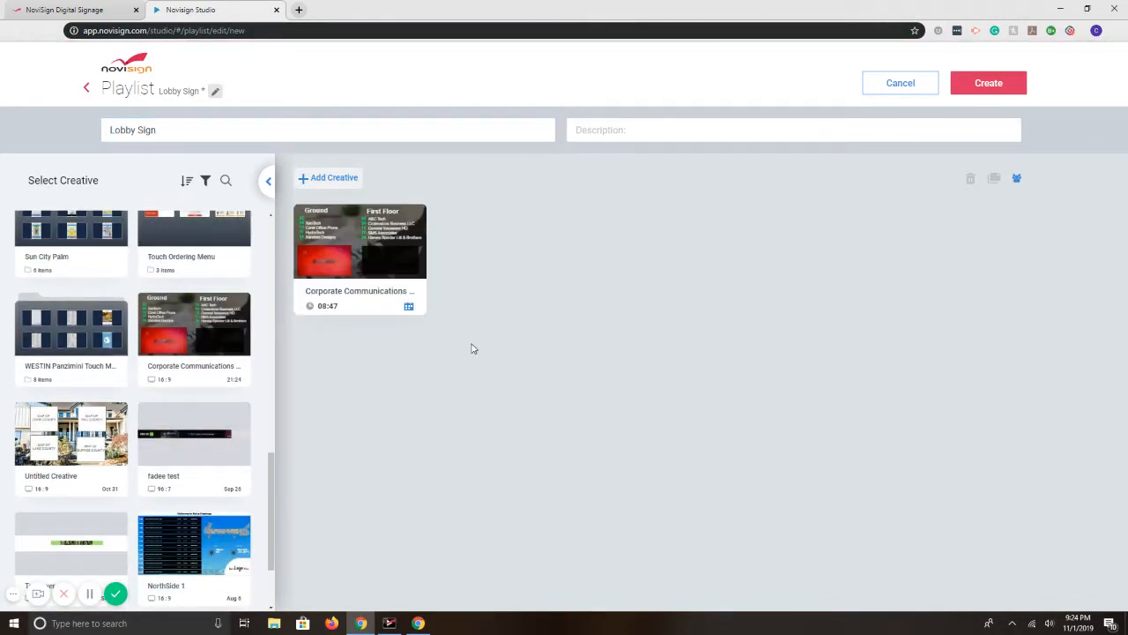
pyautogui.moveTo(217, 316)
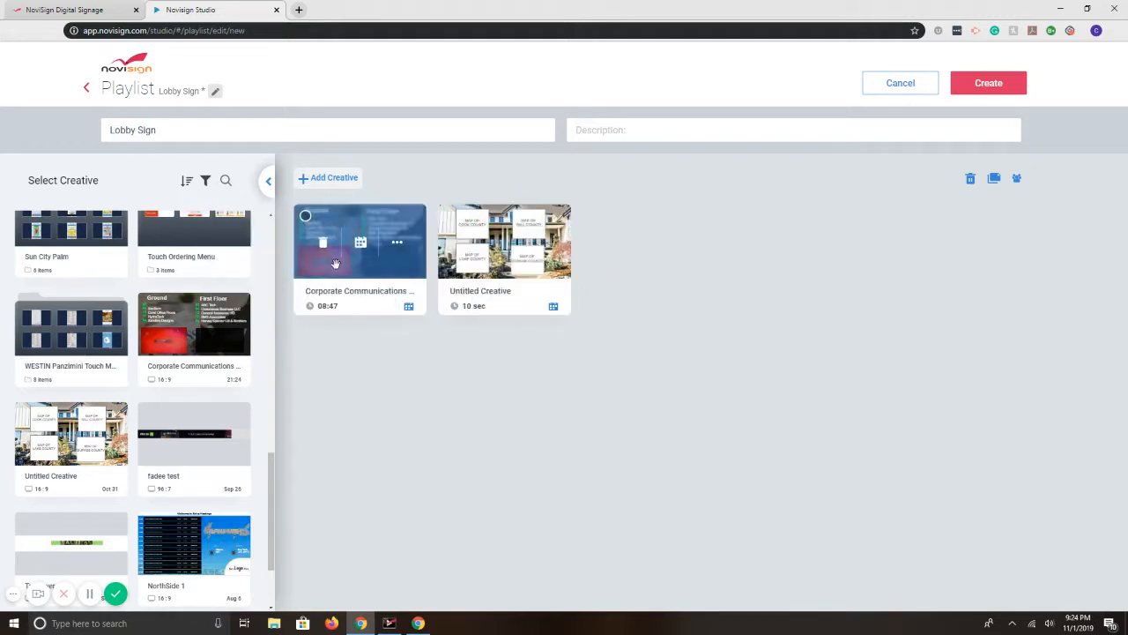
pyautogui.moveTo(327, 306)
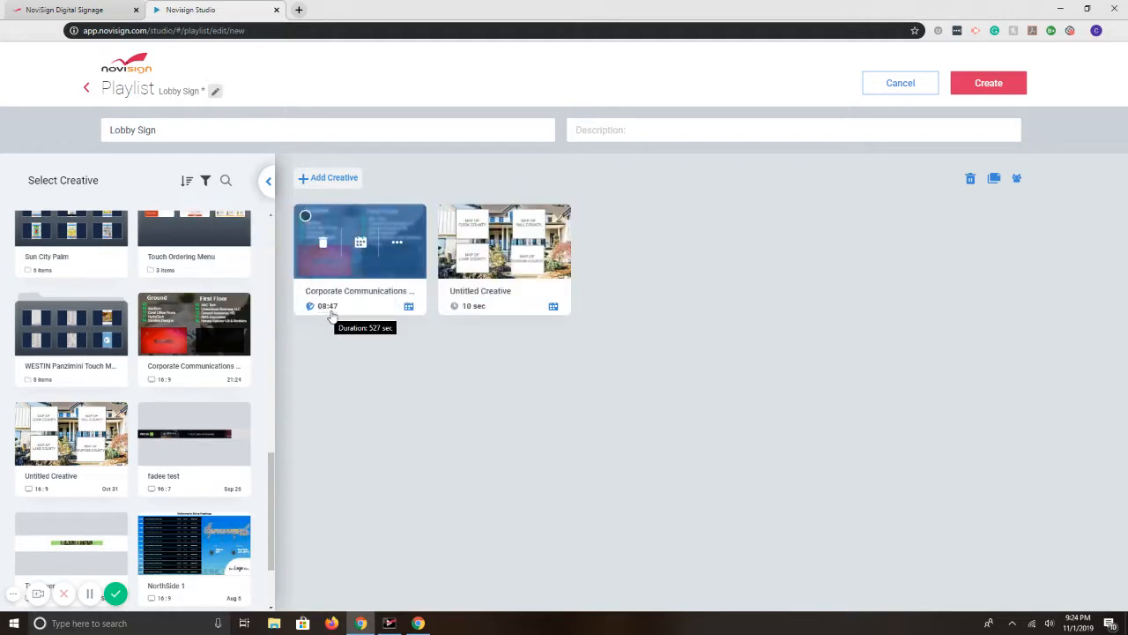
pyautogui.moveTo(335, 299)
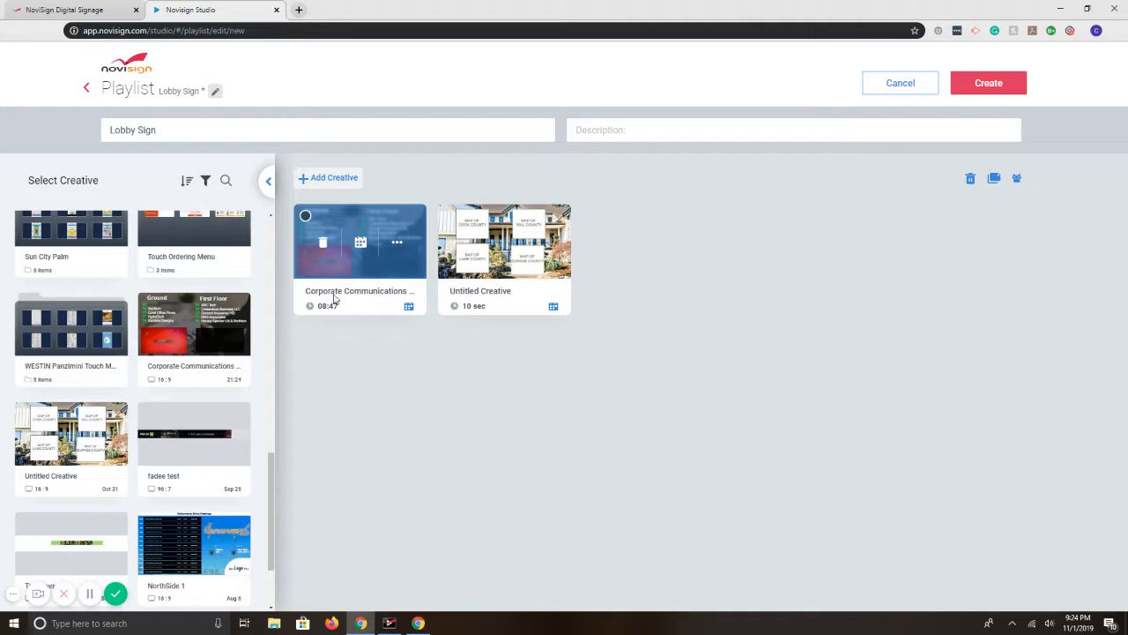
pyautogui.moveTo(339, 276)
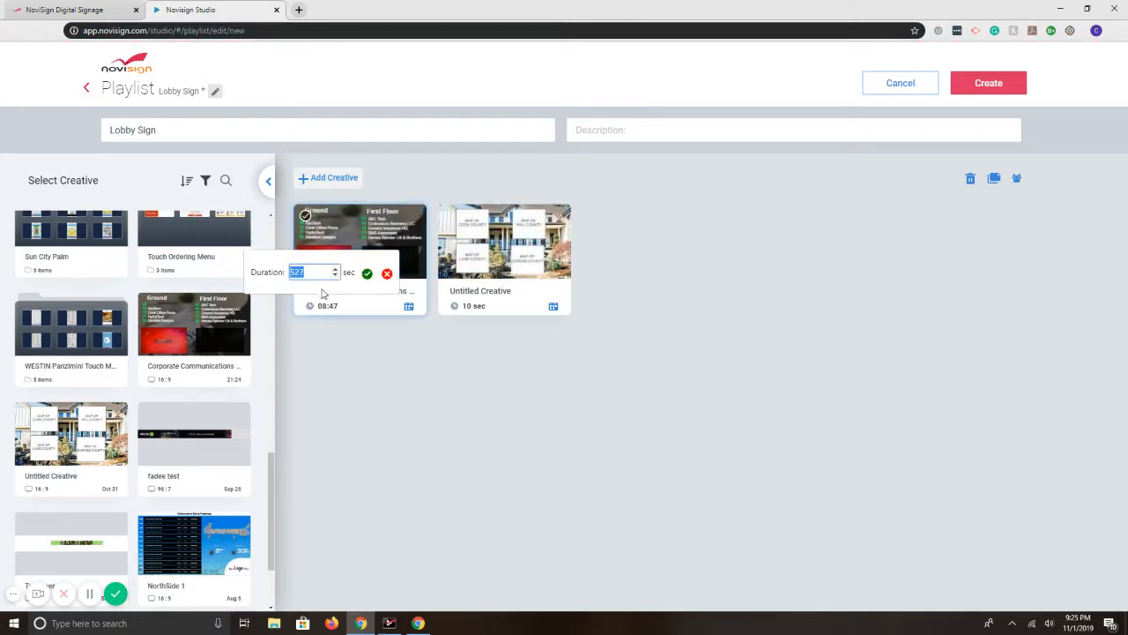
# Set durations to 30 seconds for Corporate Communications and 5 seconds for Untitled Creative
pyautogui.write('30')
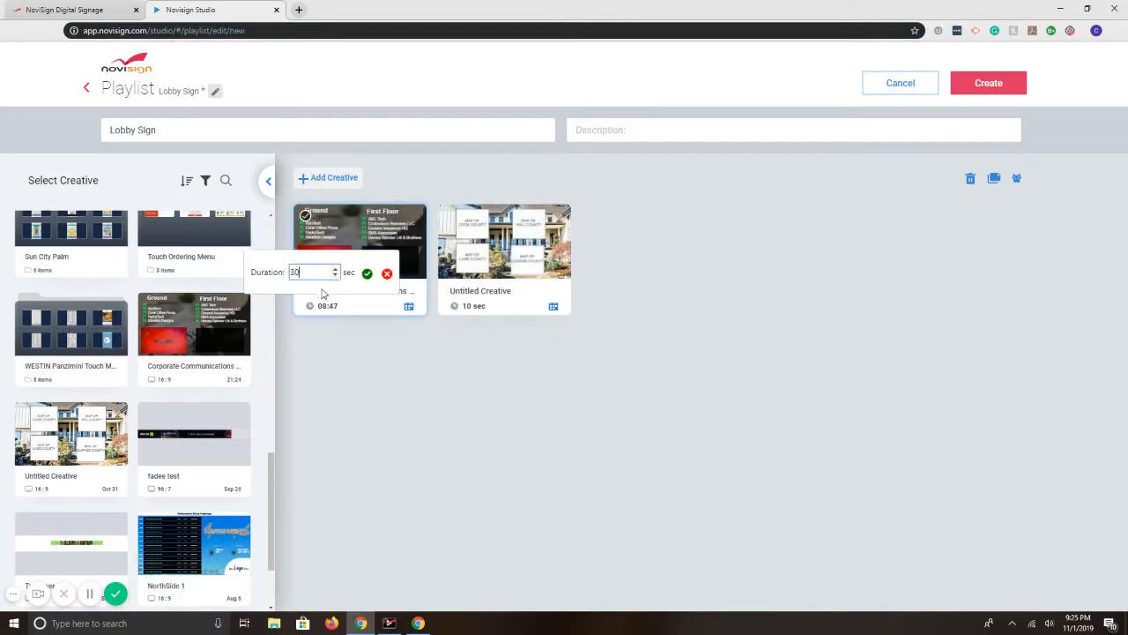
pyautogui.click(368, 272)
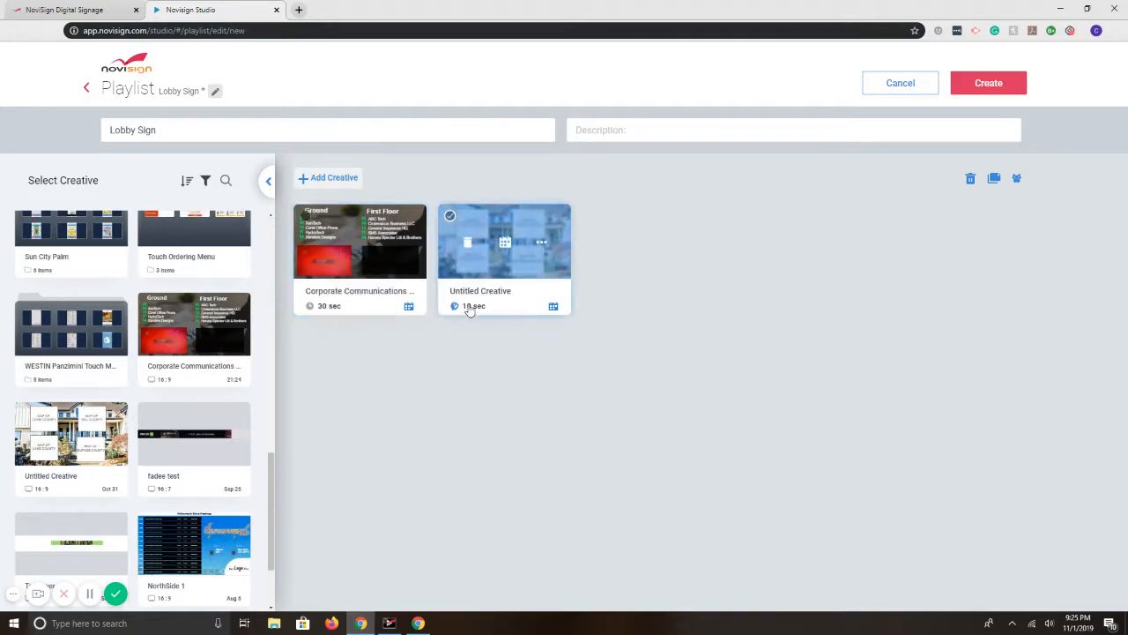
pyautogui.click(471, 305)
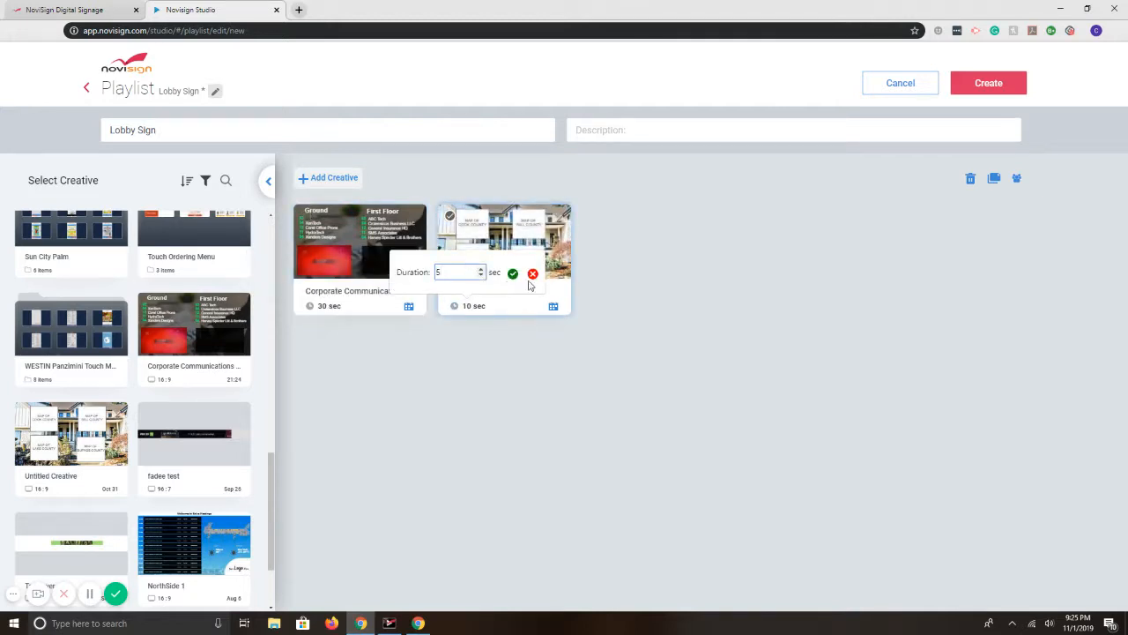
pyautogui.click(513, 273)
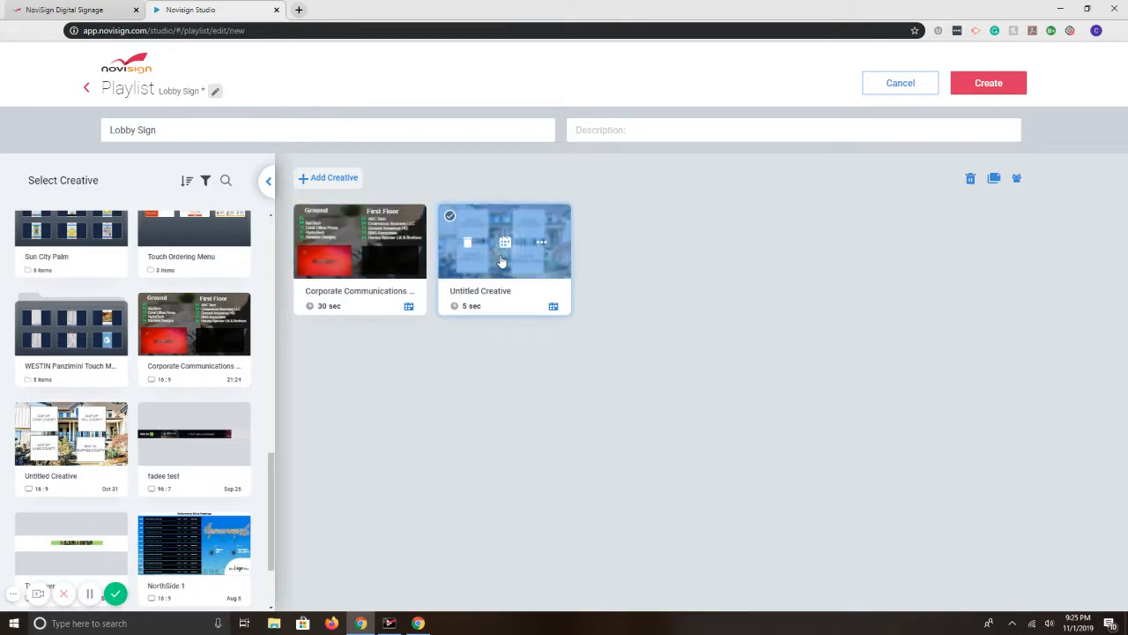
pyautogui.moveTo(506, 245)
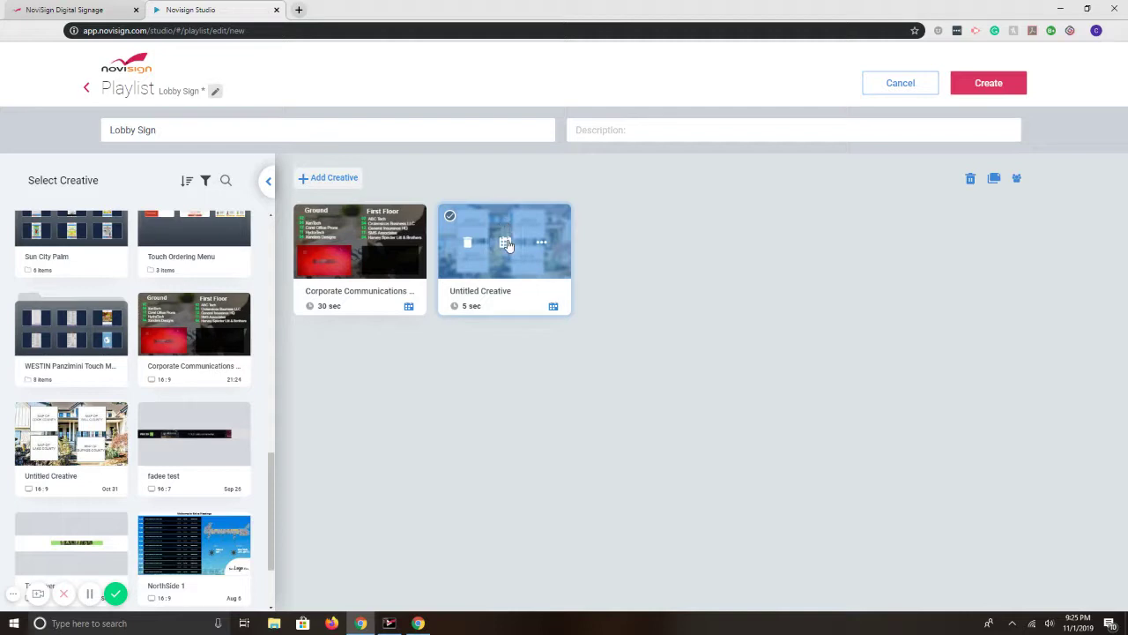
# Open Untitled Creative's schedule, try an 8:30 expire time, then revert to Play forever
pyautogui.click(503, 243)
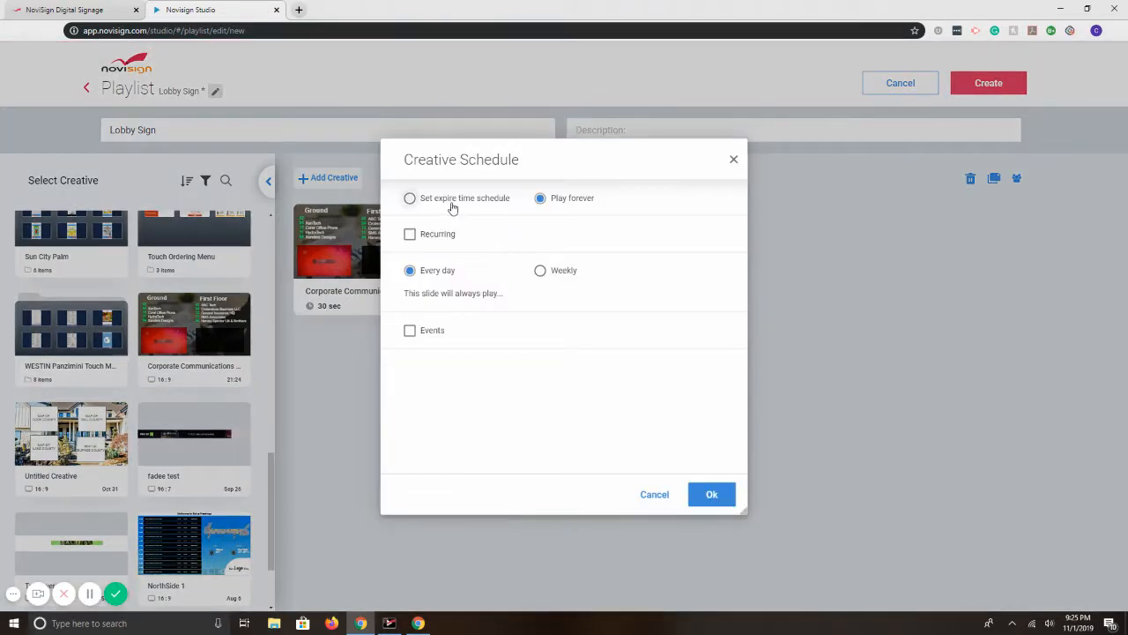
pyautogui.click(409, 197)
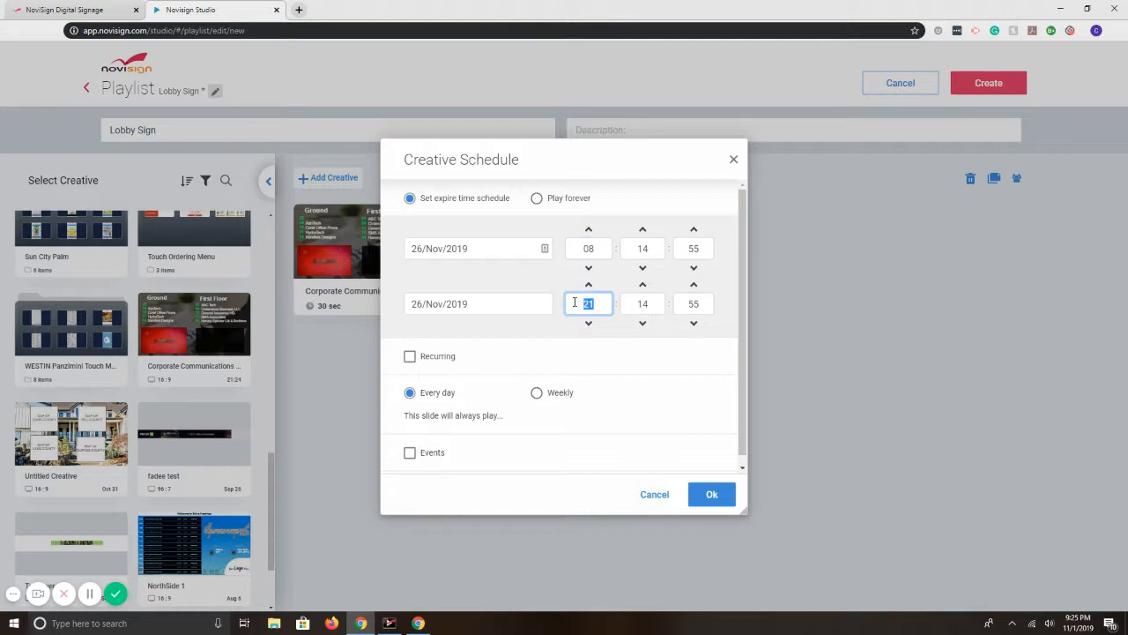
pyautogui.write('8')
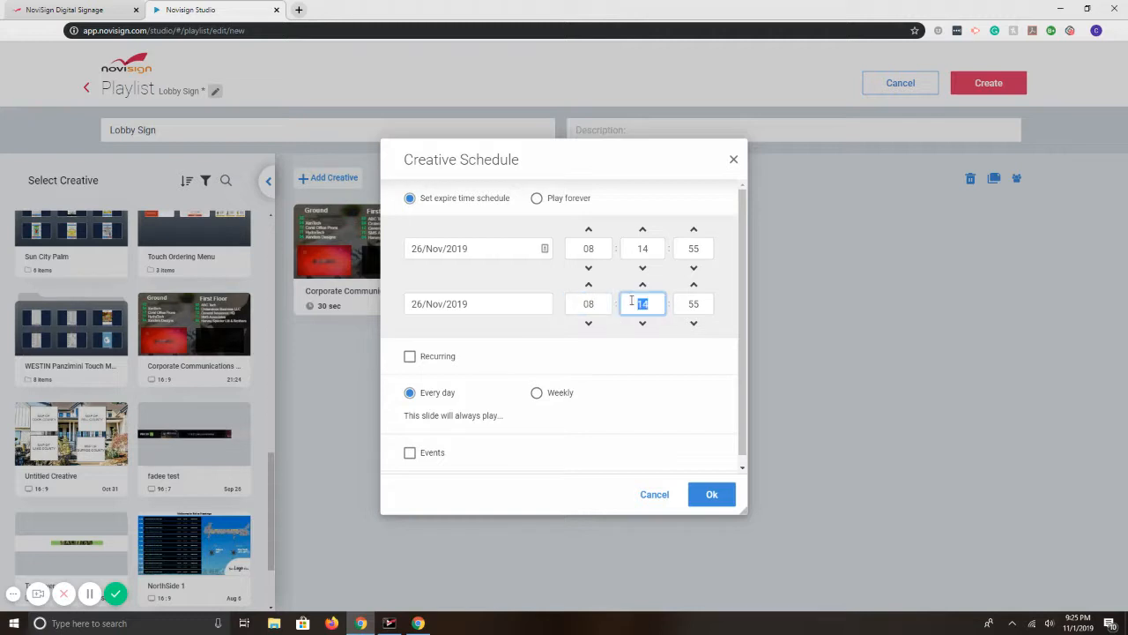
pyautogui.write('30')
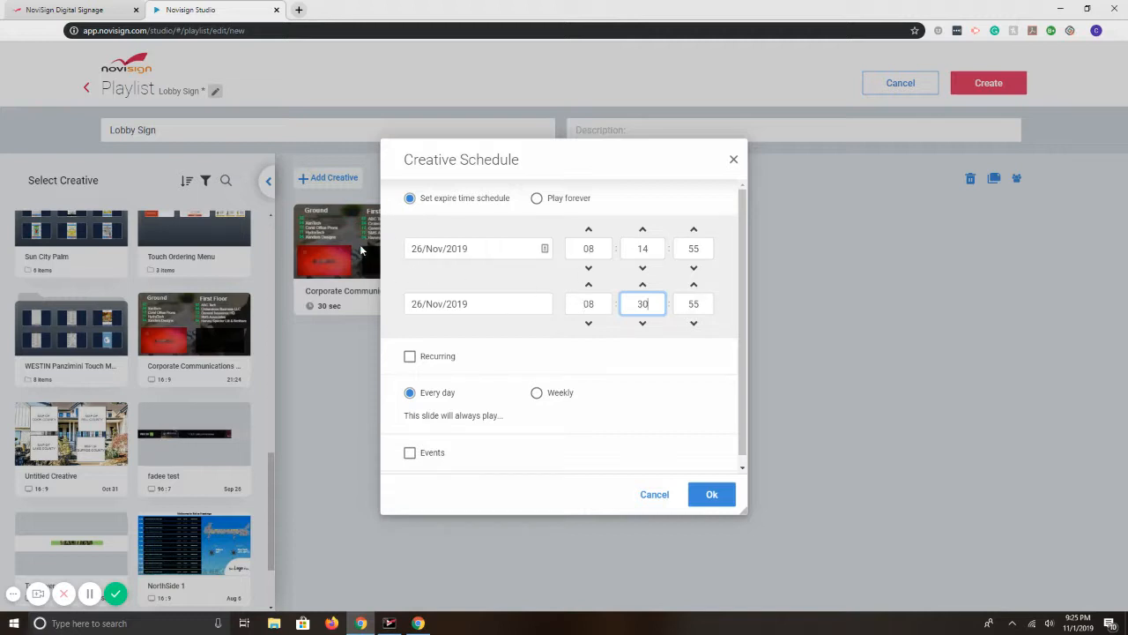
pyautogui.moveTo(580, 191)
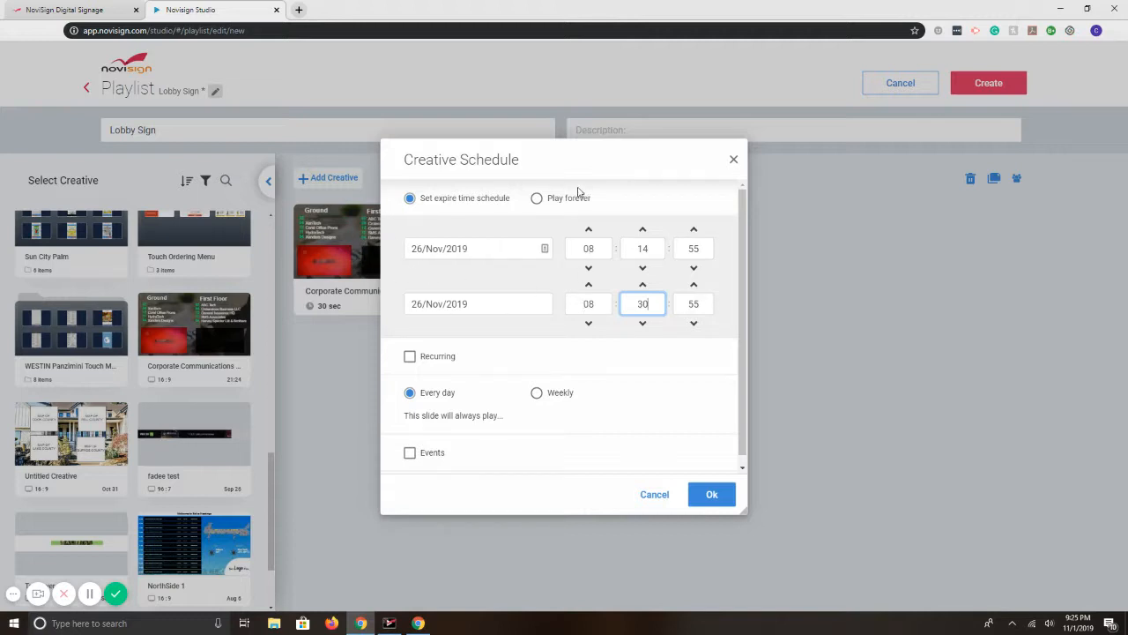
pyautogui.click(537, 197)
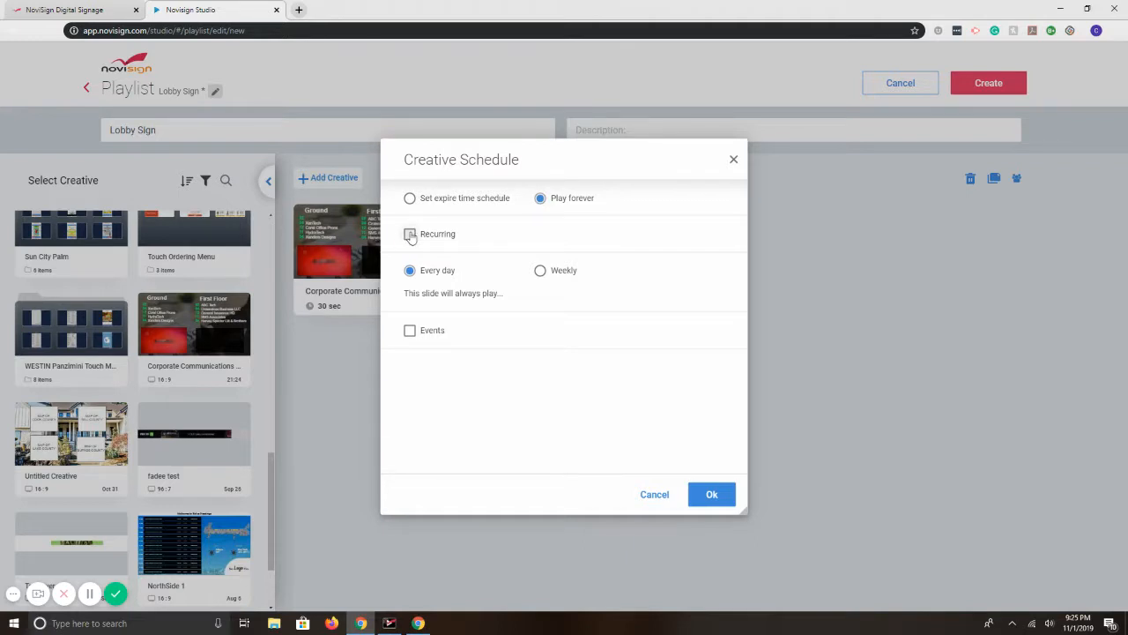
# Make it recur weekly on Fridays from 03:00 to 04:00 and confirm
pyautogui.click(409, 234)
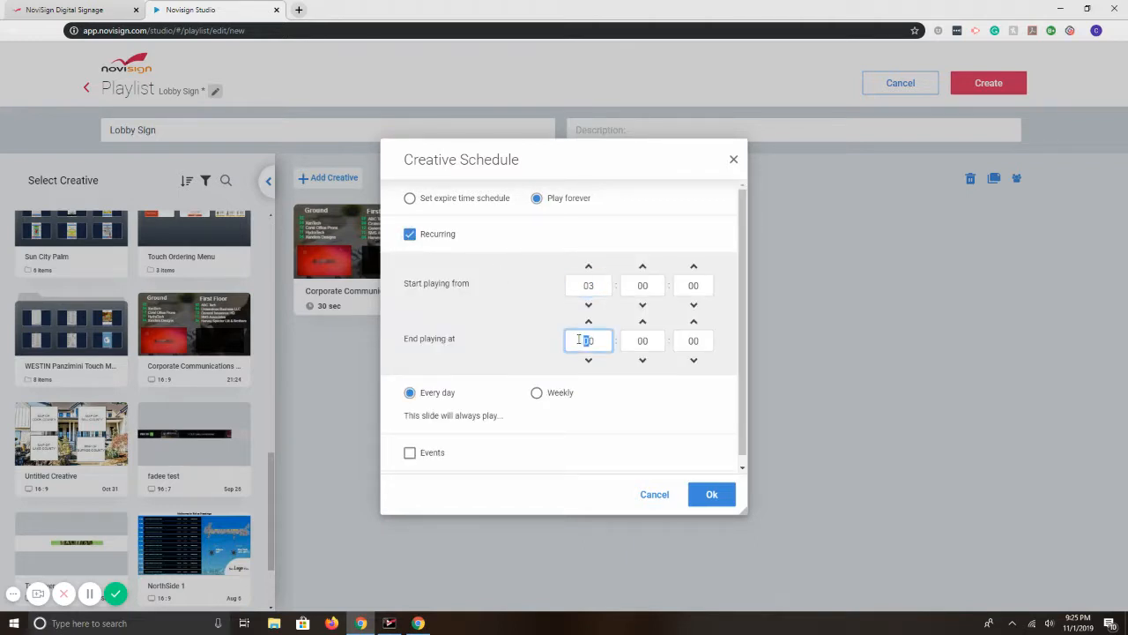
pyautogui.write('4')
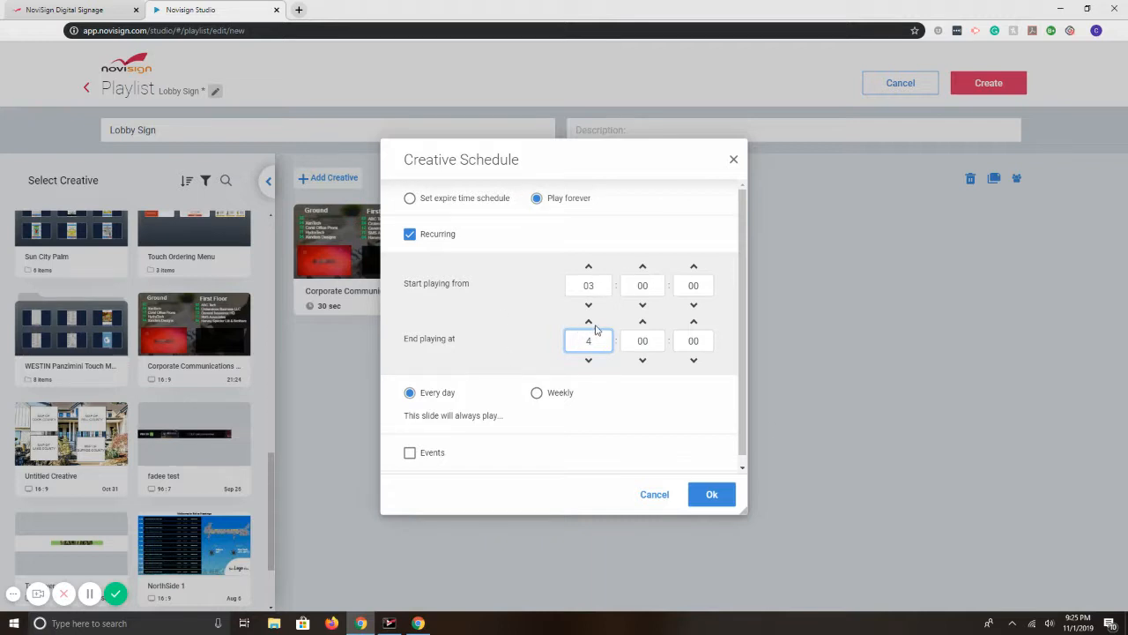
pyautogui.click(535, 393)
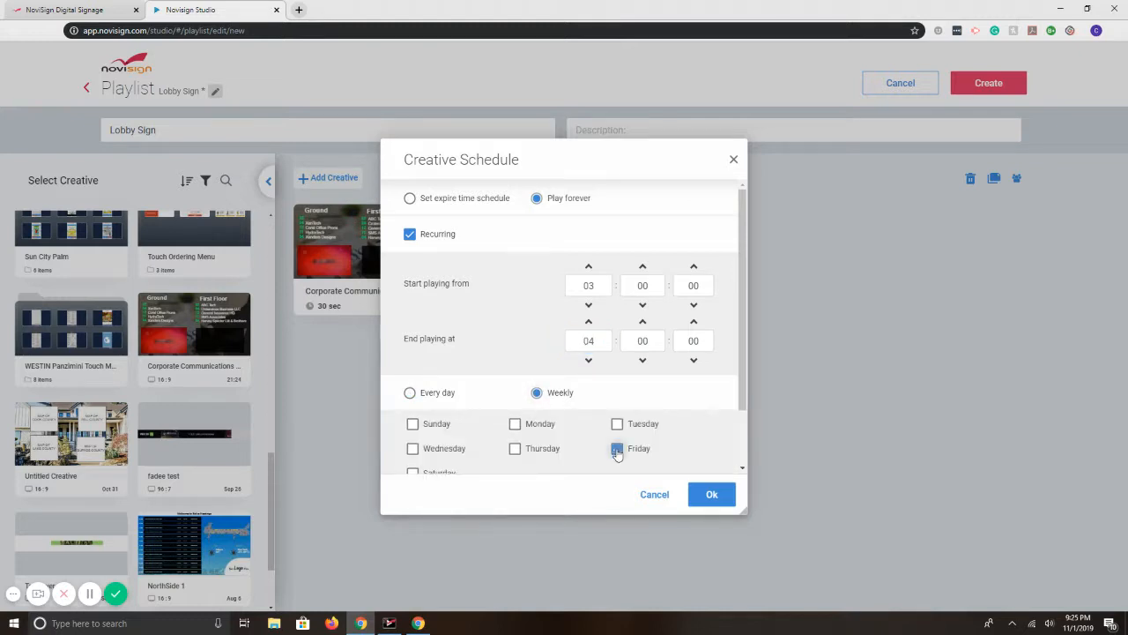
pyautogui.click(617, 449)
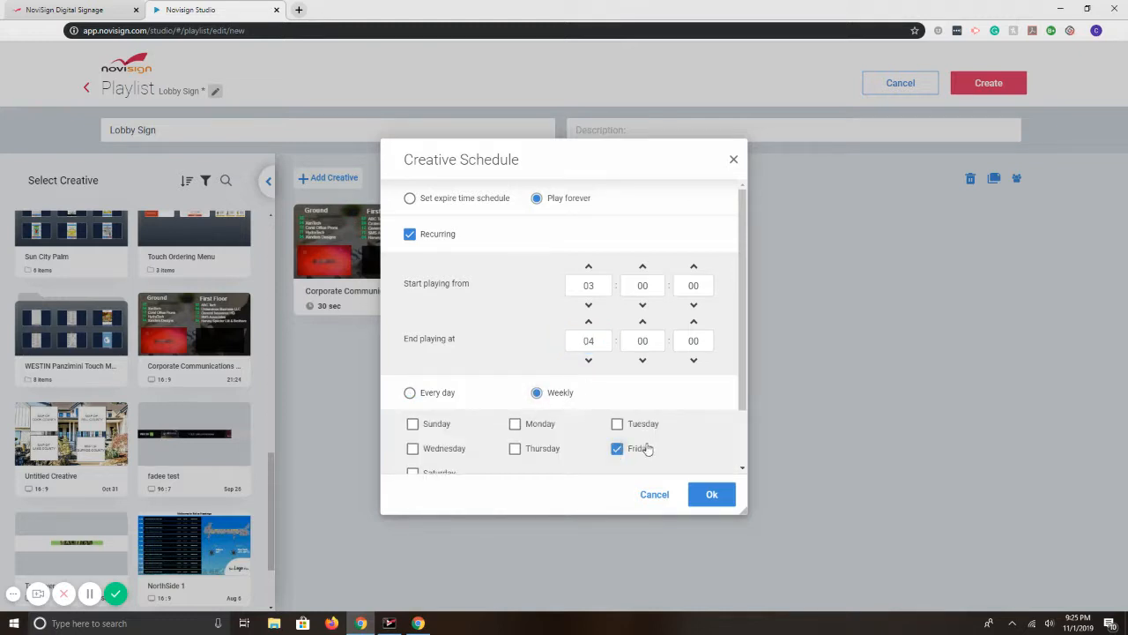
pyautogui.click(711, 494)
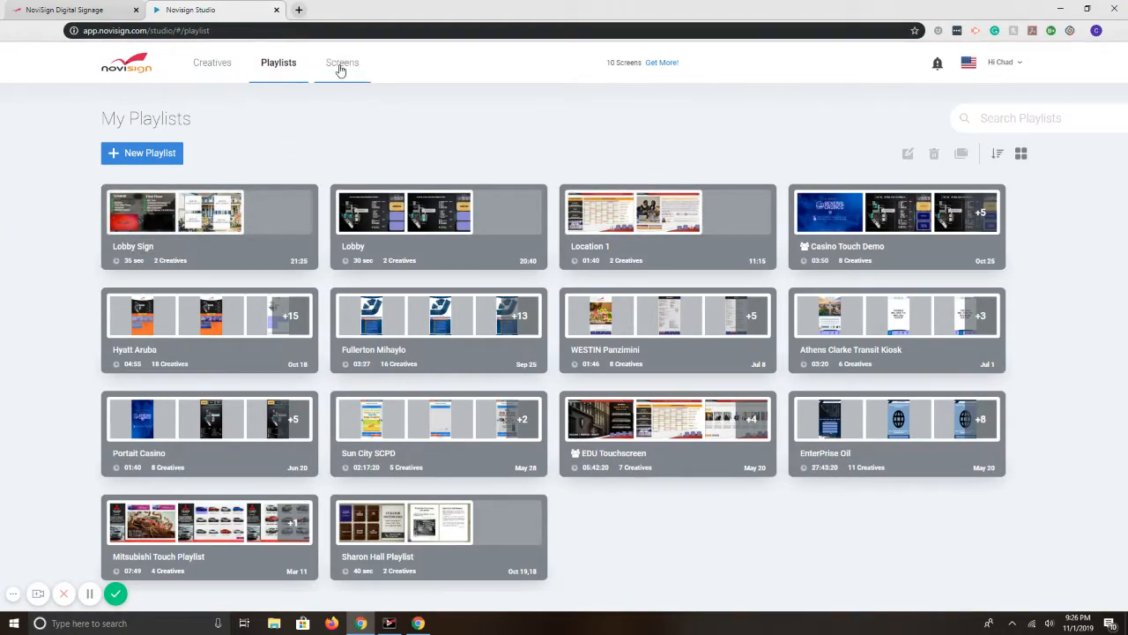
# Switch to the Screens tab to list existing screens like MENU 1 and Break Room
pyautogui.click(341, 62)
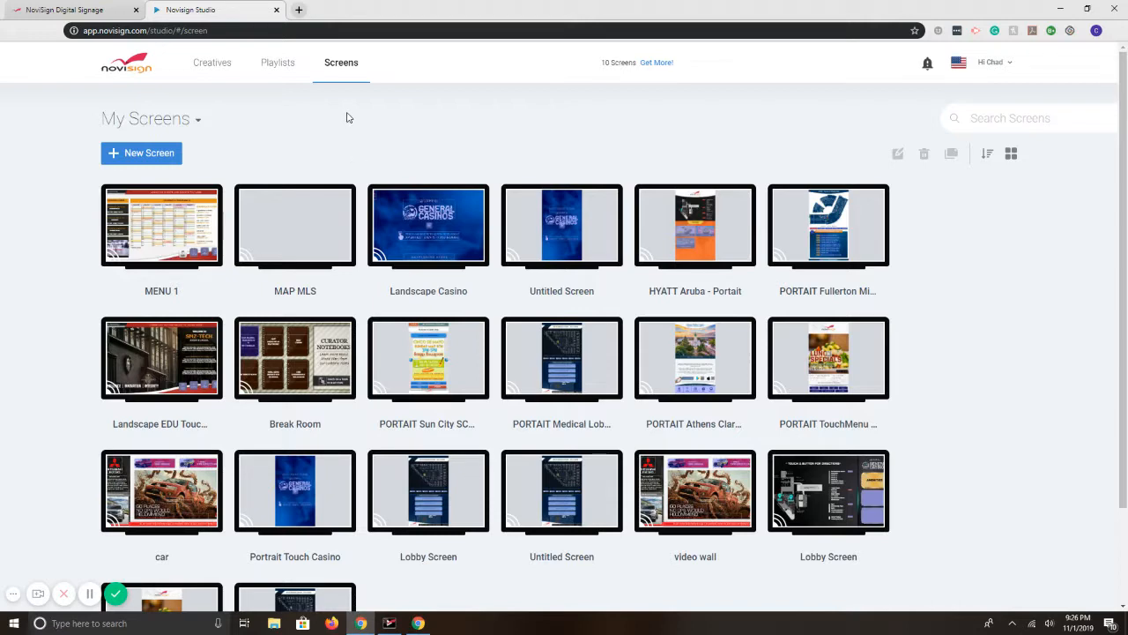
pyautogui.moveTo(349, 130)
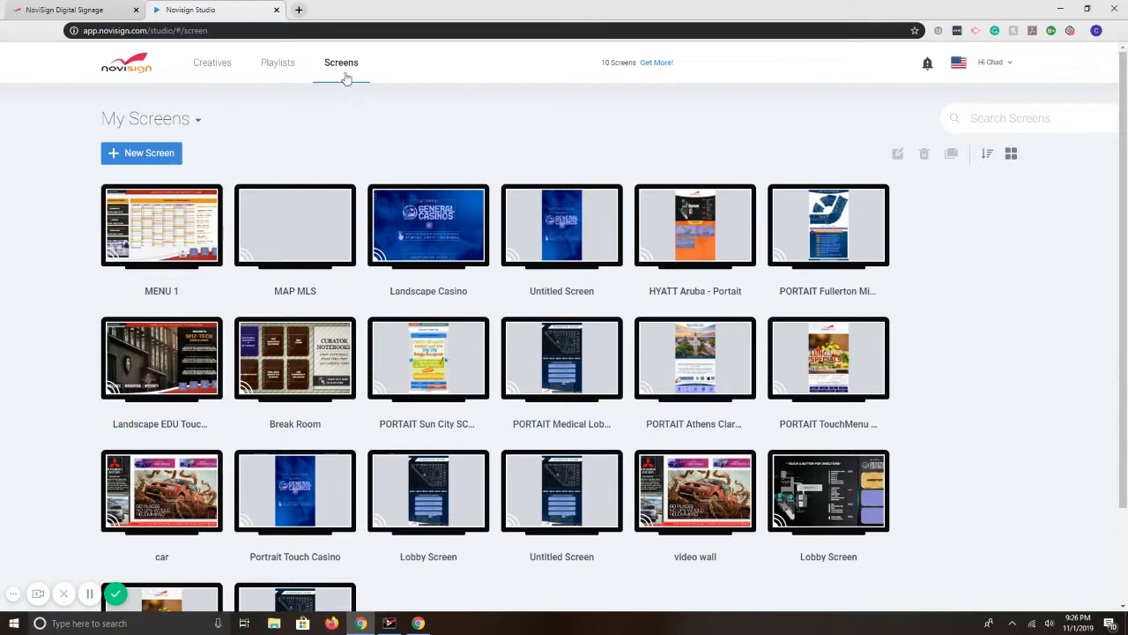
# Create a screen named 'Lobby Screen' holding the Lobby Sign playlist and save it
pyautogui.click(140, 153)
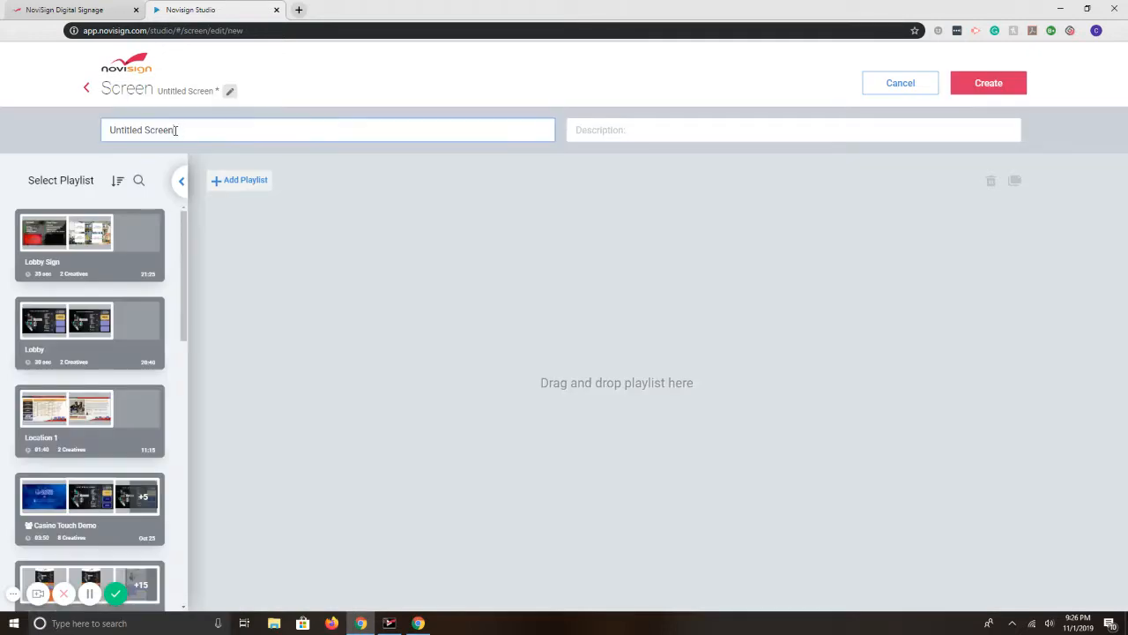
pyautogui.write('Lobby Screen')
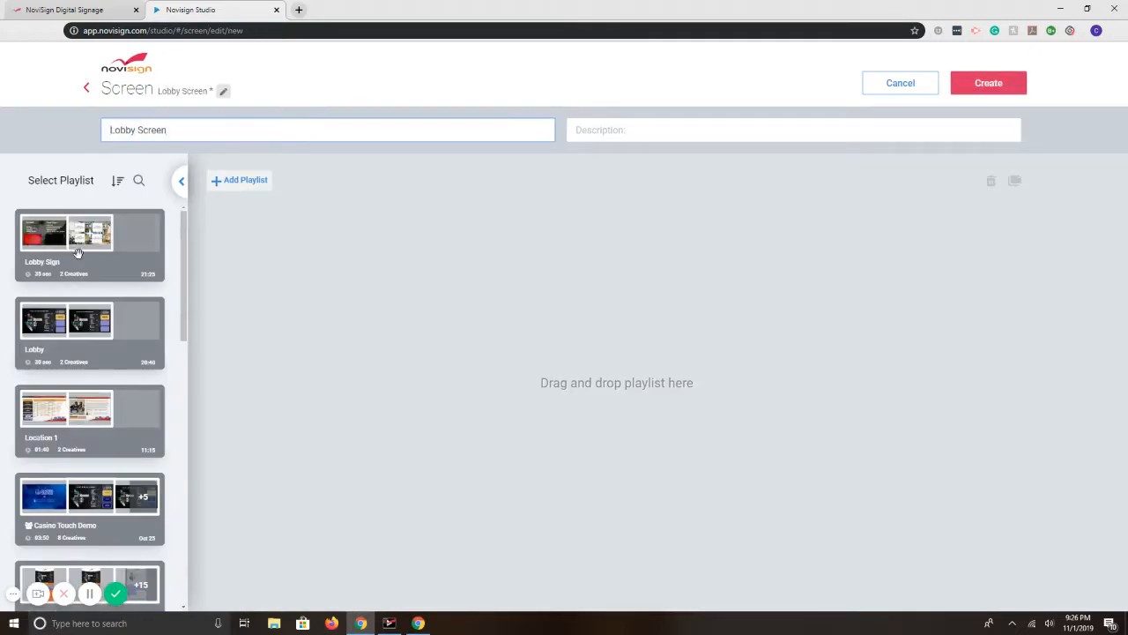
pyautogui.moveTo(88, 242); pyautogui.dragTo(269, 251)
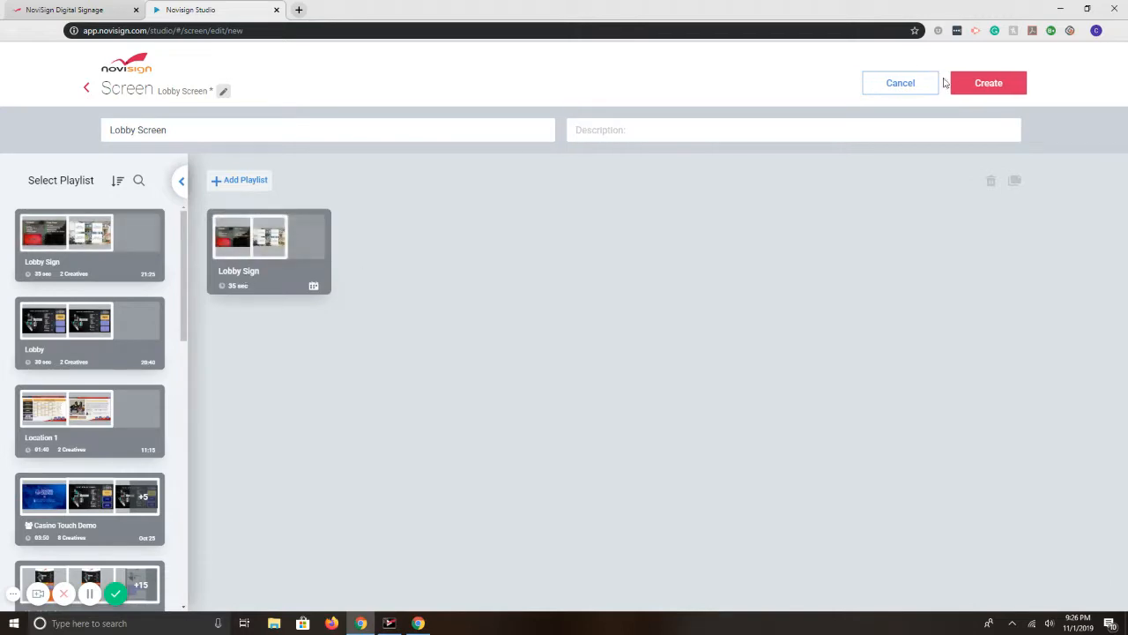
pyautogui.click(988, 82)
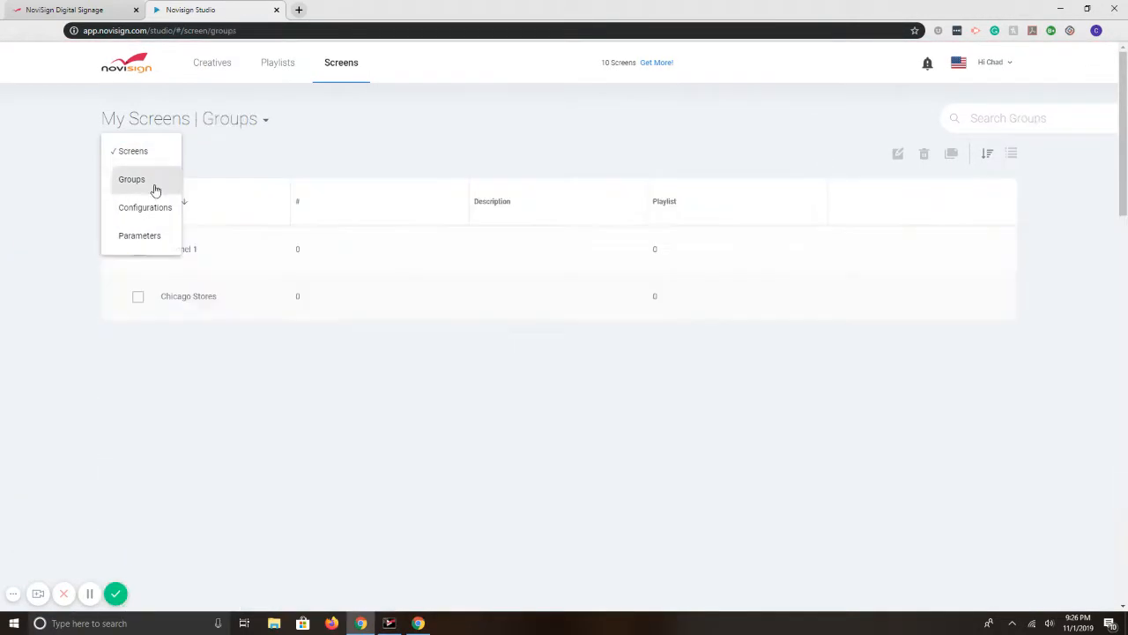
# View the screen Groups list, then return to My Playlists showing Lobby Sign
pyautogui.click(132, 179)
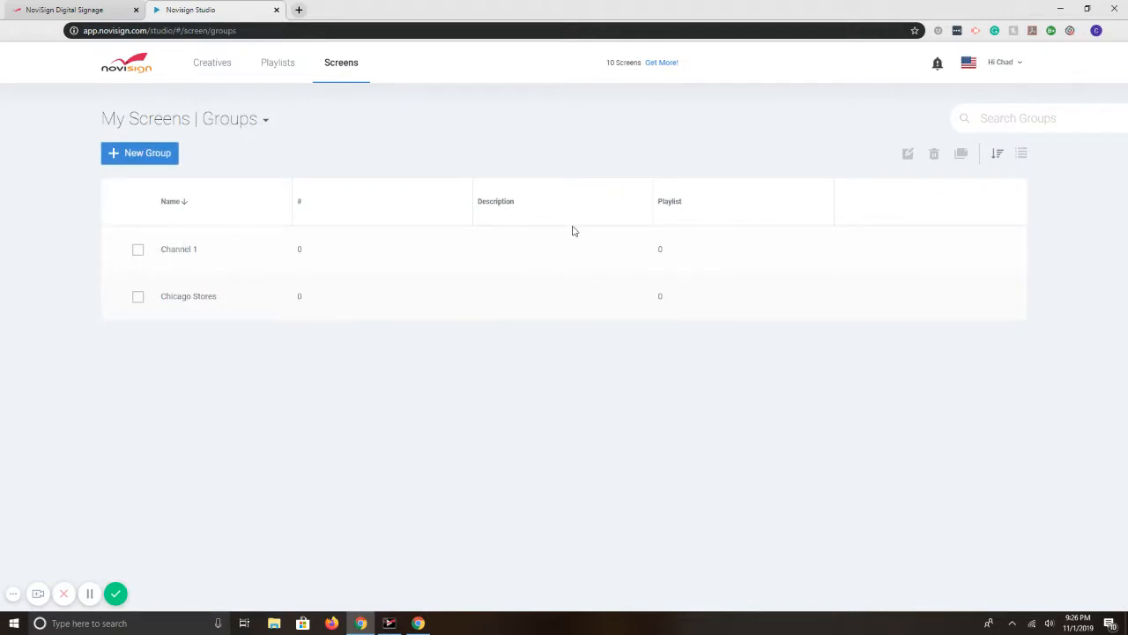
pyautogui.moveTo(569, 242)
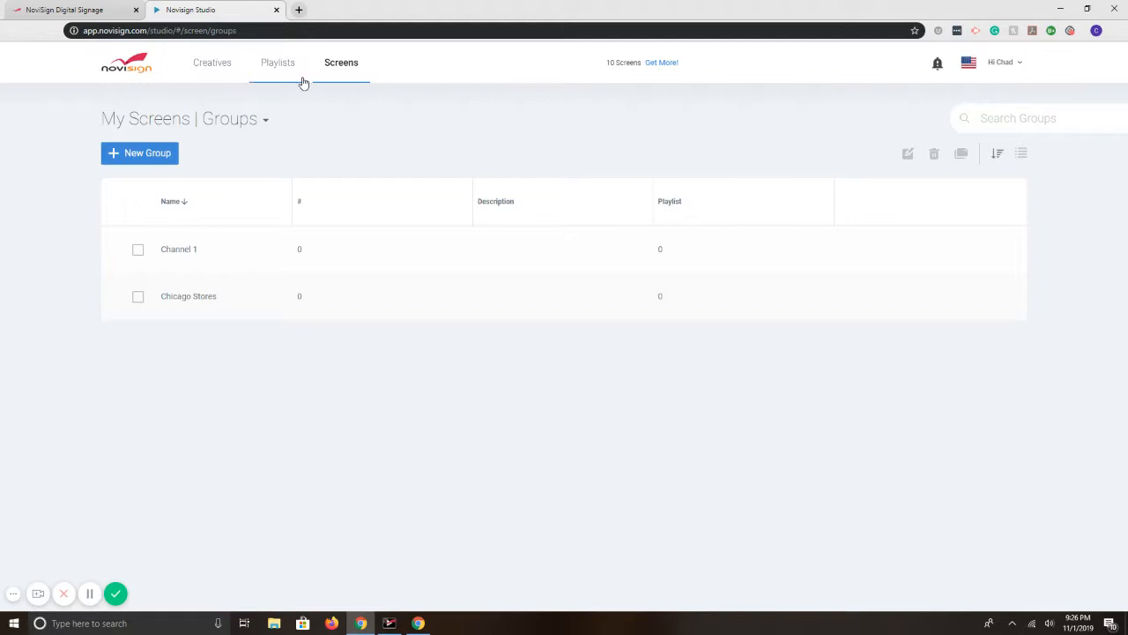
pyautogui.moveTo(277, 71)
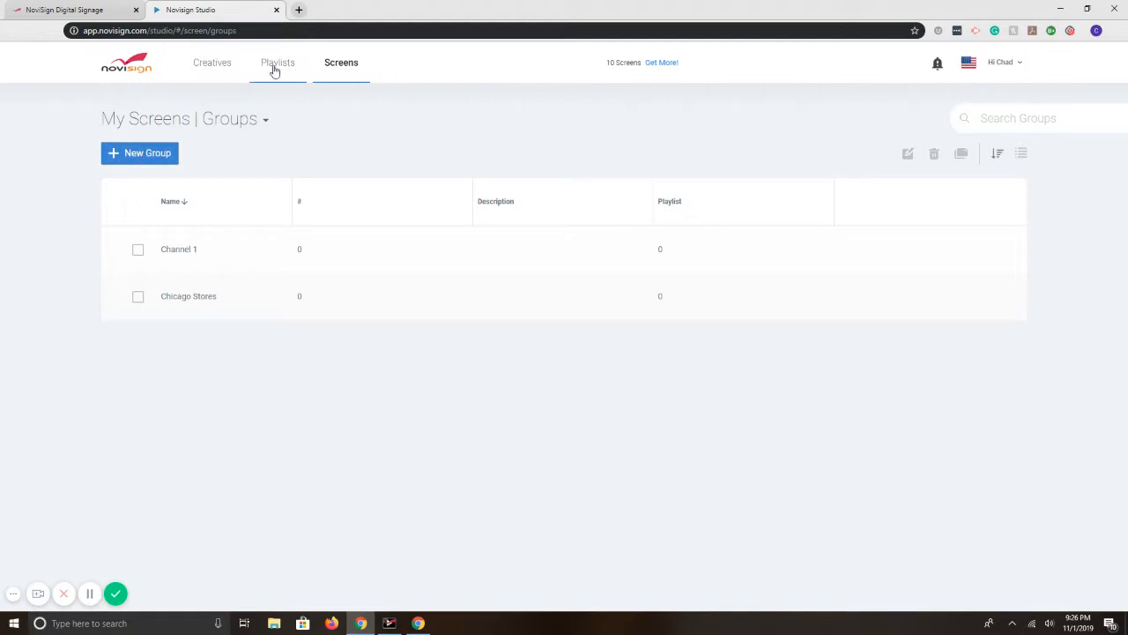
pyautogui.click(277, 63)
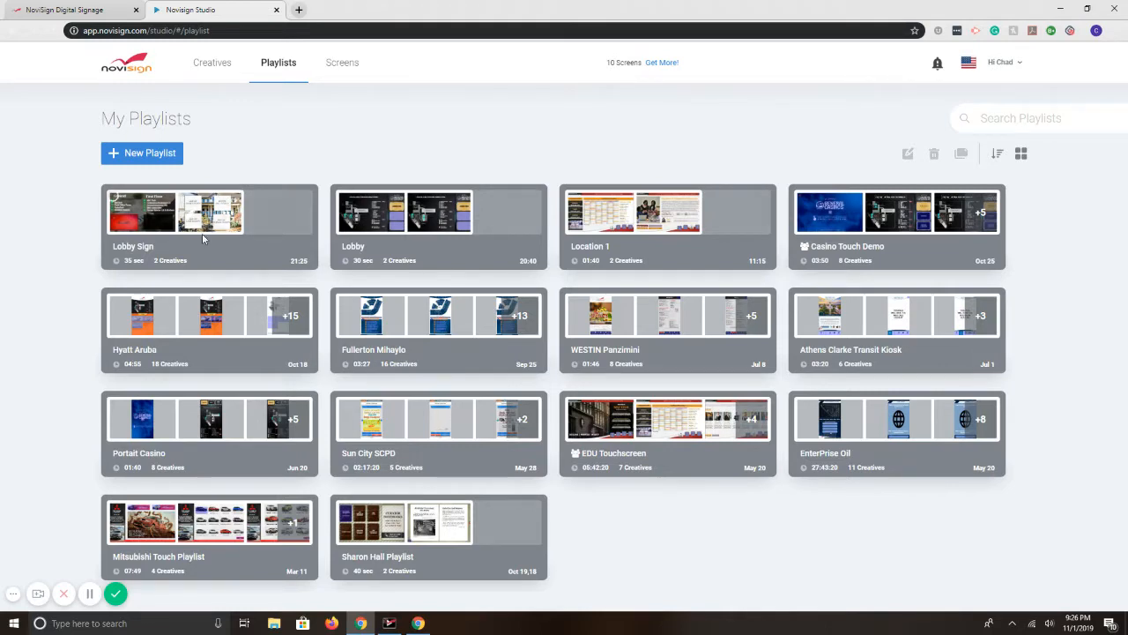
pyautogui.moveTo(128, 261)
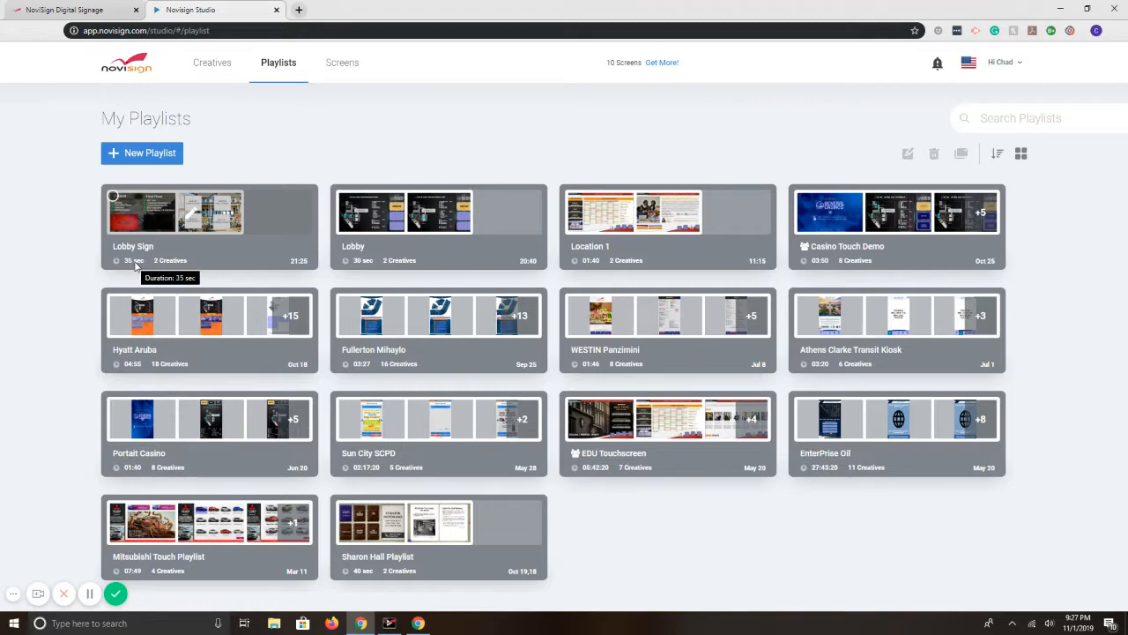
pyautogui.moveTo(288, 182)
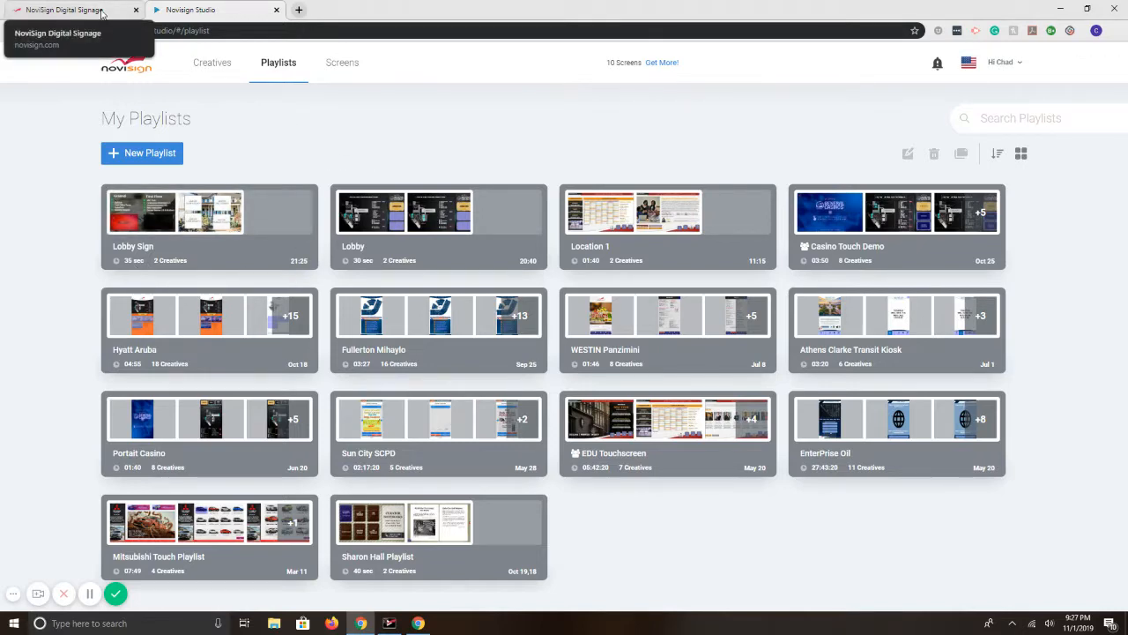
# Switch to the NoviSign Digital Signage browser tab to reach the Sign up page
pyautogui.click(67, 10)
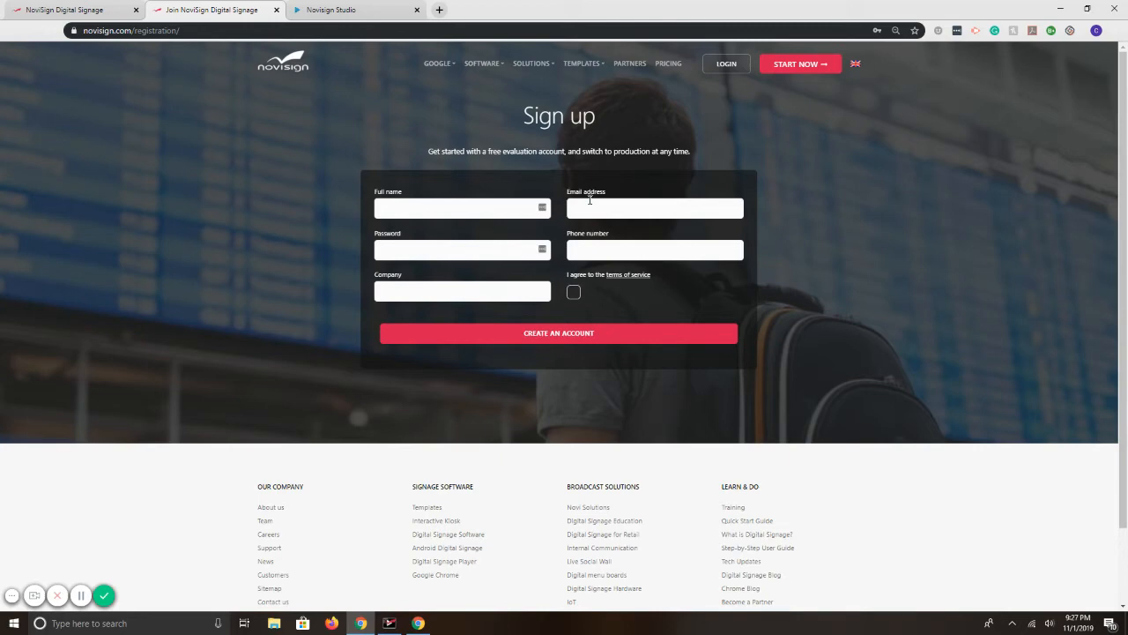
pyautogui.moveTo(103, 594)
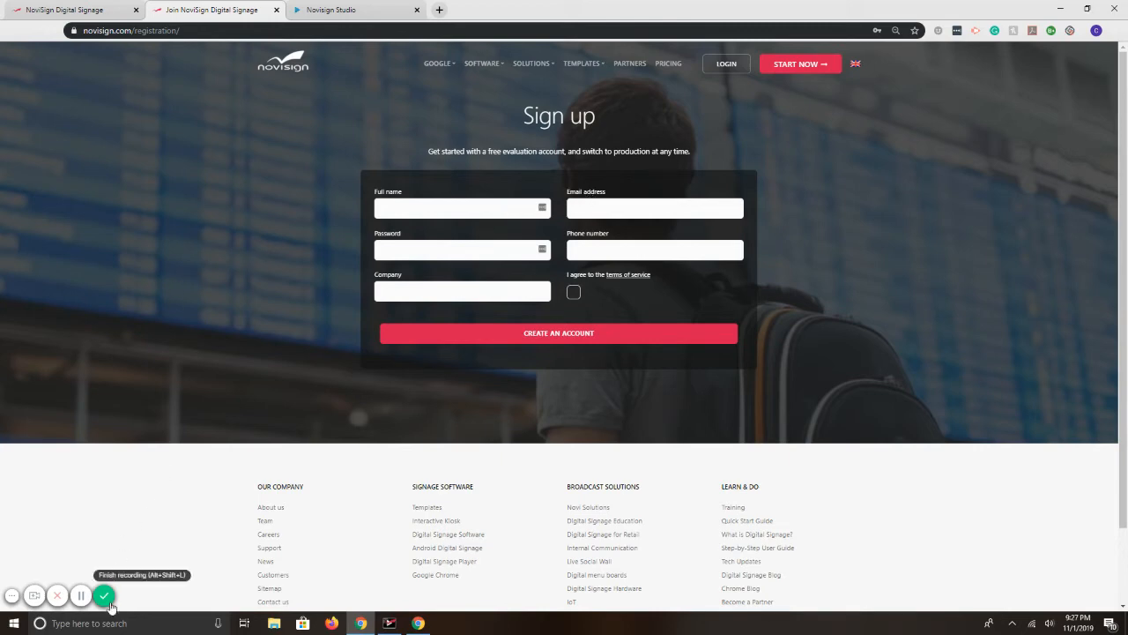